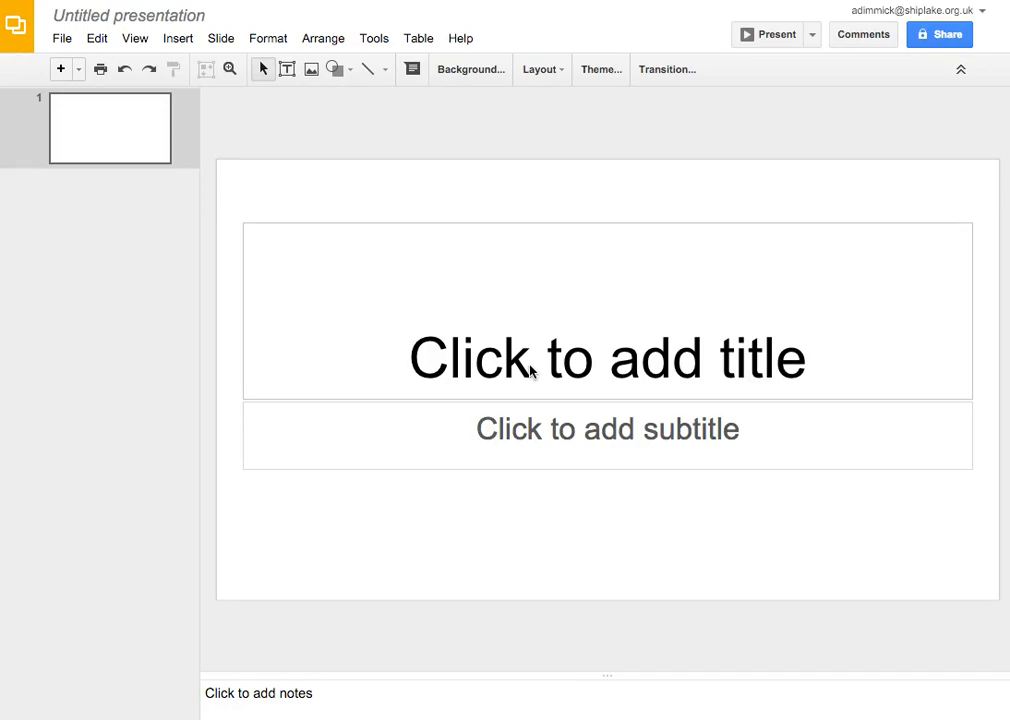
{"action": "mouse_move", "coordinate": [561, 404]}
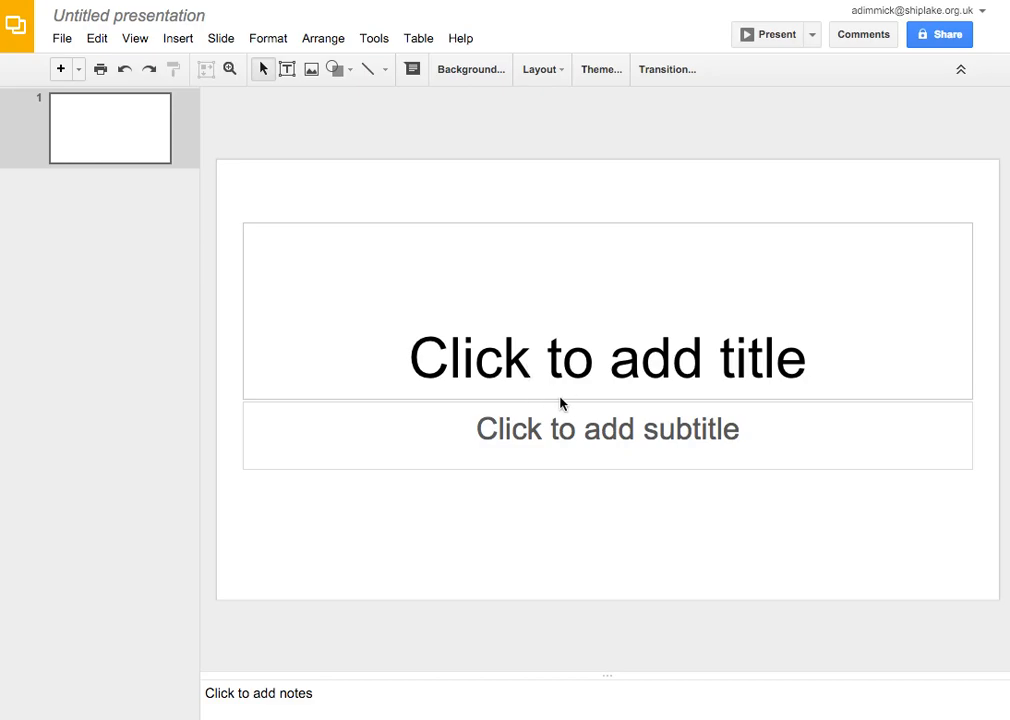
{"action": "mouse_move", "coordinate": [477, 383]}
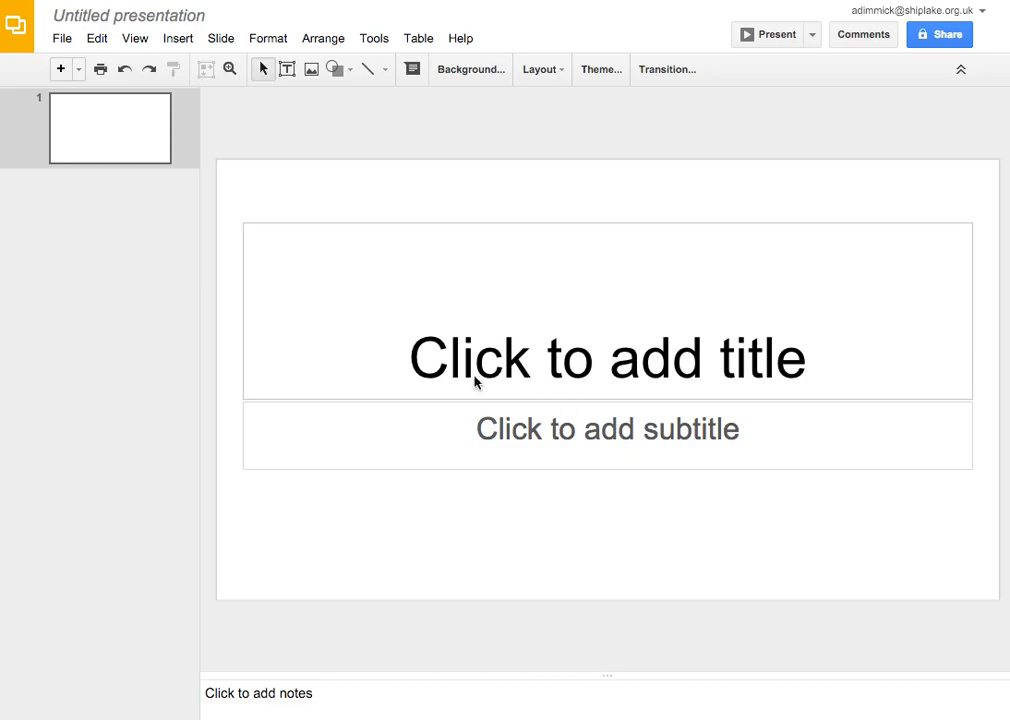
{"action": "mouse_move", "coordinate": [454, 226]}
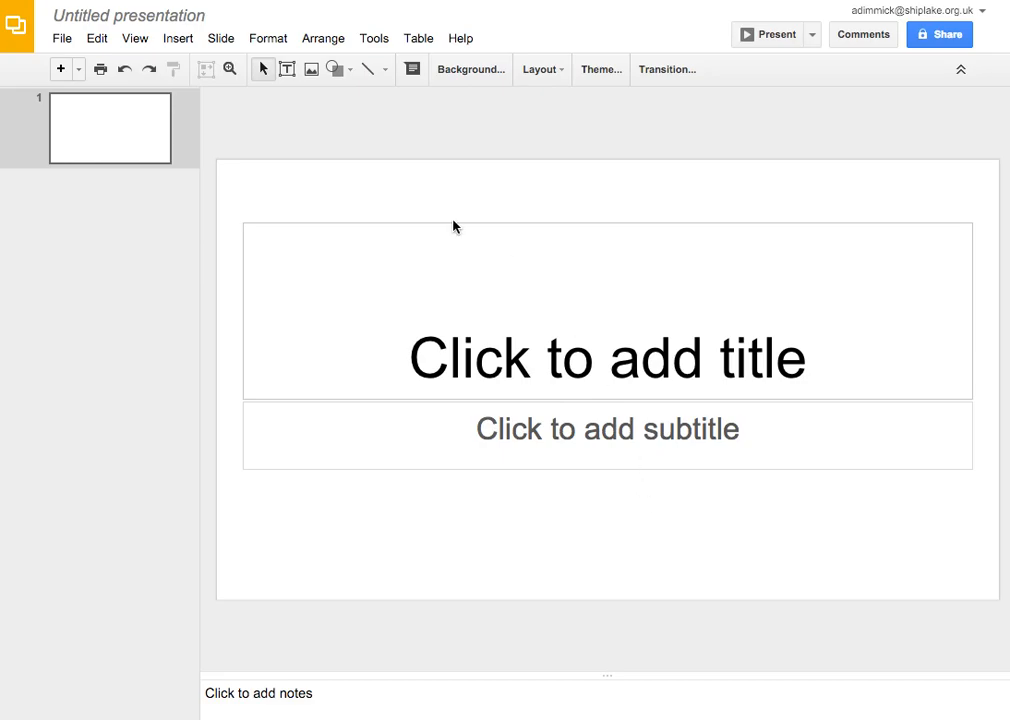
{"action": "mouse_move", "coordinate": [268, 205]}
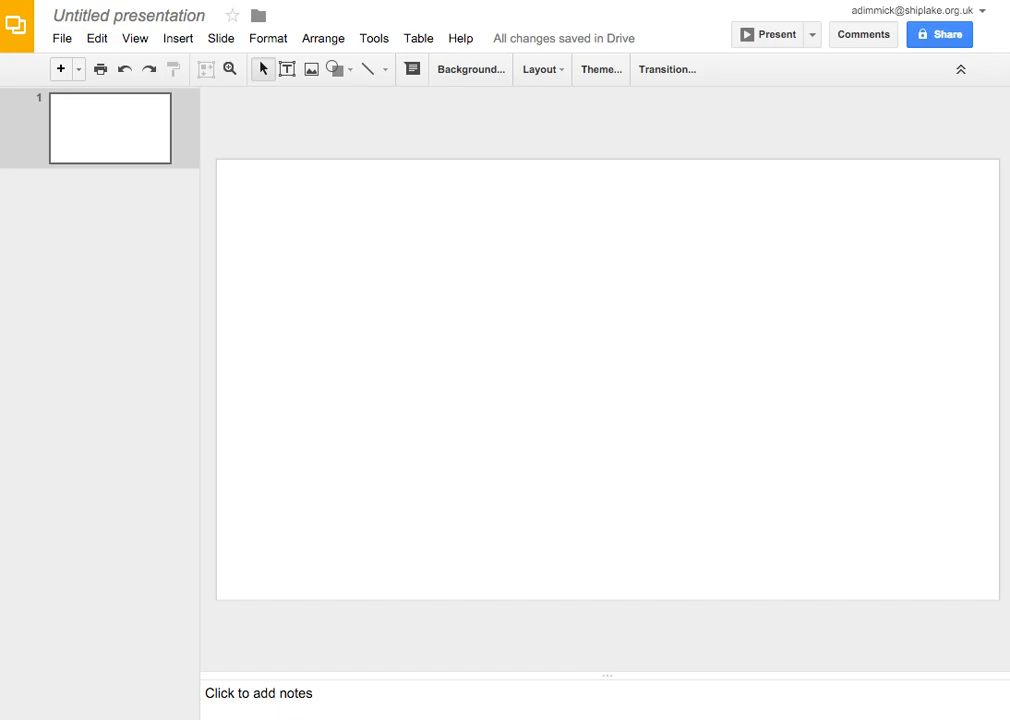
{"action": "mouse_move", "coordinate": [546, 300]}
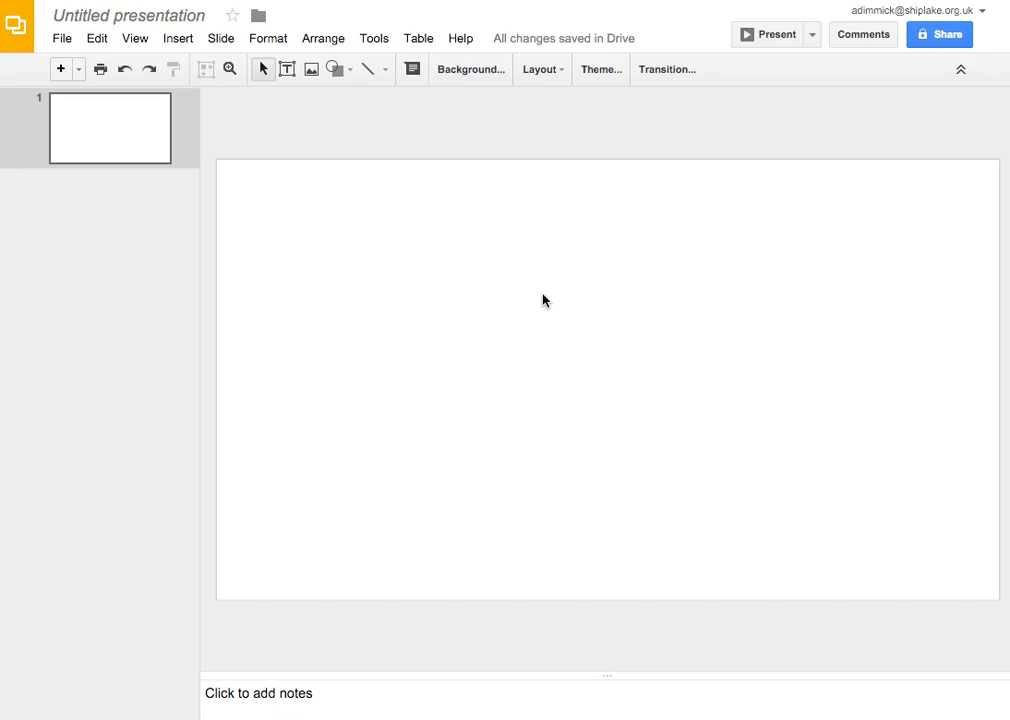
{"action": "mouse_move", "coordinate": [550, 295]}
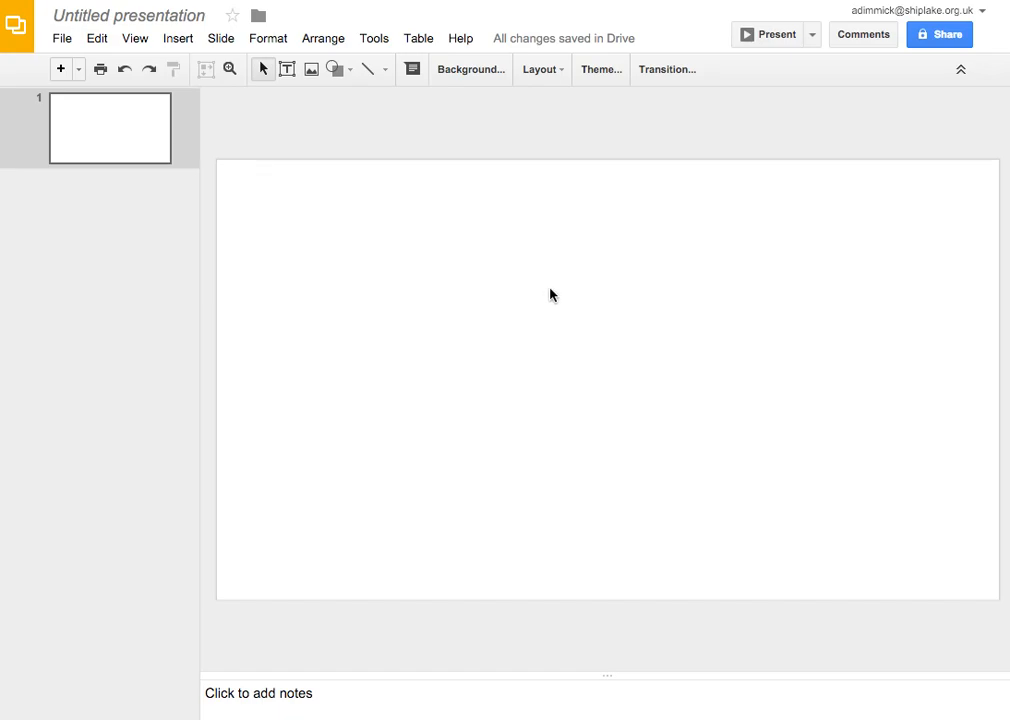
{"action": "mouse_move", "coordinate": [548, 308]}
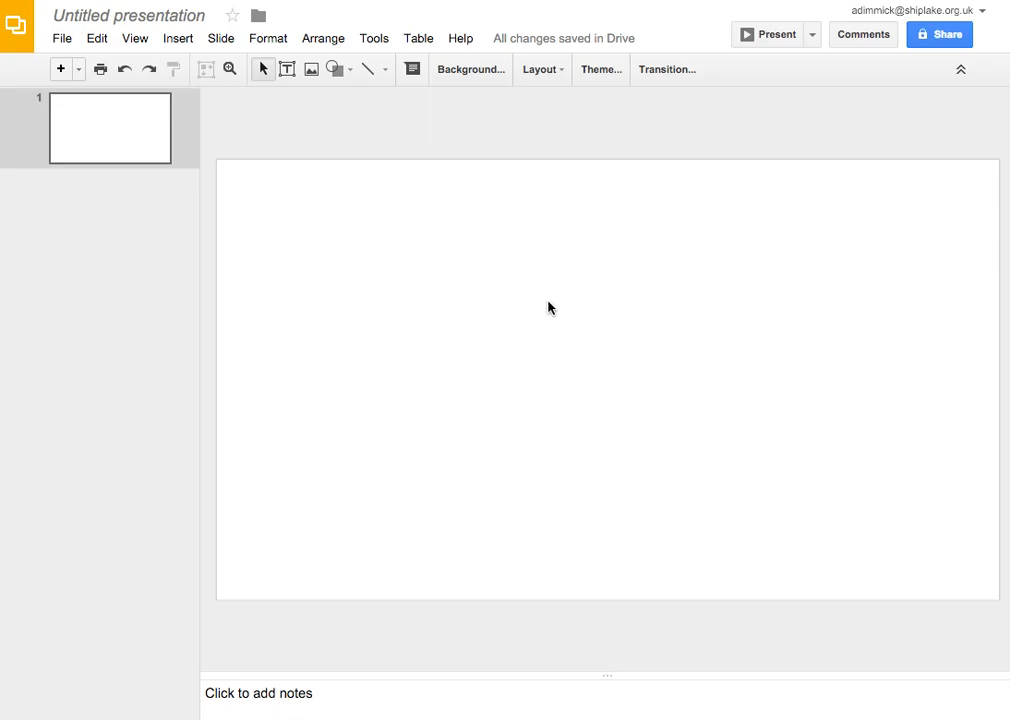
{"action": "mouse_move", "coordinate": [355, 110]}
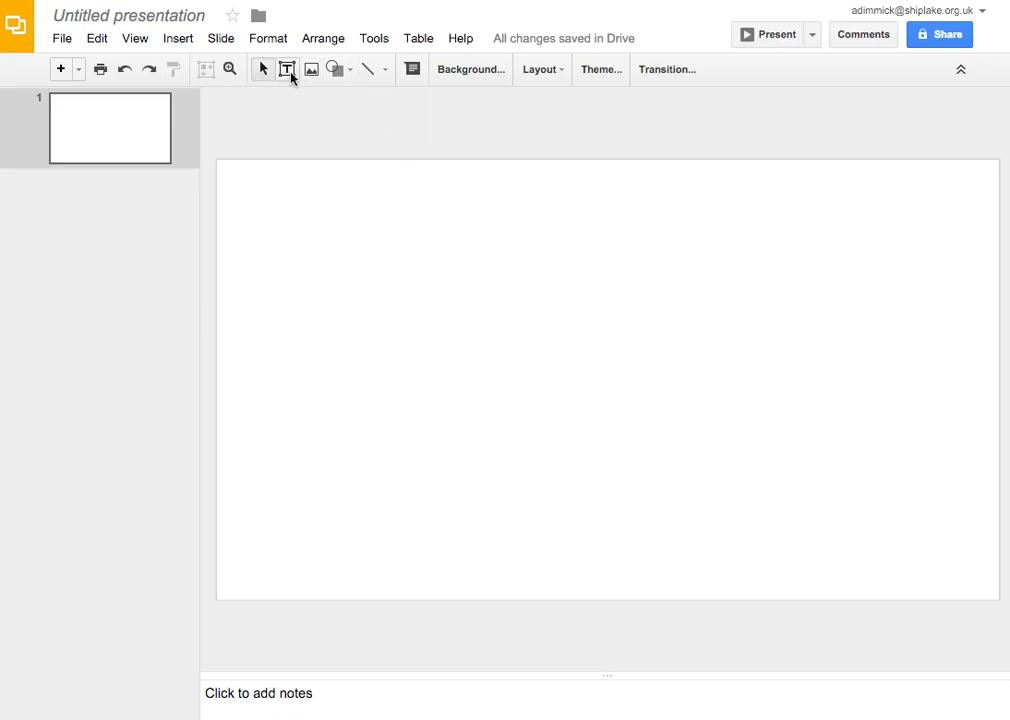
{"action": "mouse_move", "coordinate": [312, 69]}
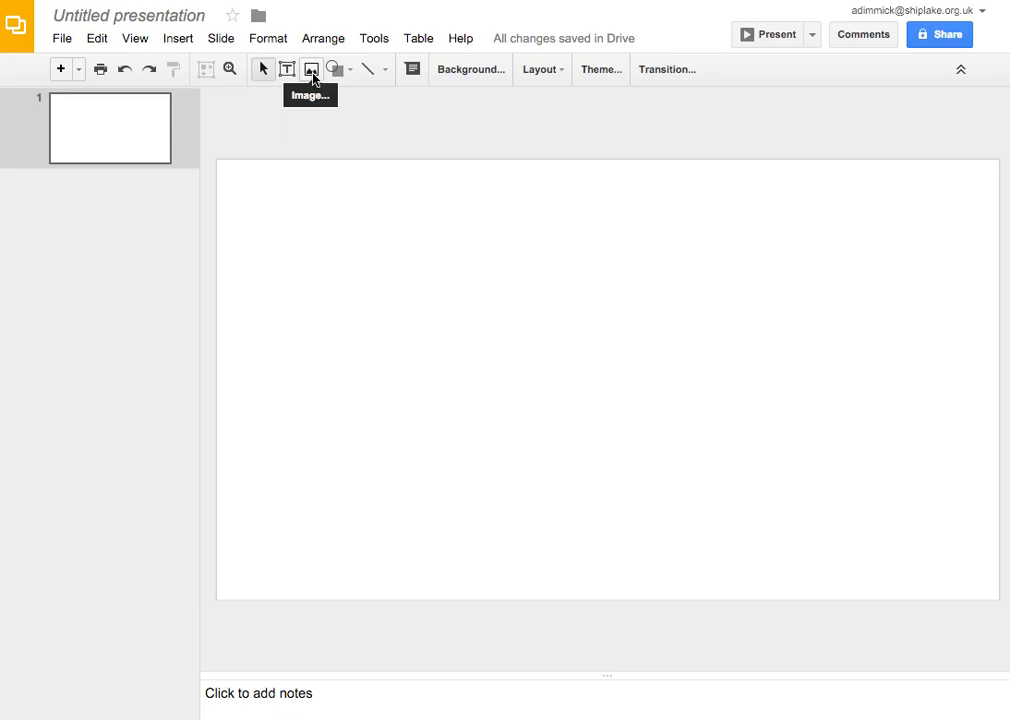
{"action": "mouse_move", "coordinate": [334, 68]}
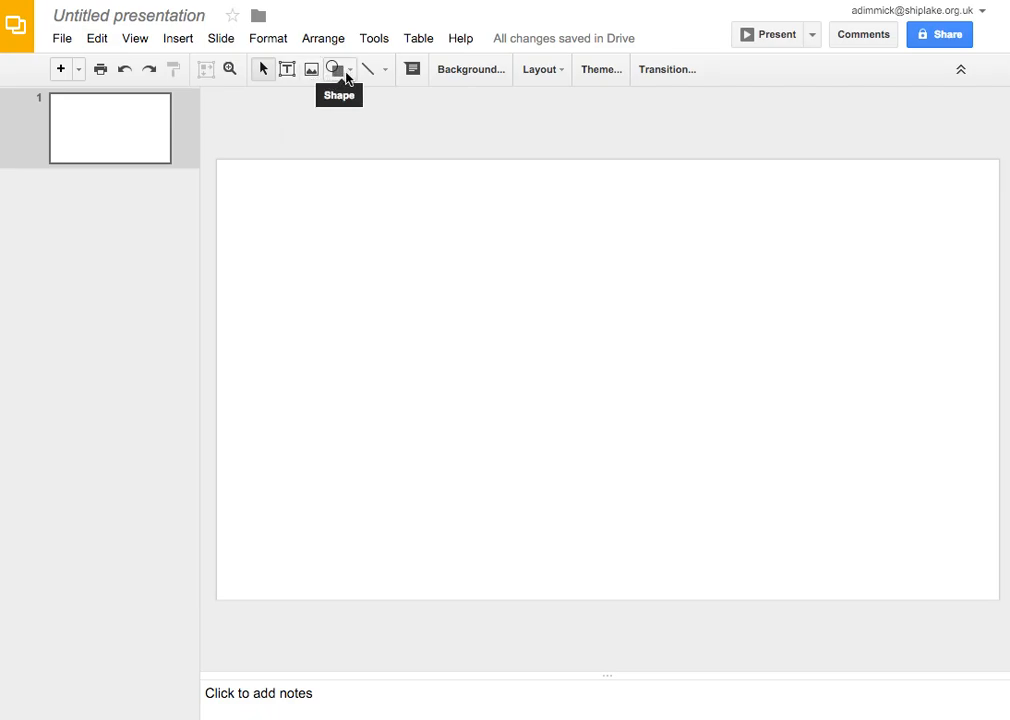
{"action": "mouse_move", "coordinate": [369, 68]}
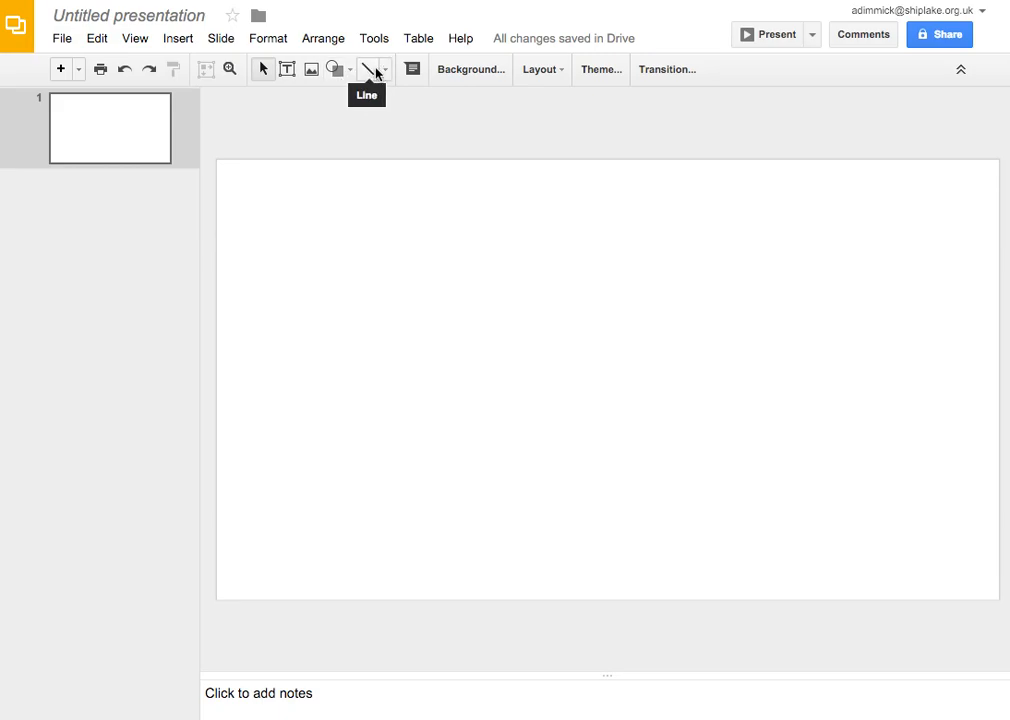
{"action": "mouse_move", "coordinate": [373, 76]}
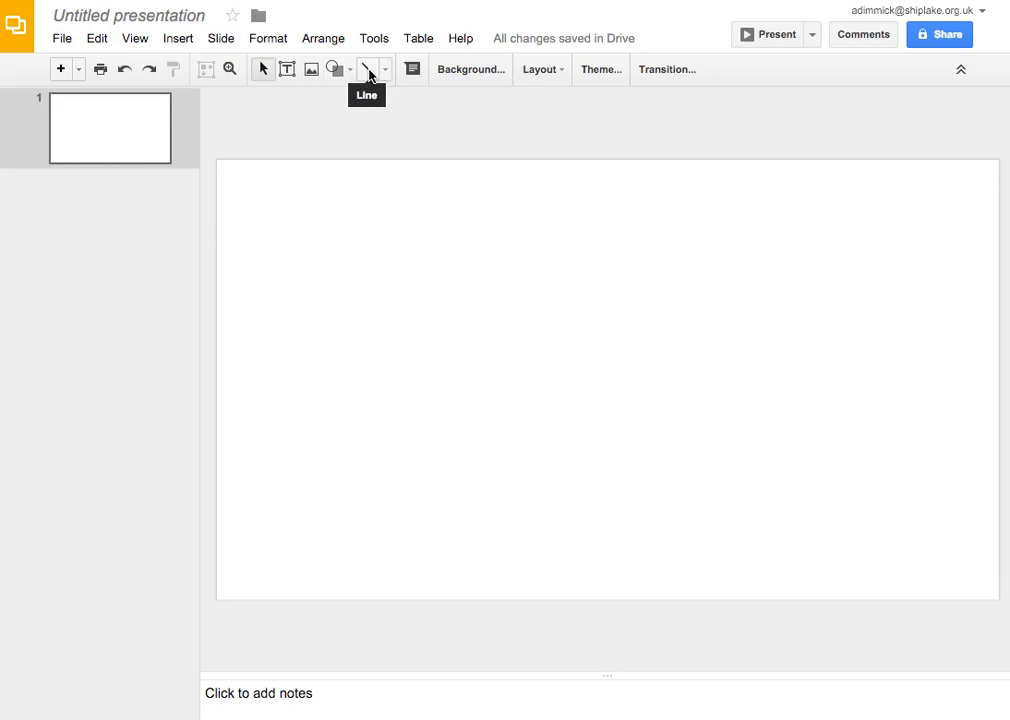
Bring up the shape insertion menu to browse Shapes, Arrows, Callouts and Equation
{"action": "left_click", "coordinate": [332, 68]}
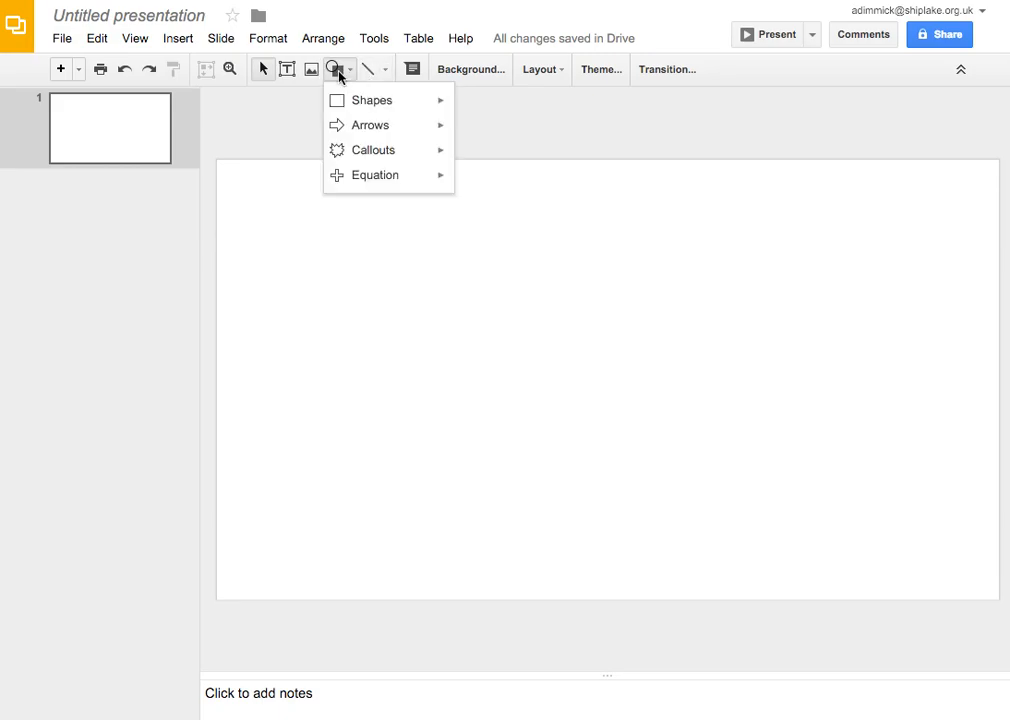
{"action": "mouse_move", "coordinate": [372, 100]}
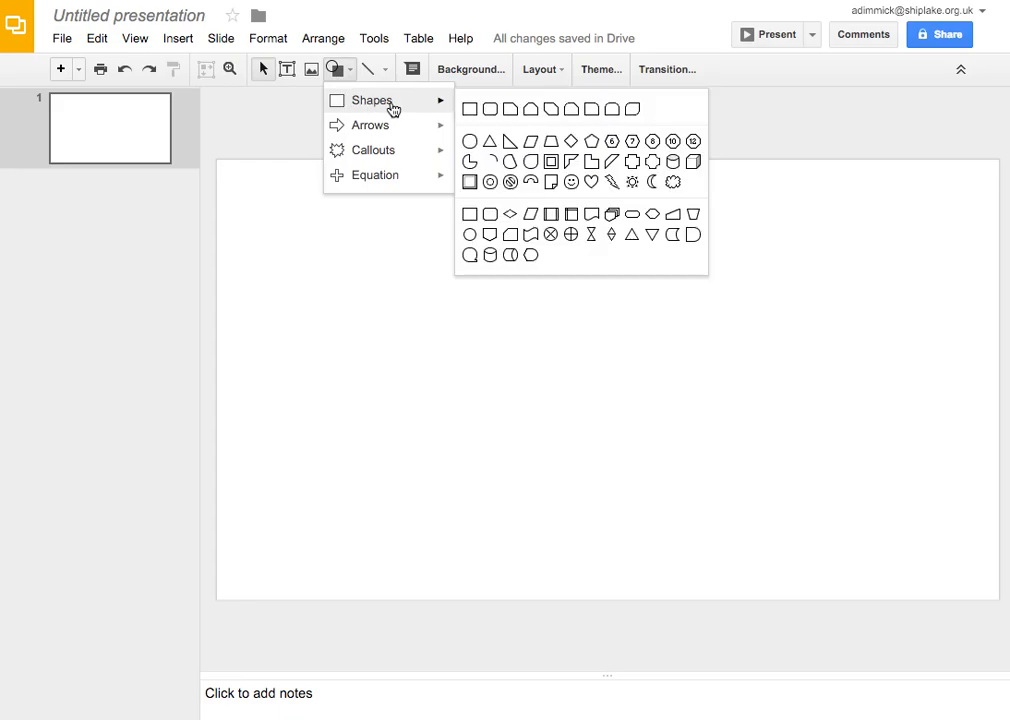
{"action": "mouse_move", "coordinate": [479, 141]}
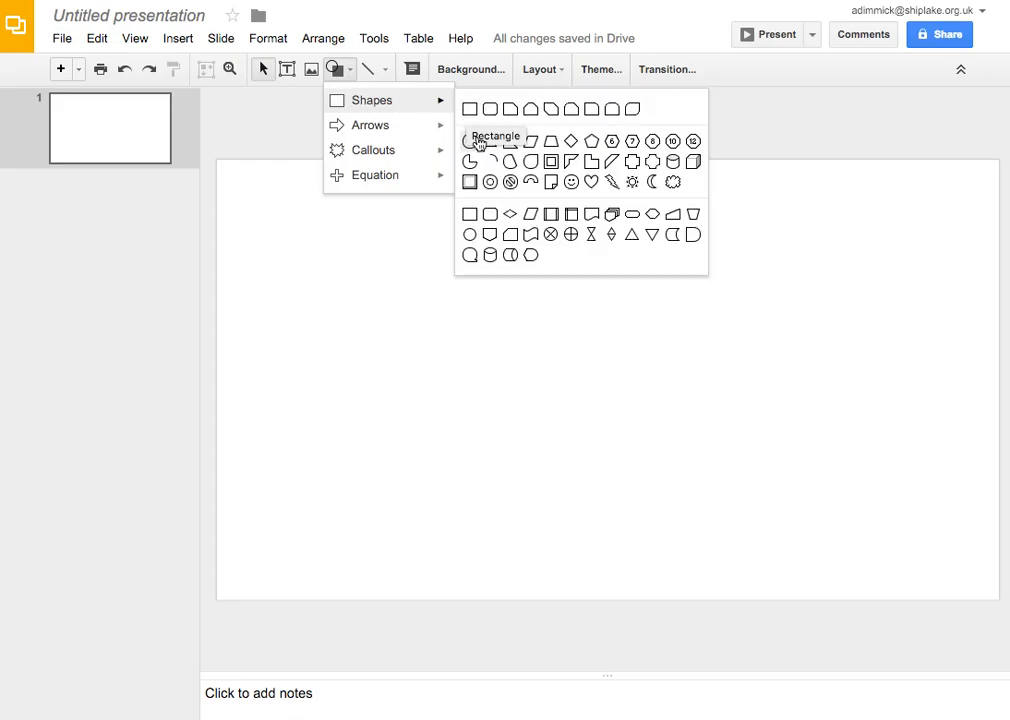
{"action": "mouse_move", "coordinate": [490, 180]}
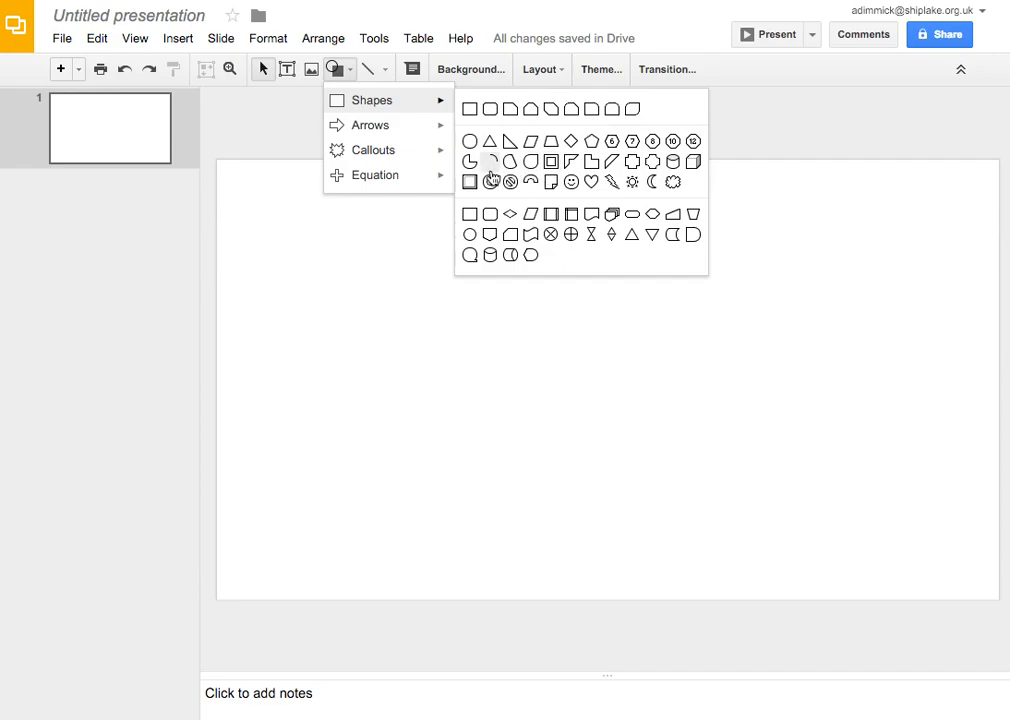
{"action": "mouse_move", "coordinate": [532, 255]}
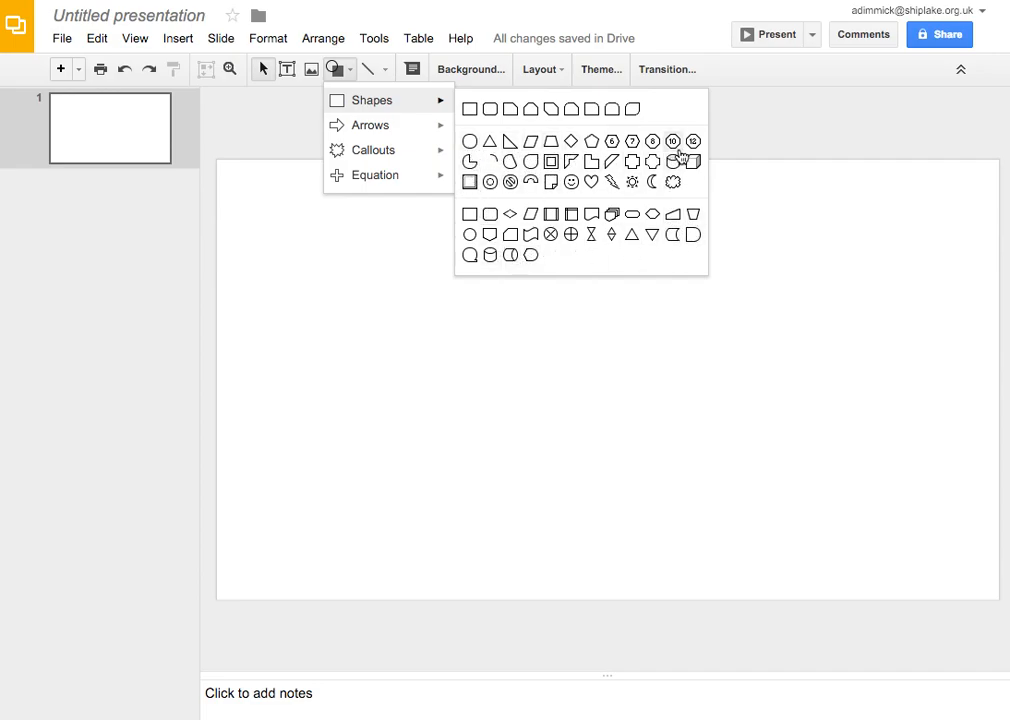
{"action": "mouse_move", "coordinate": [603, 192]}
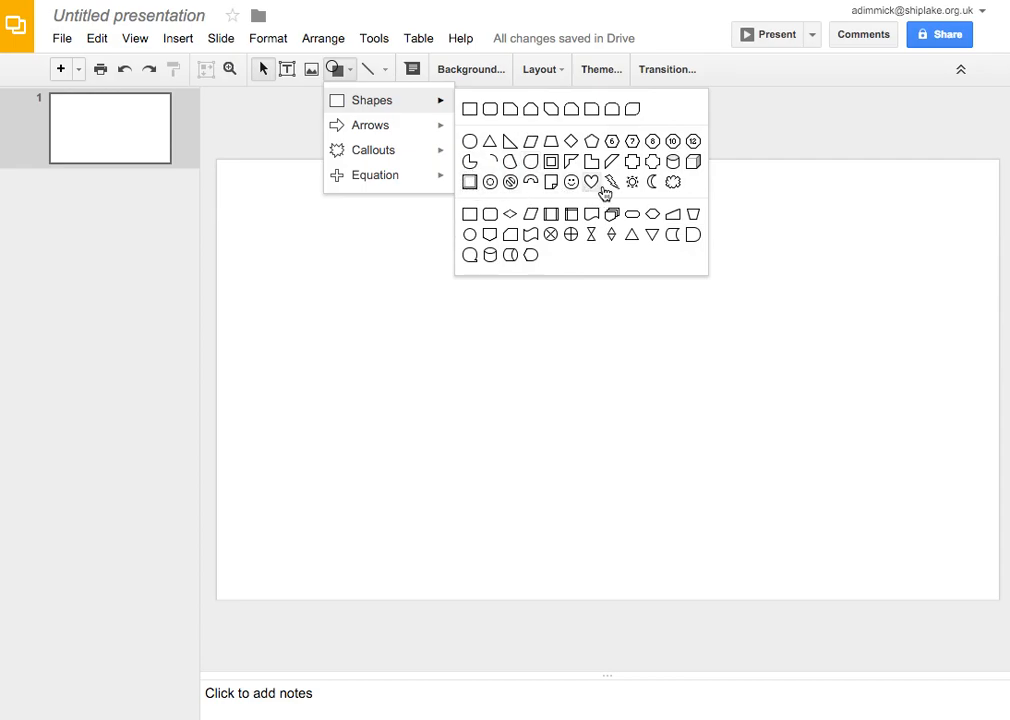
{"action": "mouse_move", "coordinate": [521, 188]}
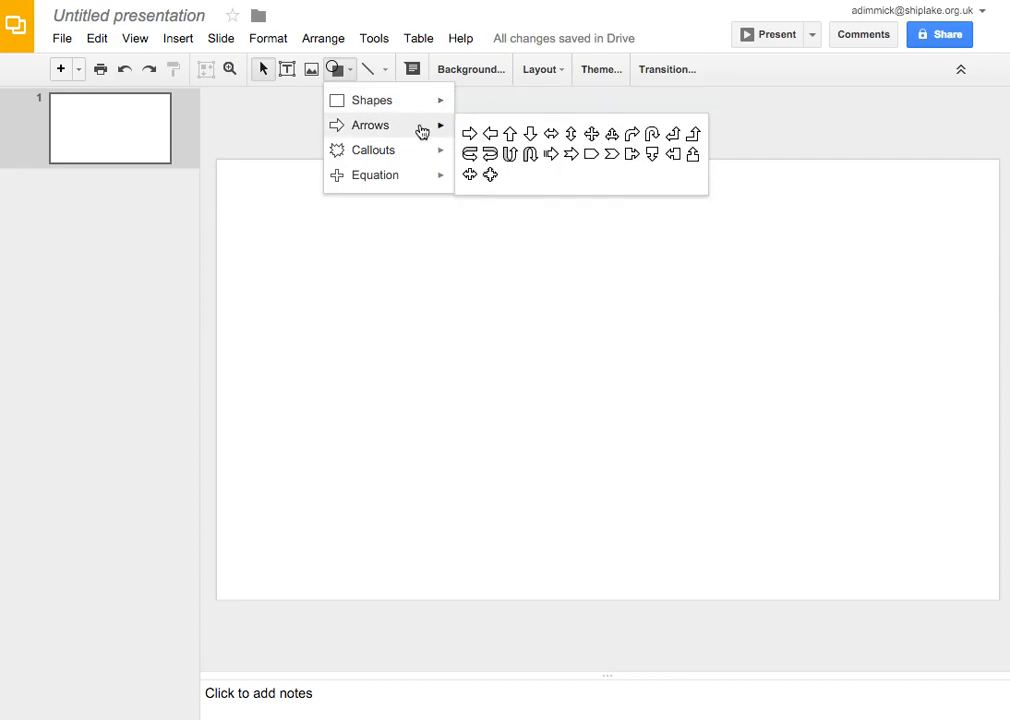
{"action": "mouse_move", "coordinate": [374, 149]}
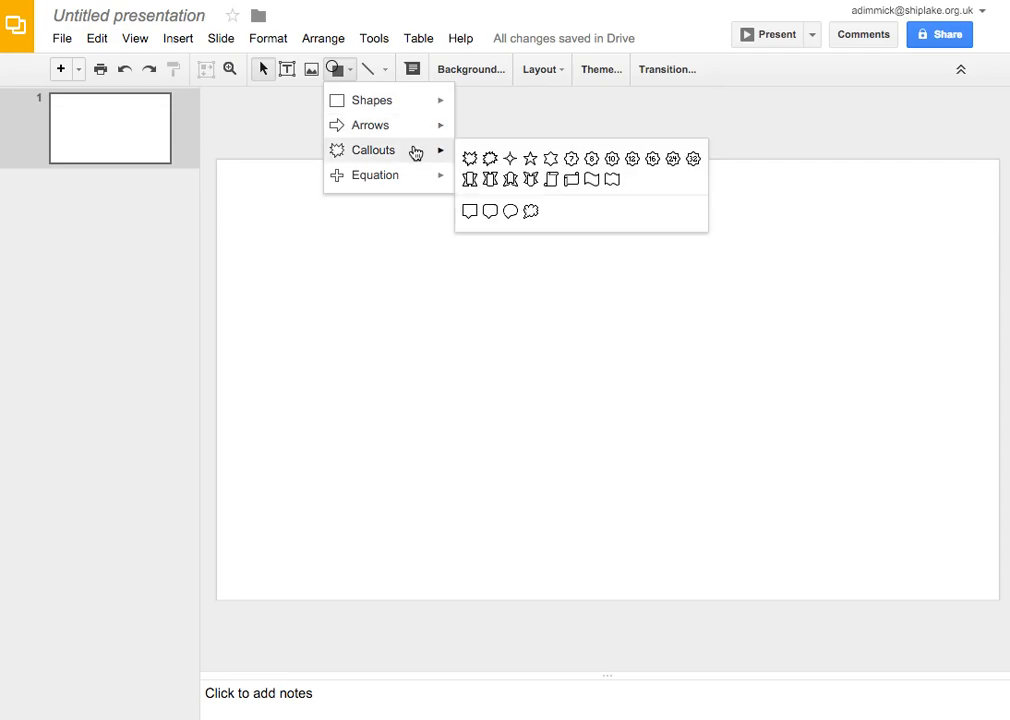
{"action": "mouse_move", "coordinate": [375, 175]}
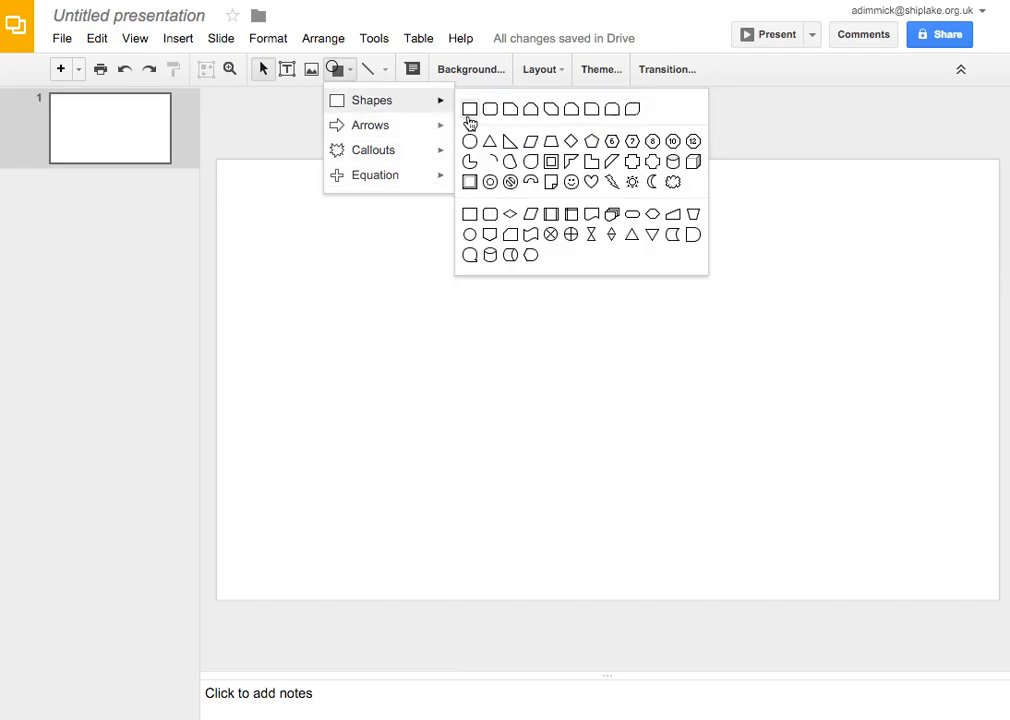
Draw a grey rectangle across the middle of the slide, then deselect it
{"action": "left_click", "coordinate": [469, 109]}
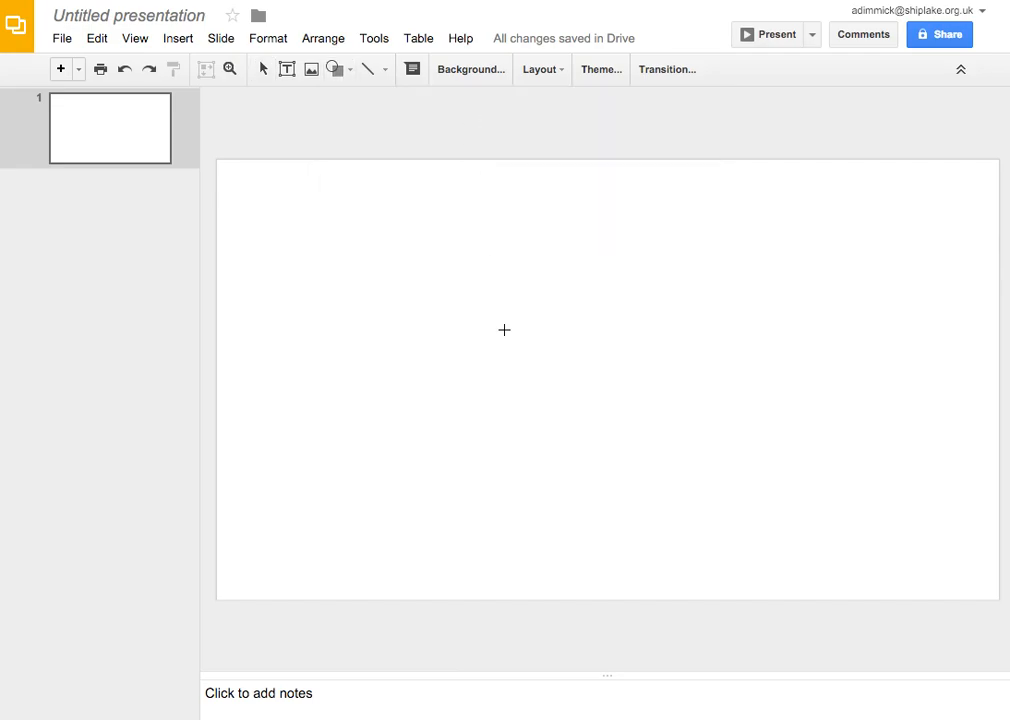
{"action": "left_click_drag", "start_coordinate": [388, 229], "coordinate": [648, 408]}
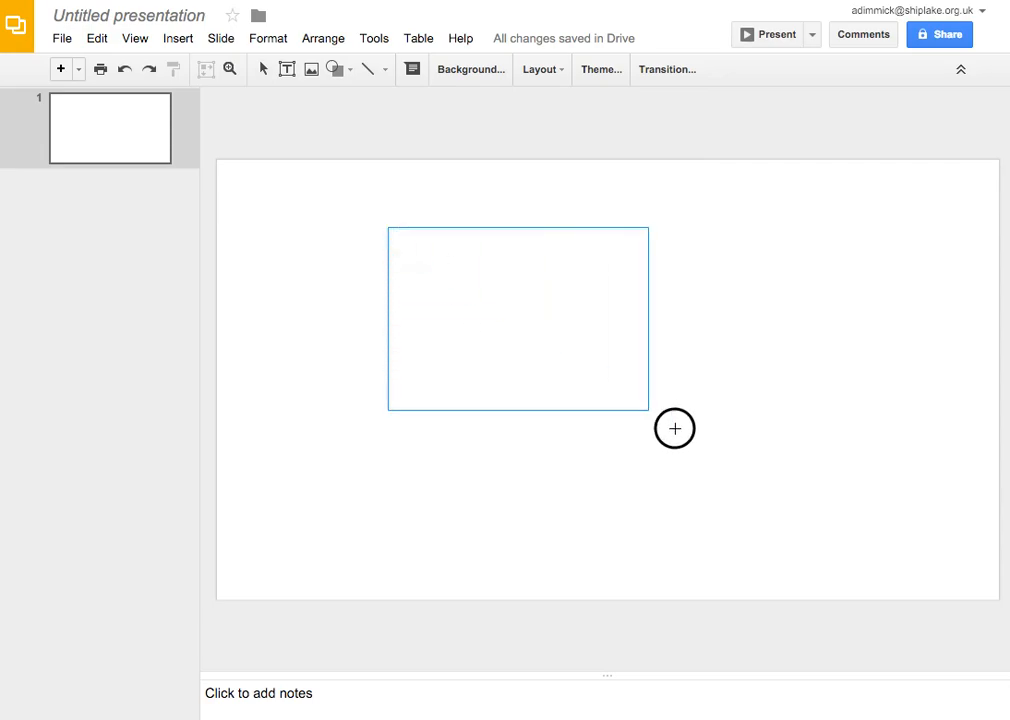
{"action": "left_click_drag", "start_coordinate": [389, 228], "coordinate": [735, 456]}
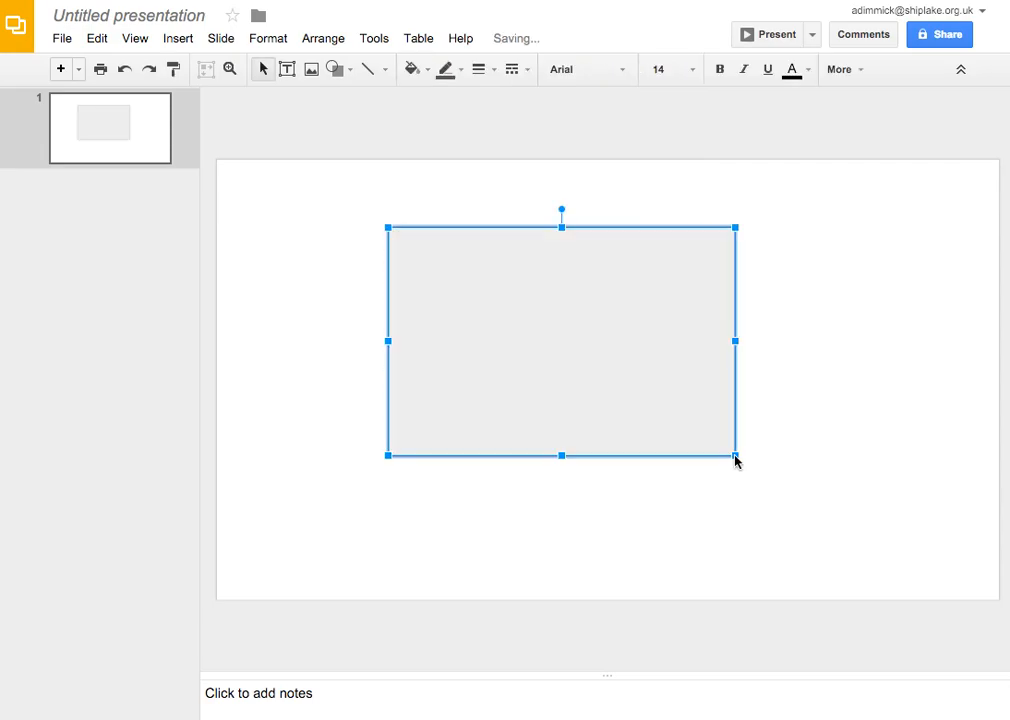
{"action": "left_click", "coordinate": [845, 456]}
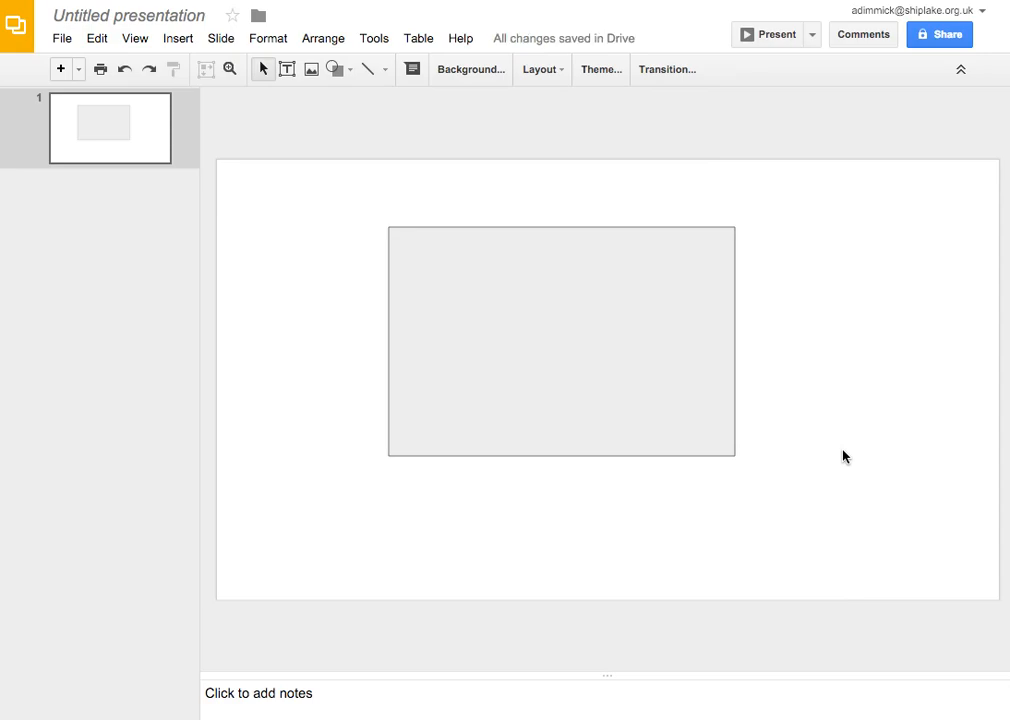
{"action": "mouse_move", "coordinate": [357, 120]}
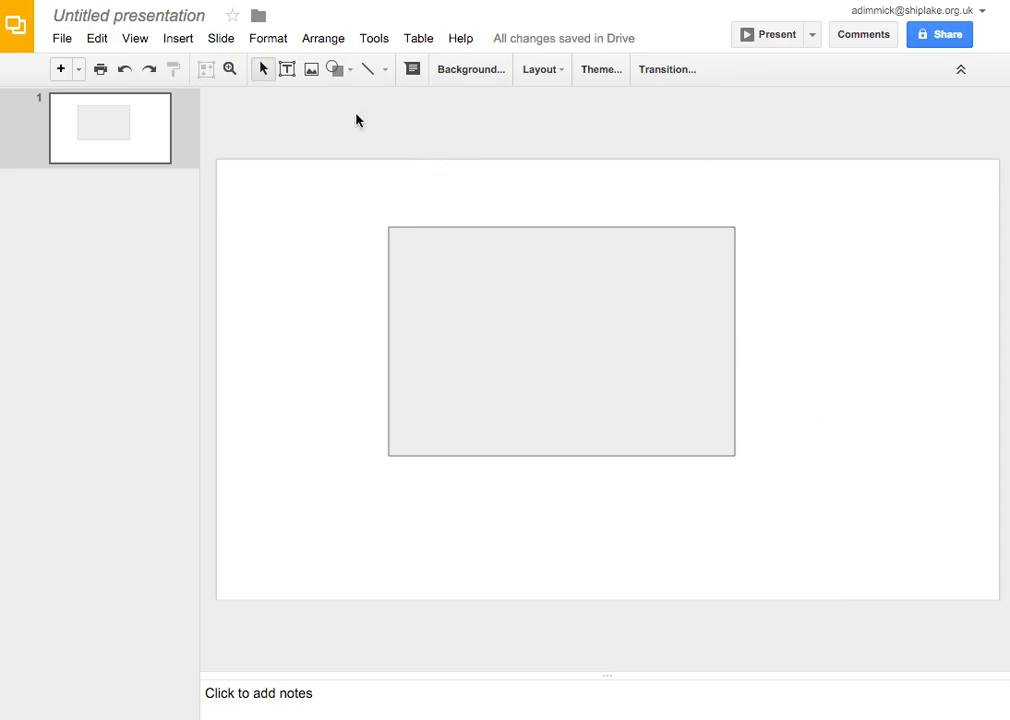
Draw a large oval to the right of the rectangle
{"action": "left_click", "coordinate": [333, 69]}
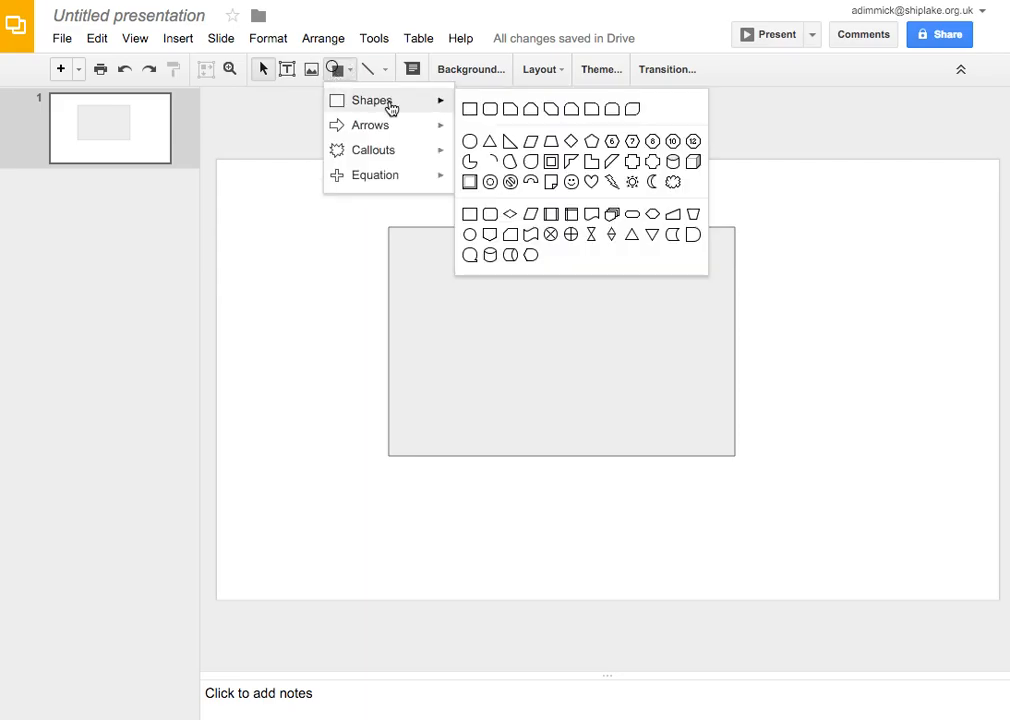
{"action": "mouse_move", "coordinate": [470, 141]}
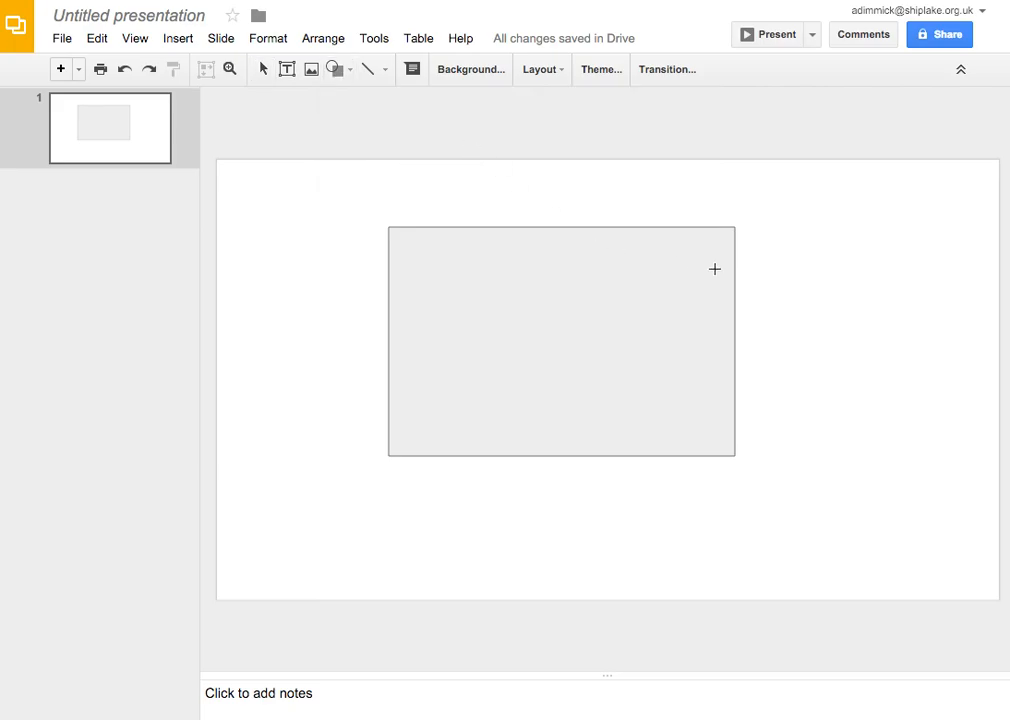
{"action": "left_click_drag", "start_coordinate": [713, 269], "coordinate": [890, 515]}
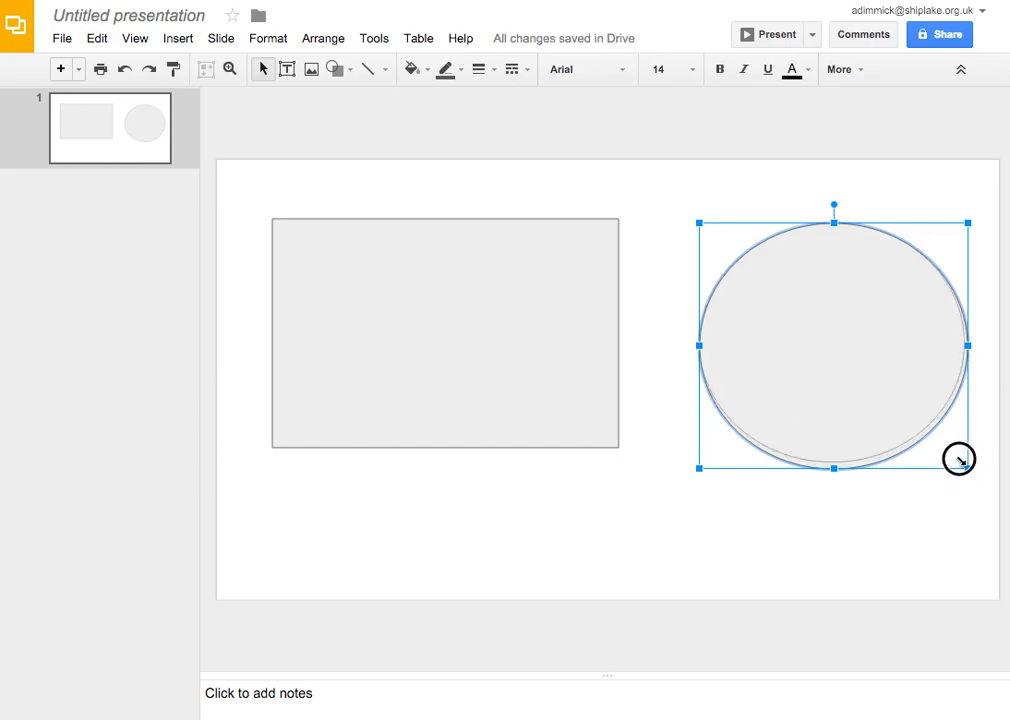
Resize the oval into a smaller circle and move it onto the rectangle's corner
{"action": "left_click_drag", "start_coordinate": [958, 459], "coordinate": [867, 387]}
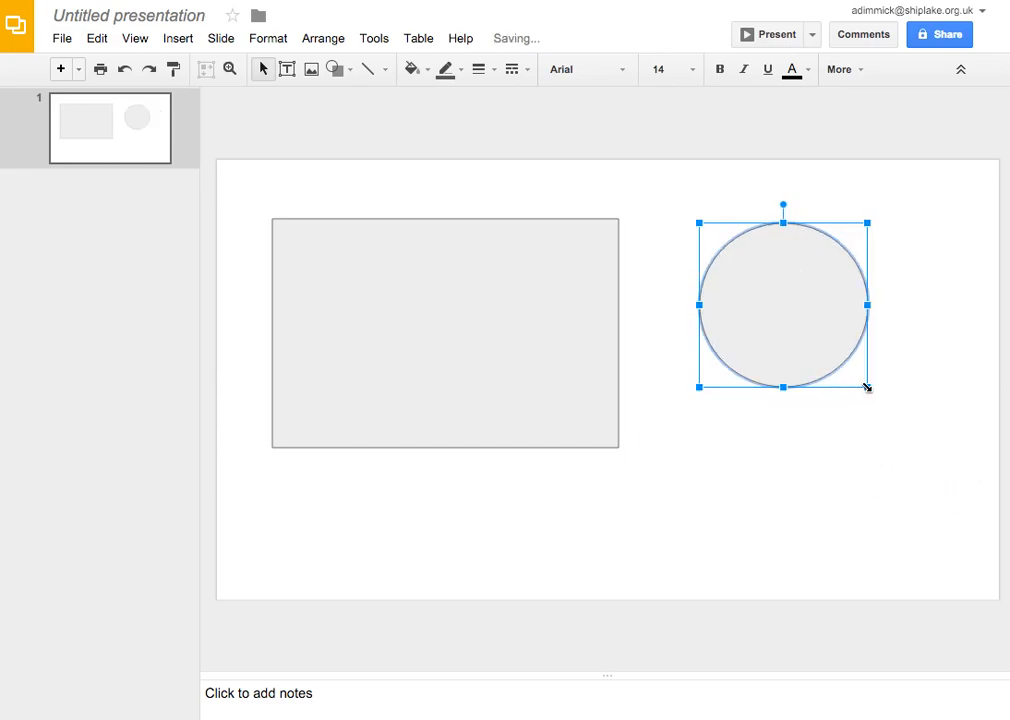
{"action": "left_click_drag", "start_coordinate": [866, 388], "coordinate": [844, 507]}
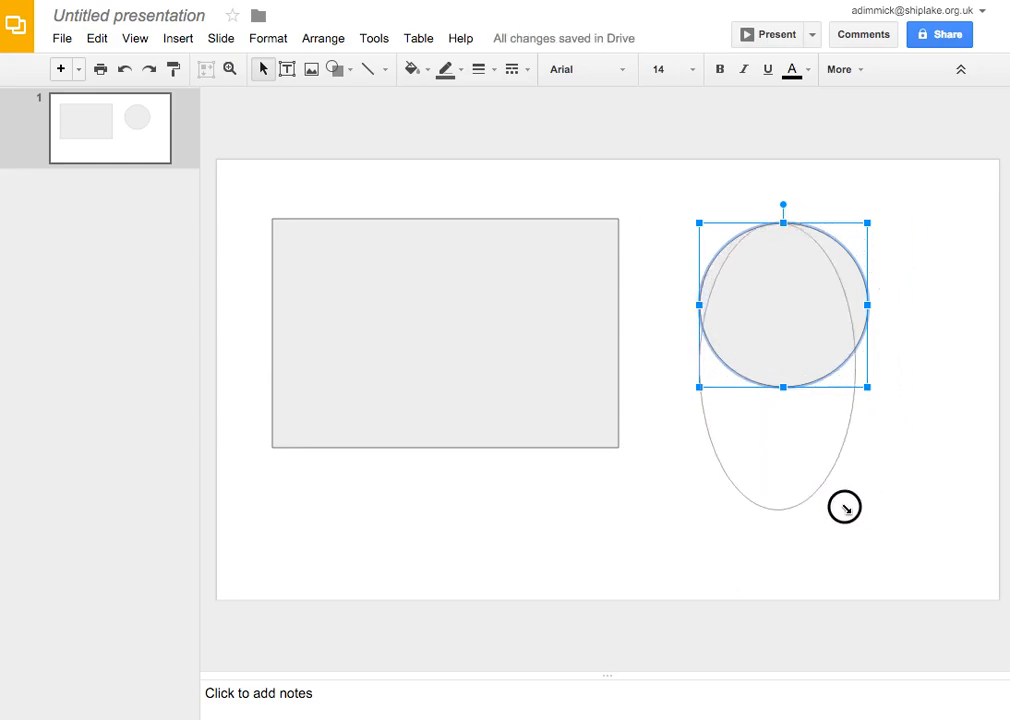
{"action": "left_click_drag", "start_coordinate": [843, 507], "coordinate": [911, 441]}
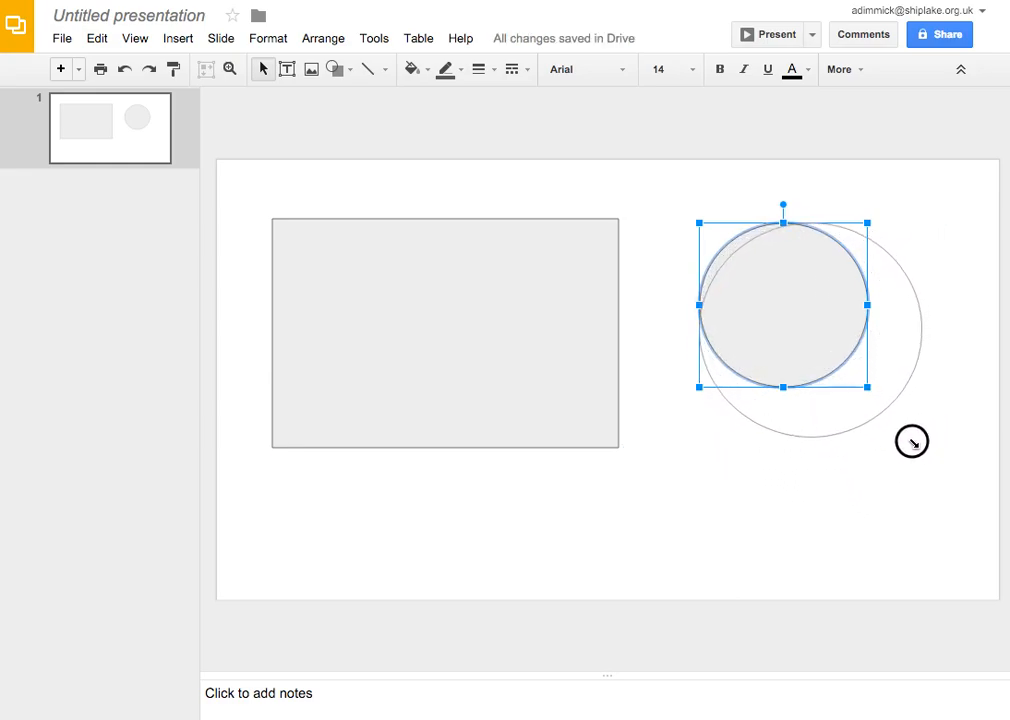
{"action": "left_click_drag", "start_coordinate": [911, 441], "coordinate": [874, 520]}
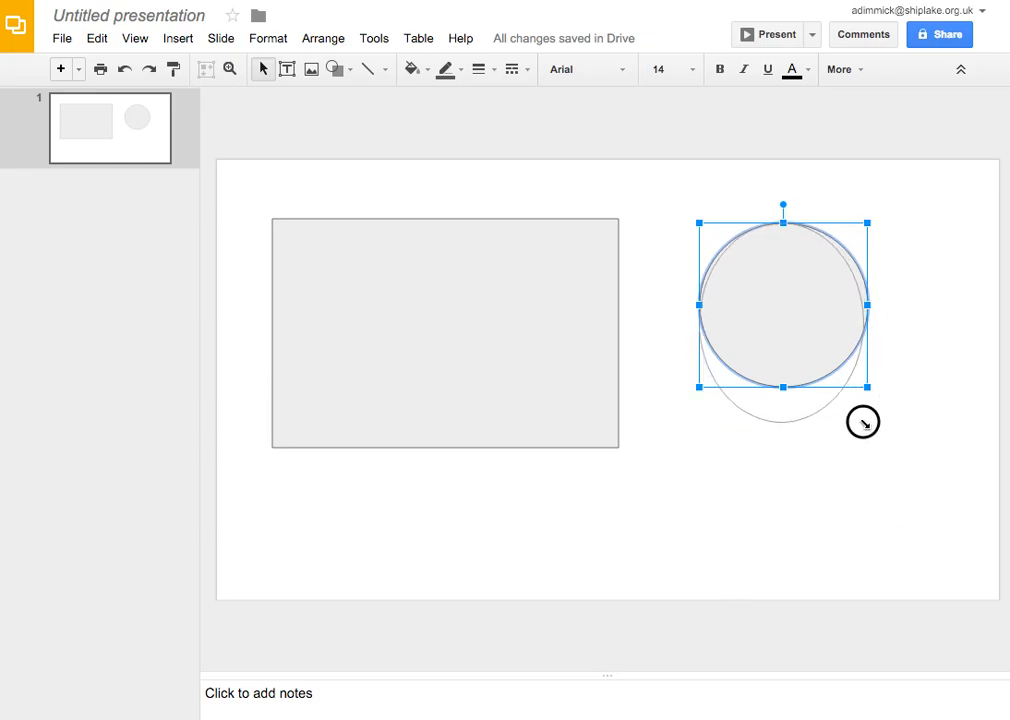
{"action": "left_click_drag", "start_coordinate": [863, 422], "coordinate": [851, 398]}
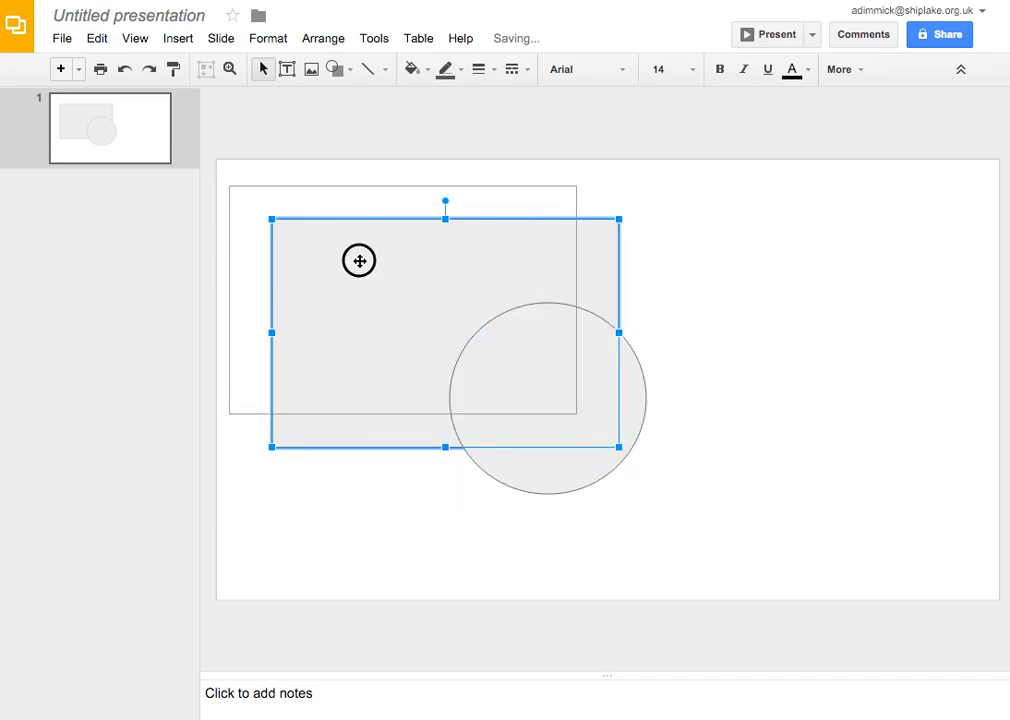
Deselect the repositioned shapes and bring up the line-type options
{"action": "left_click", "coordinate": [757, 423]}
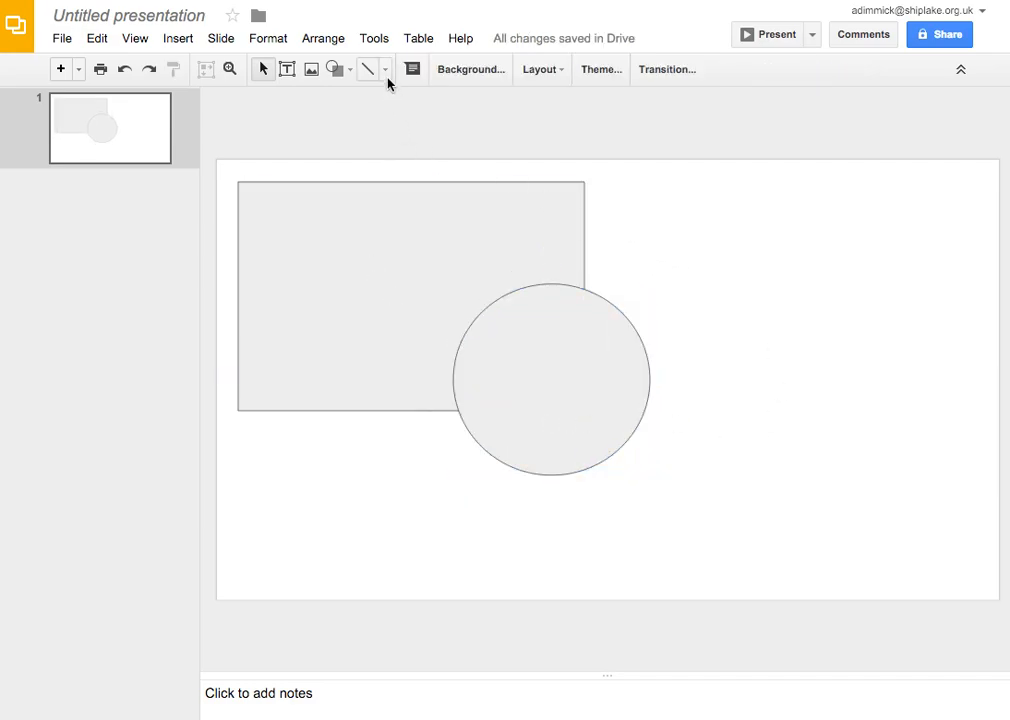
{"action": "mouse_move", "coordinate": [367, 69]}
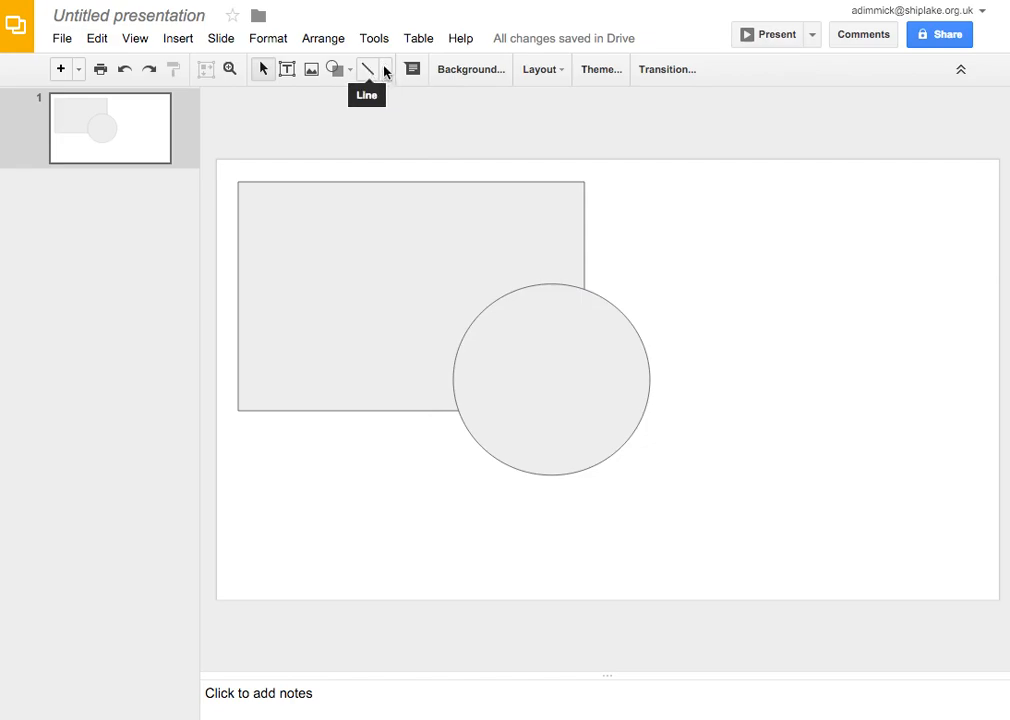
{"action": "left_click", "coordinate": [387, 69]}
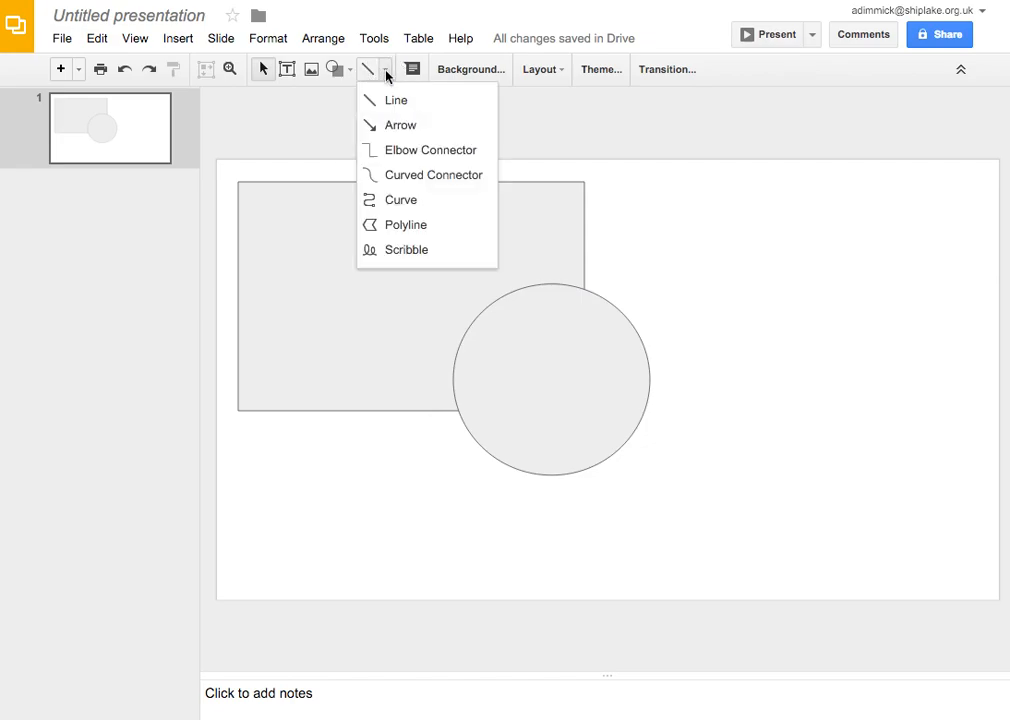
{"action": "mouse_move", "coordinate": [476, 228]}
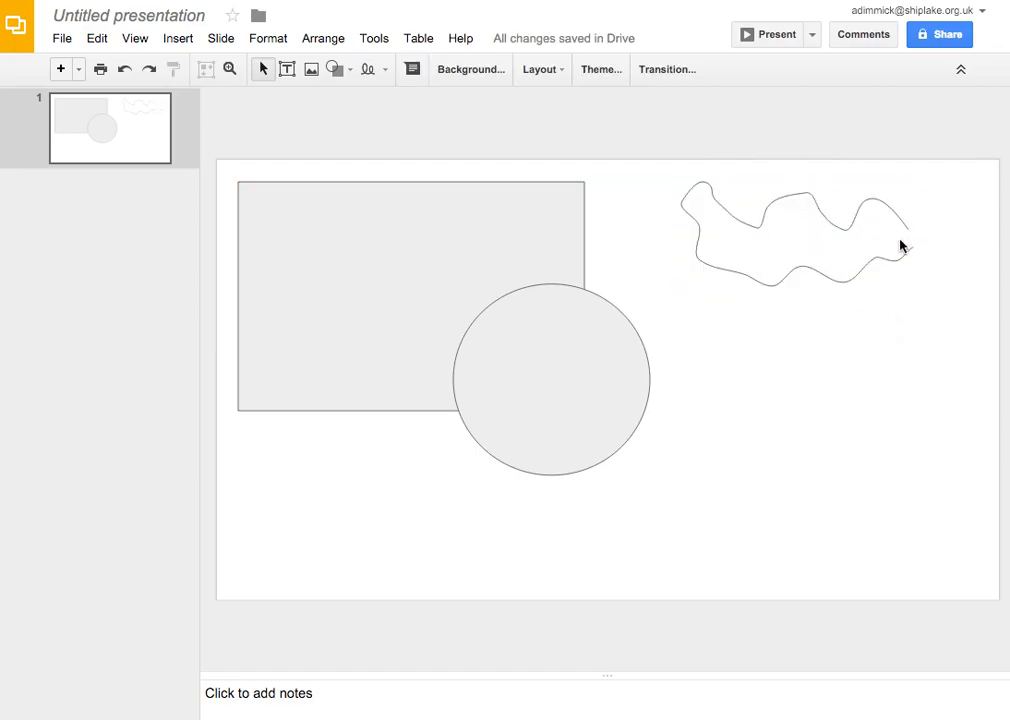
{"action": "mouse_move", "coordinate": [888, 234]}
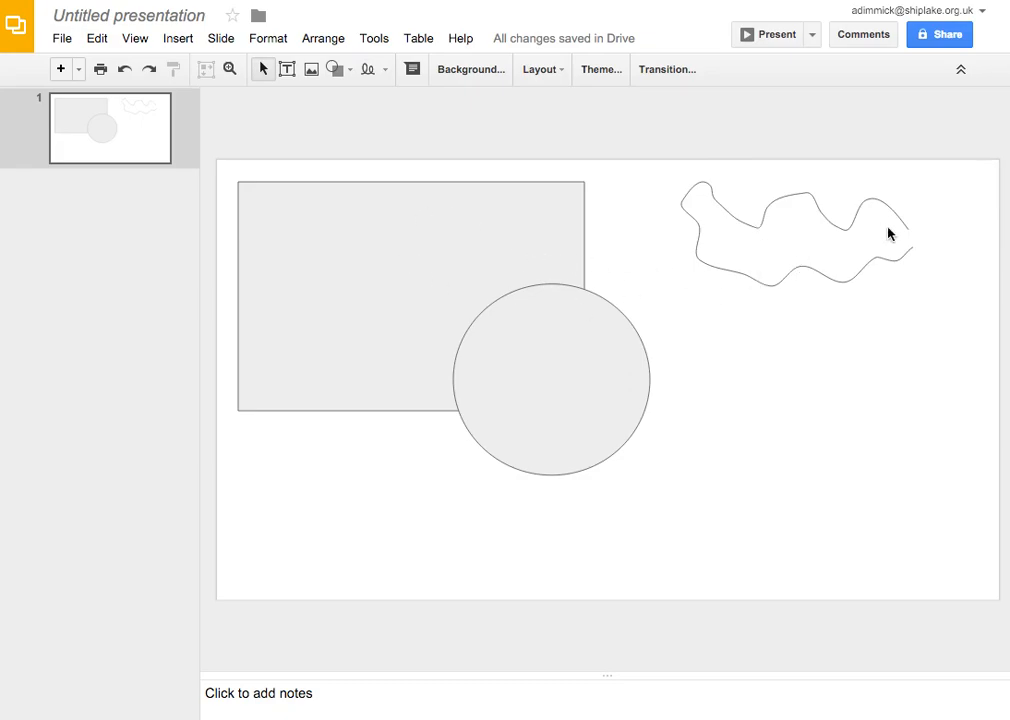
{"action": "mouse_move", "coordinate": [475, 303]}
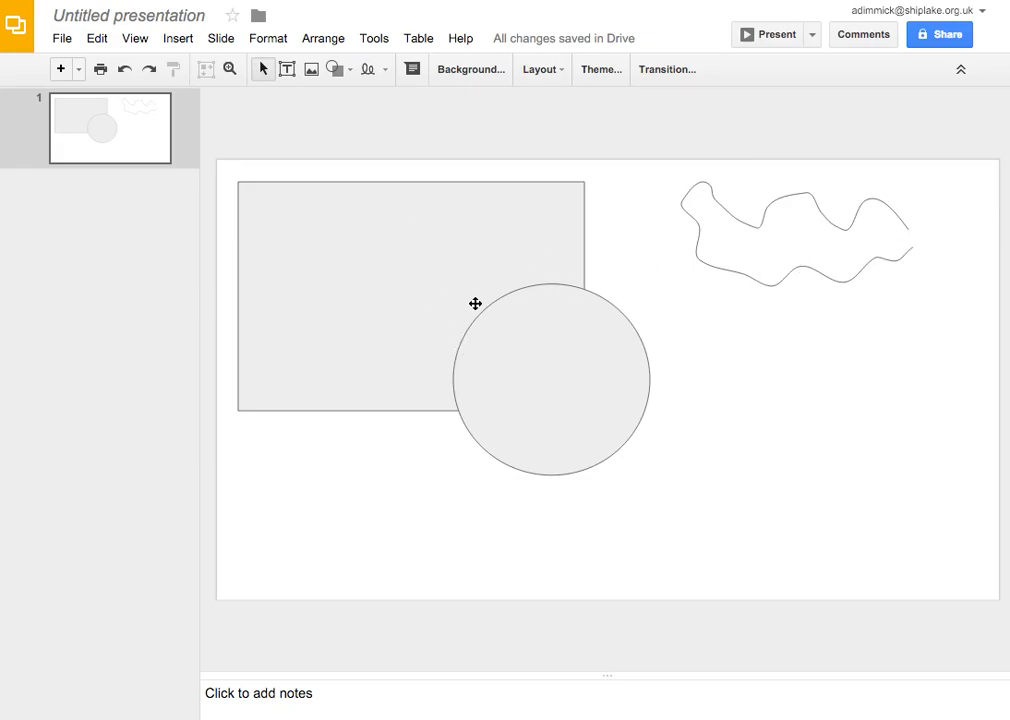
{"action": "mouse_move", "coordinate": [562, 304]}
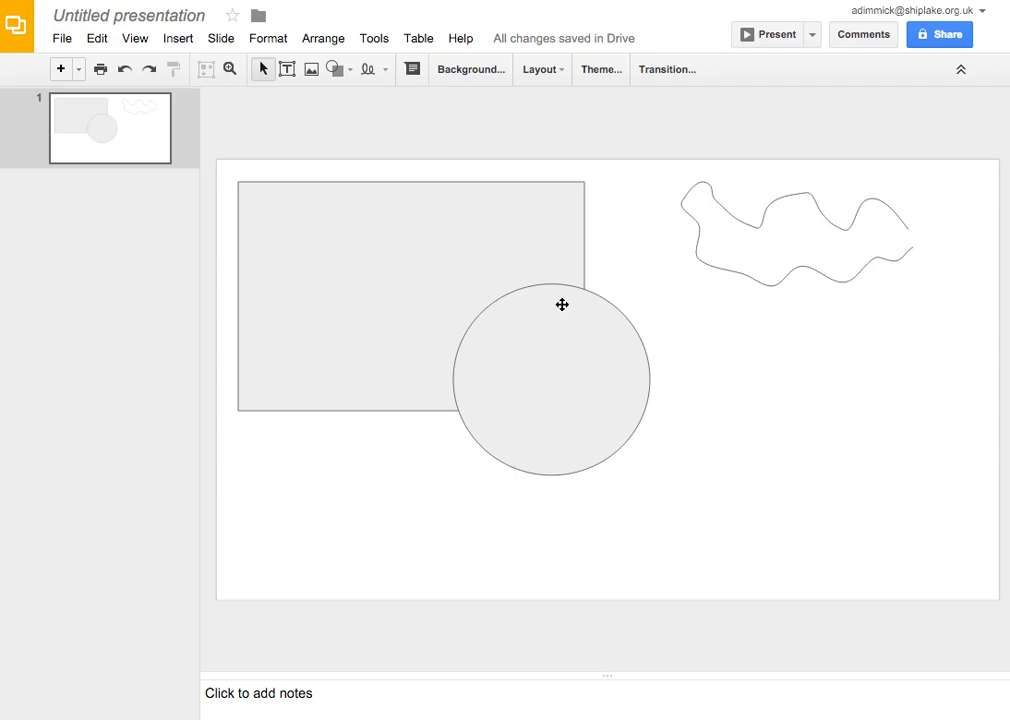
Draw a zigzag polyline shape and drag it over the rectangle and circle
{"action": "left_click", "coordinate": [383, 69]}
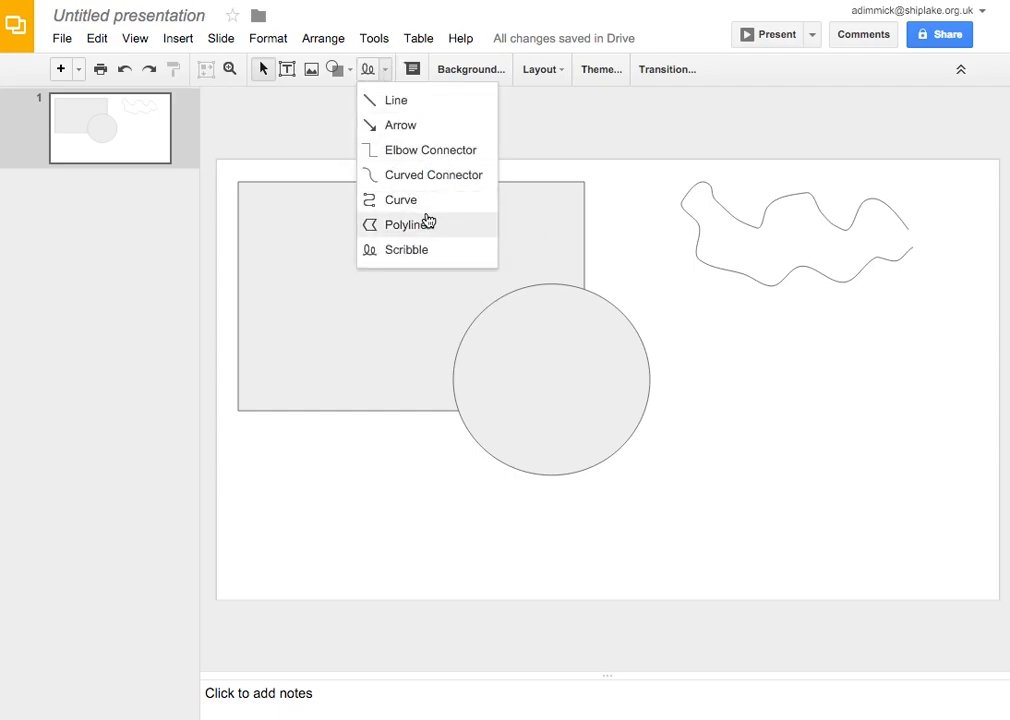
{"action": "left_click", "coordinate": [406, 224]}
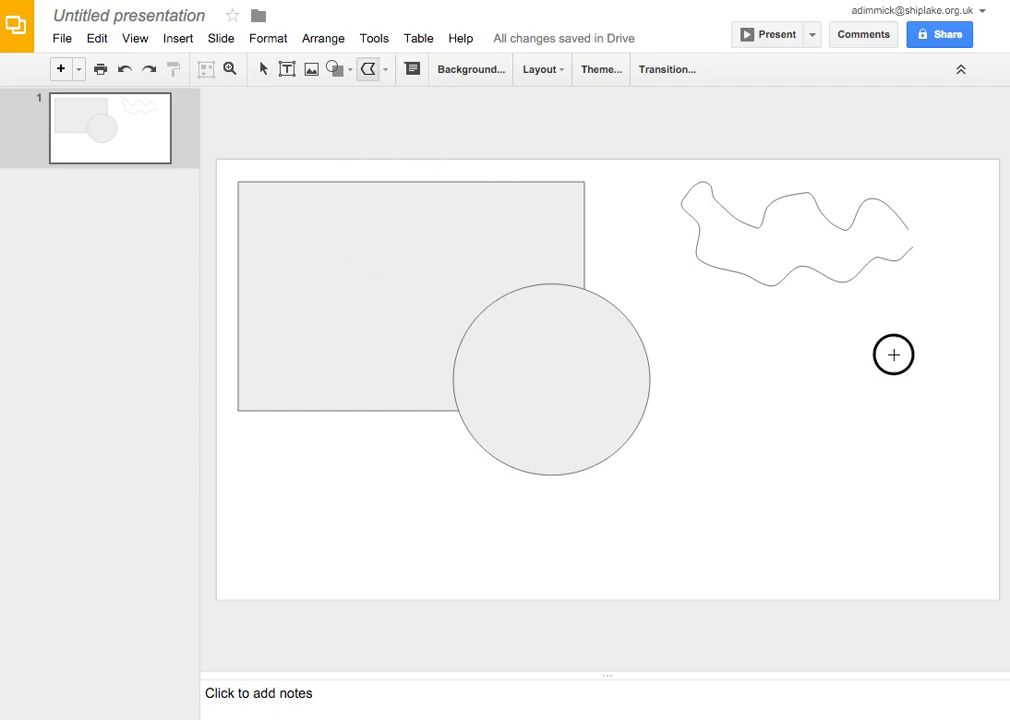
{"action": "left_click_drag", "start_coordinate": [893, 355], "coordinate": [773, 405]}
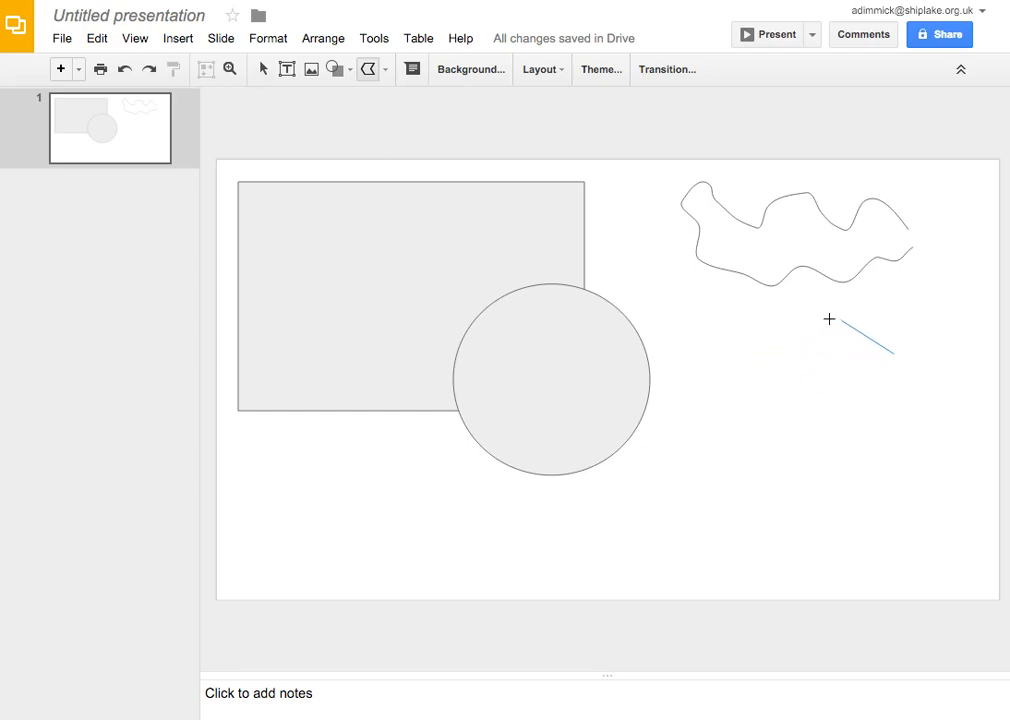
{"action": "left_click_drag", "start_coordinate": [833, 320], "coordinate": [795, 347]}
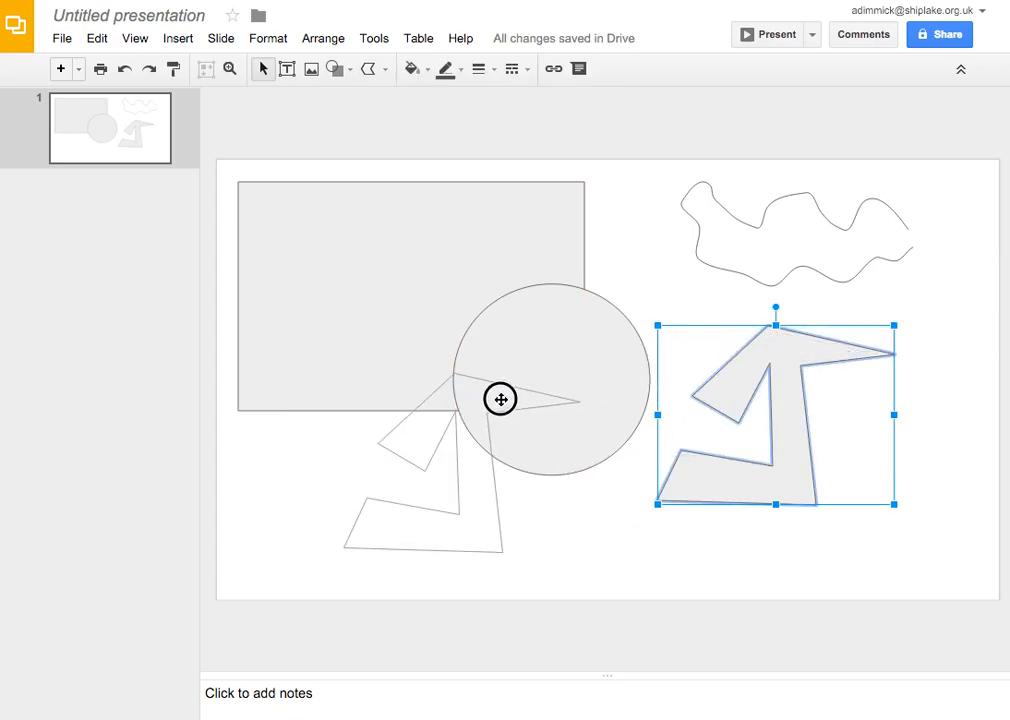
{"action": "left_click_drag", "start_coordinate": [775, 415], "coordinate": [417, 448]}
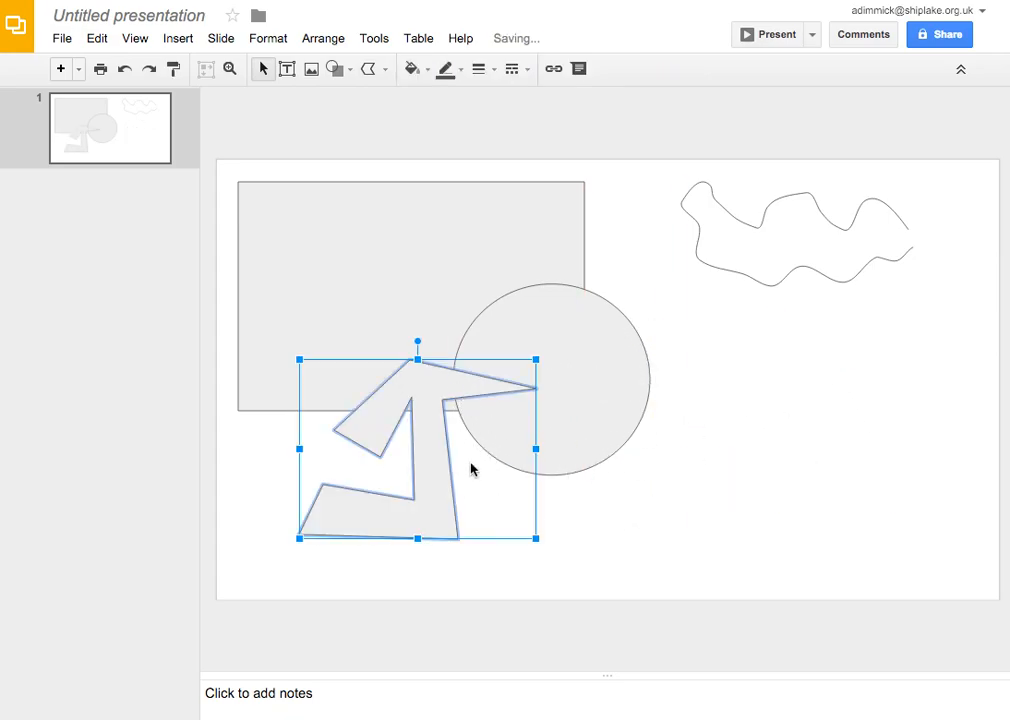
{"action": "left_click", "coordinate": [744, 433]}
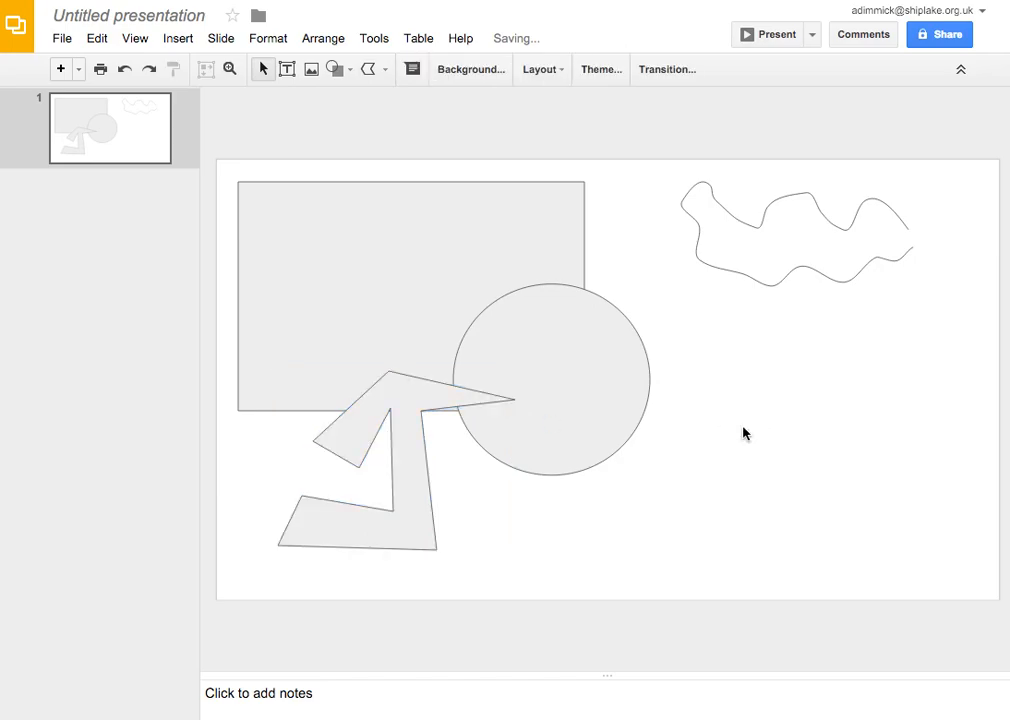
{"action": "mouse_move", "coordinate": [715, 457]}
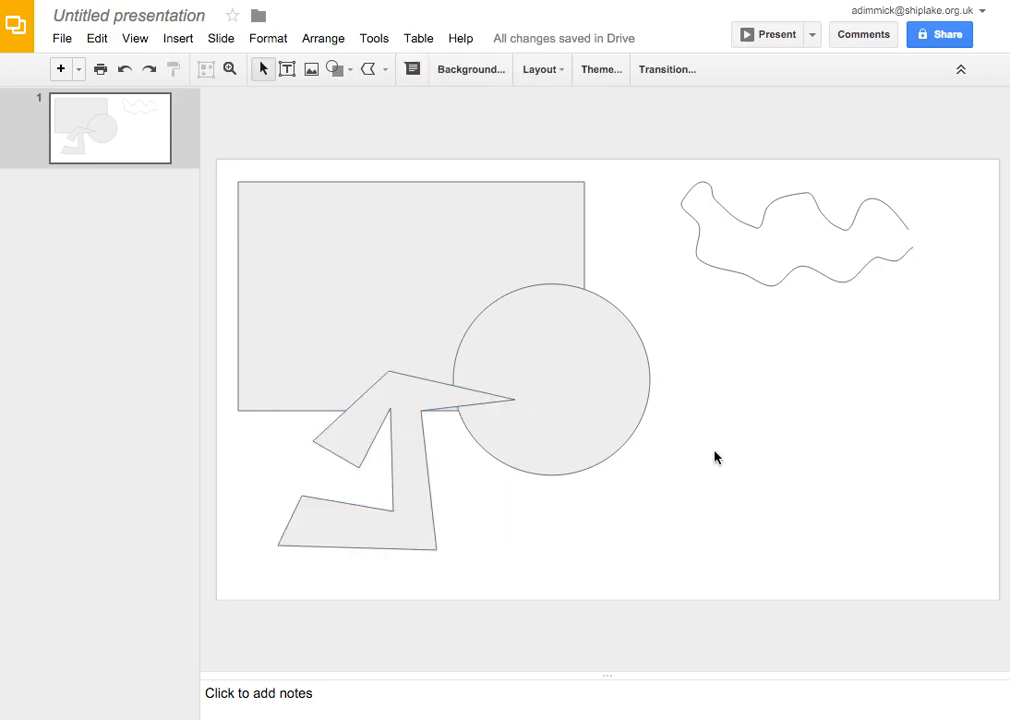
Draw a rounded curve blob in the lower right of the slide, then deselect
{"action": "left_click", "coordinate": [368, 69]}
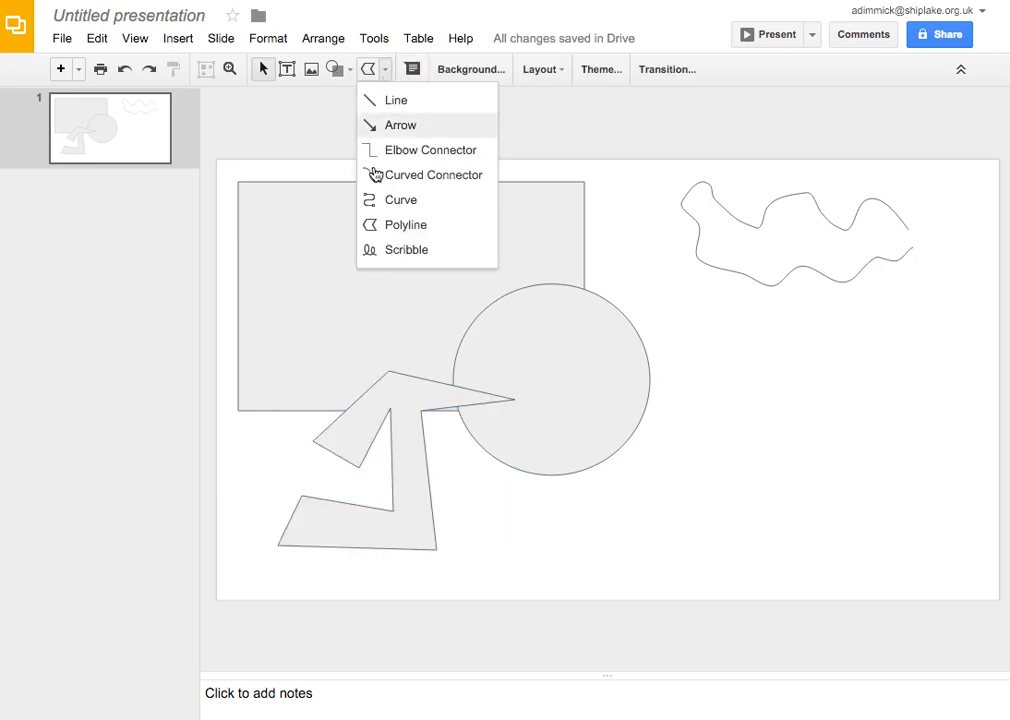
{"action": "left_click", "coordinate": [425, 174]}
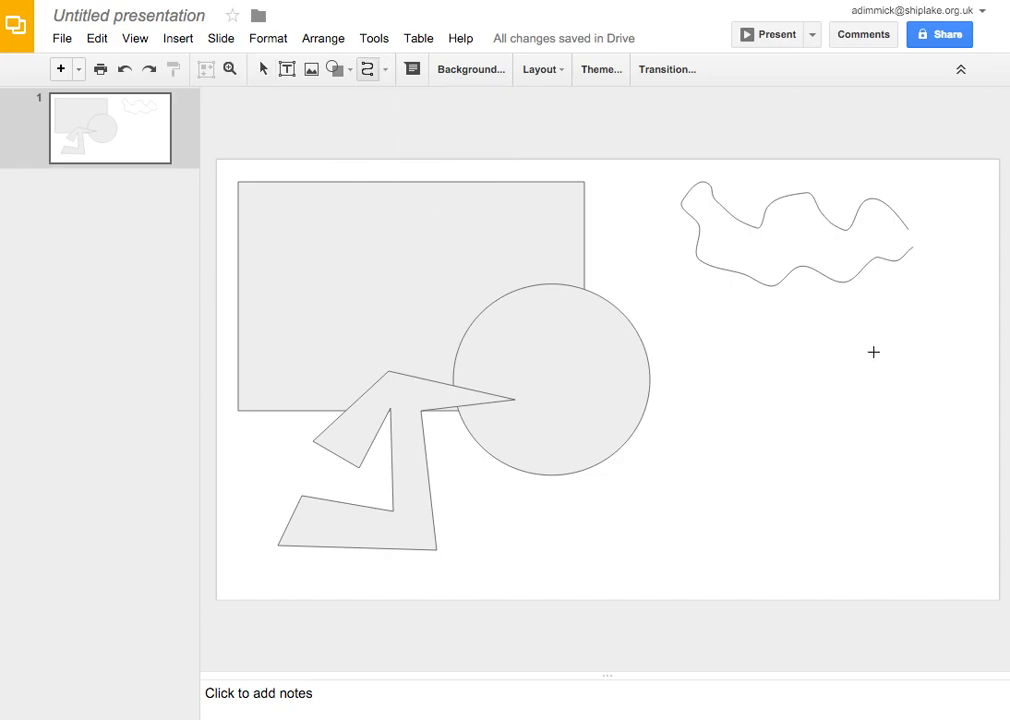
{"action": "mouse_move", "coordinate": [947, 439]}
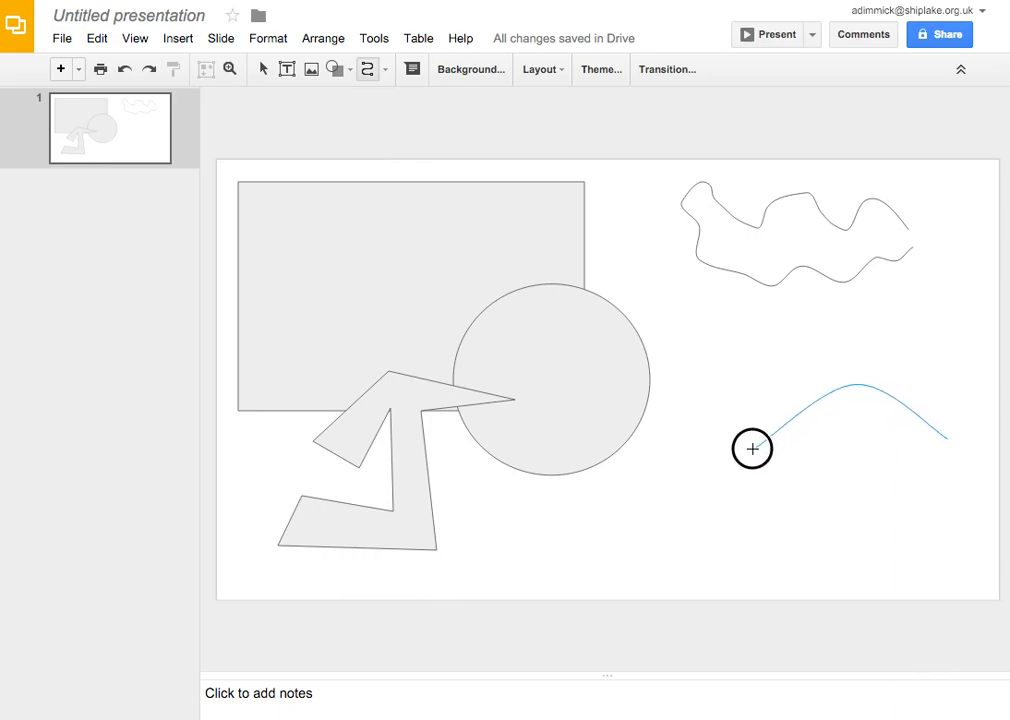
{"action": "left_click_drag", "start_coordinate": [752, 449], "coordinate": [769, 544]}
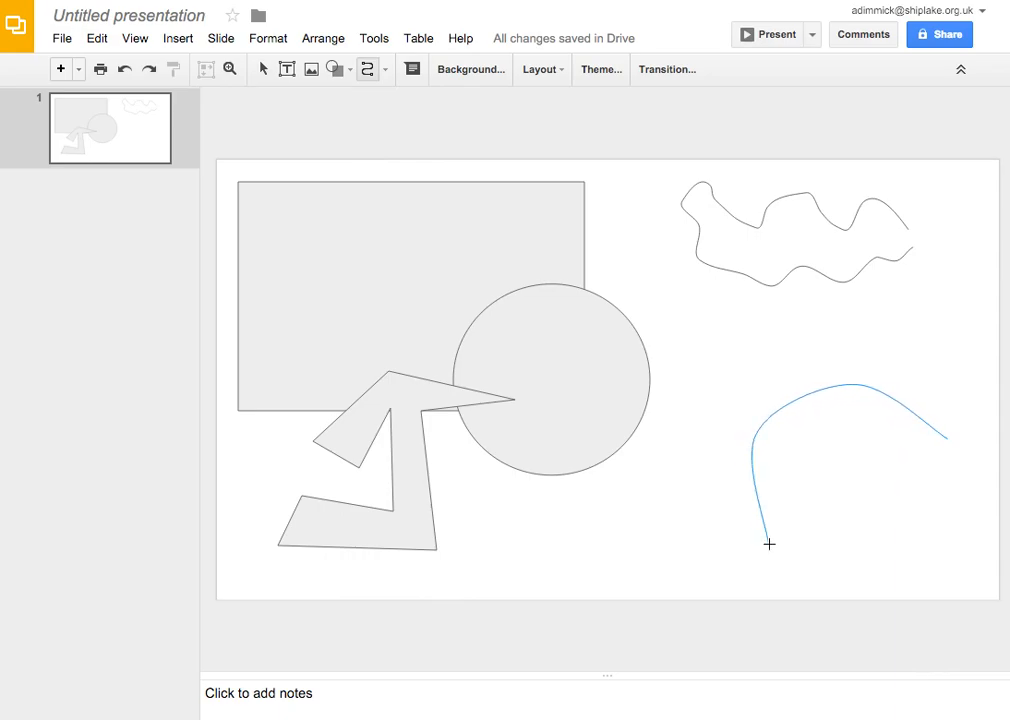
{"action": "left_click_drag", "start_coordinate": [770, 543], "coordinate": [954, 521]}
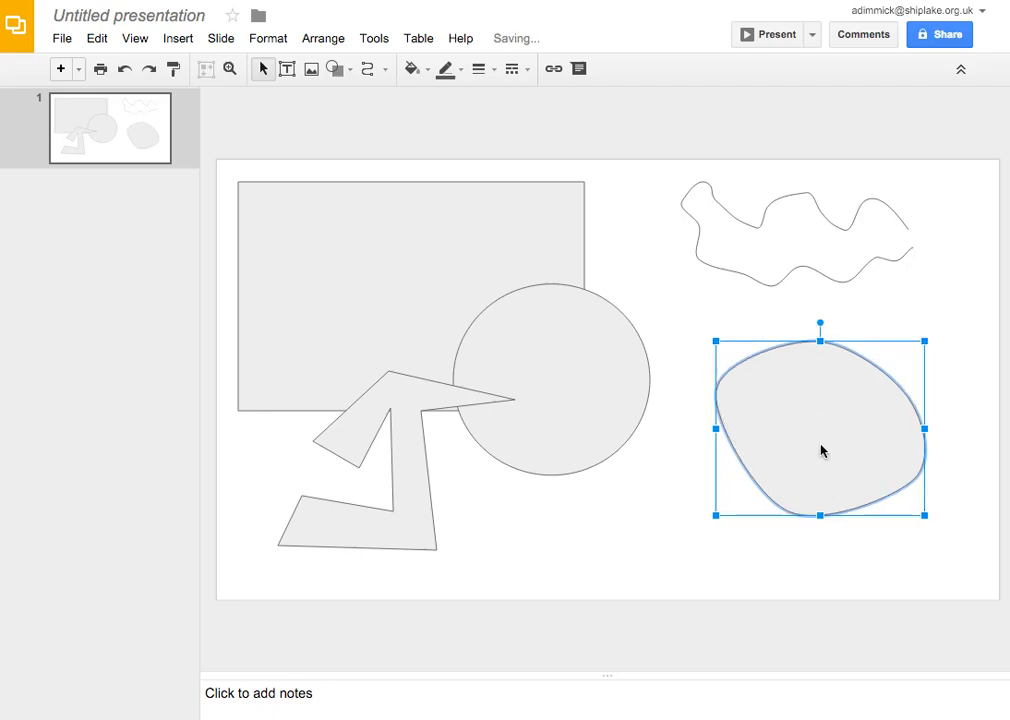
{"action": "left_click", "coordinate": [440, 304]}
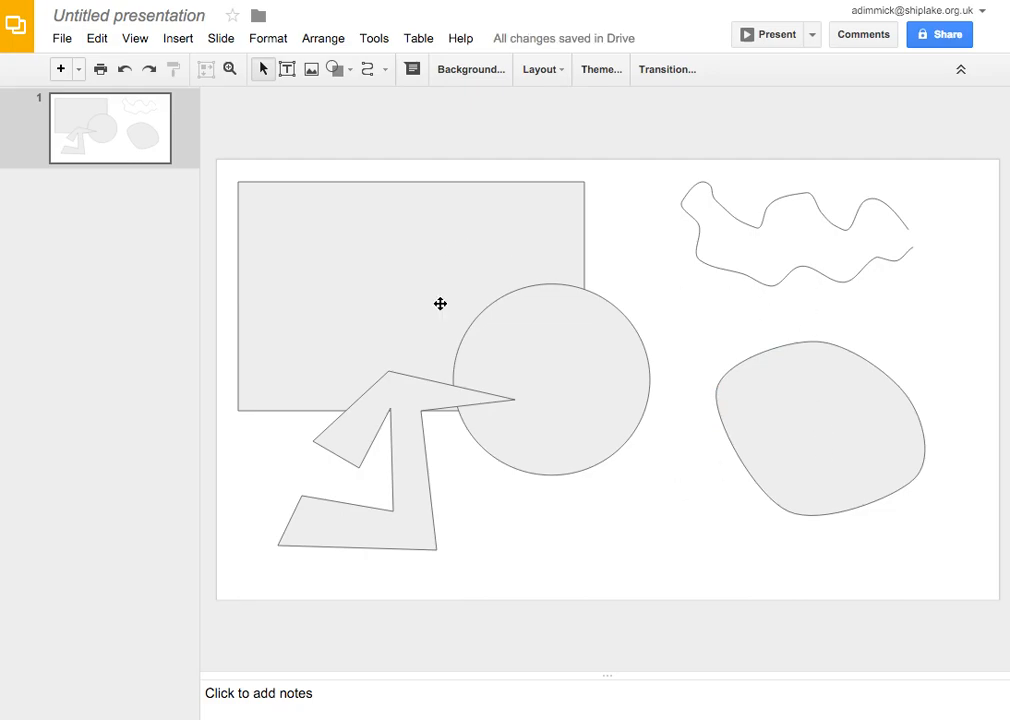
{"action": "mouse_move", "coordinate": [851, 461]}
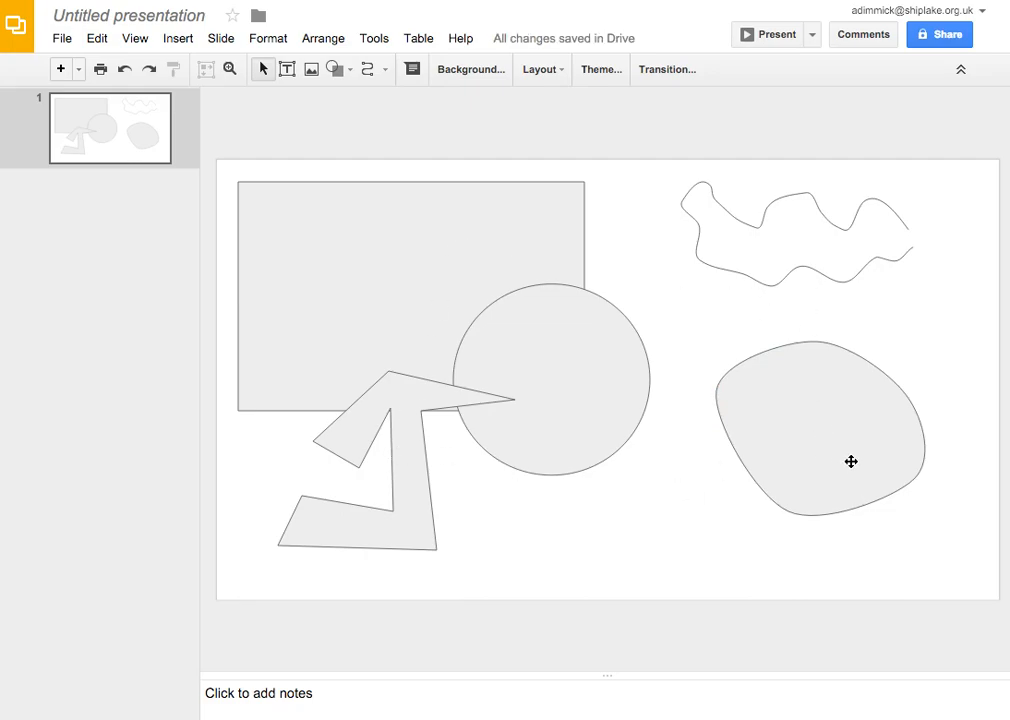
{"action": "mouse_move", "coordinate": [835, 309]}
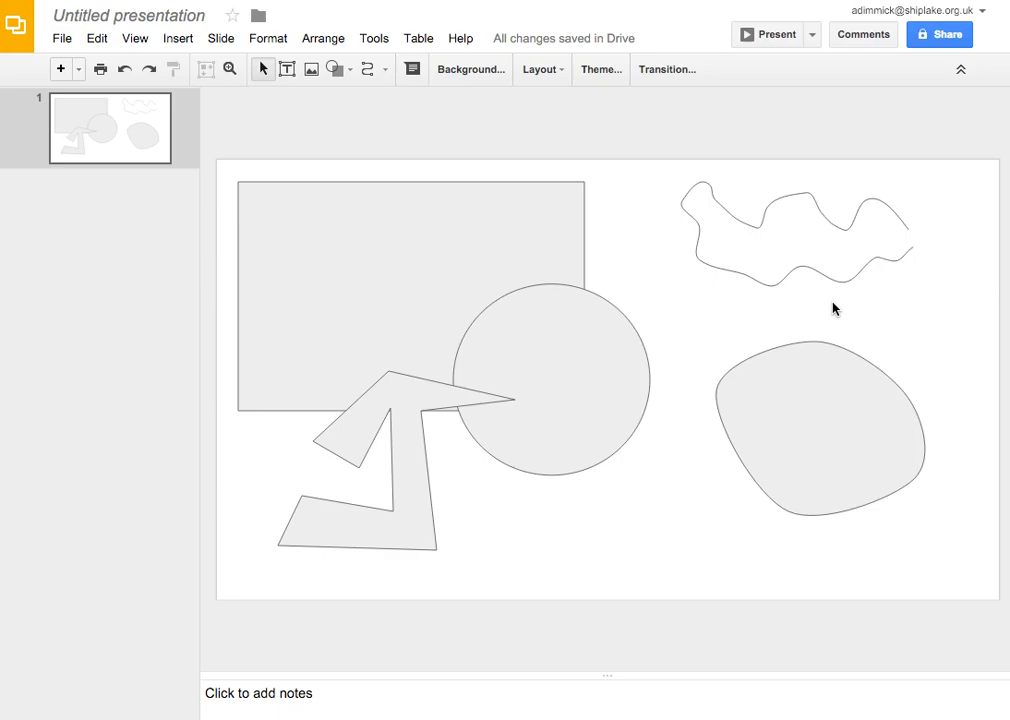
{"action": "mouse_move", "coordinate": [583, 362]}
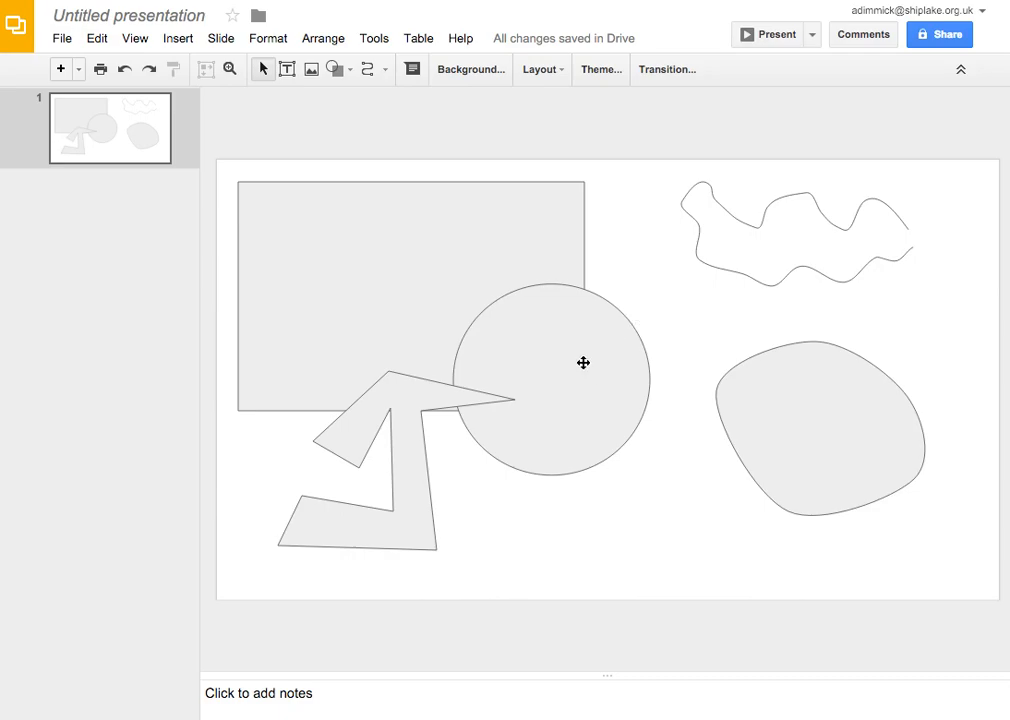
Delete the blob shape and drag the circle to the lower right
{"action": "left_click", "coordinate": [818, 430]}
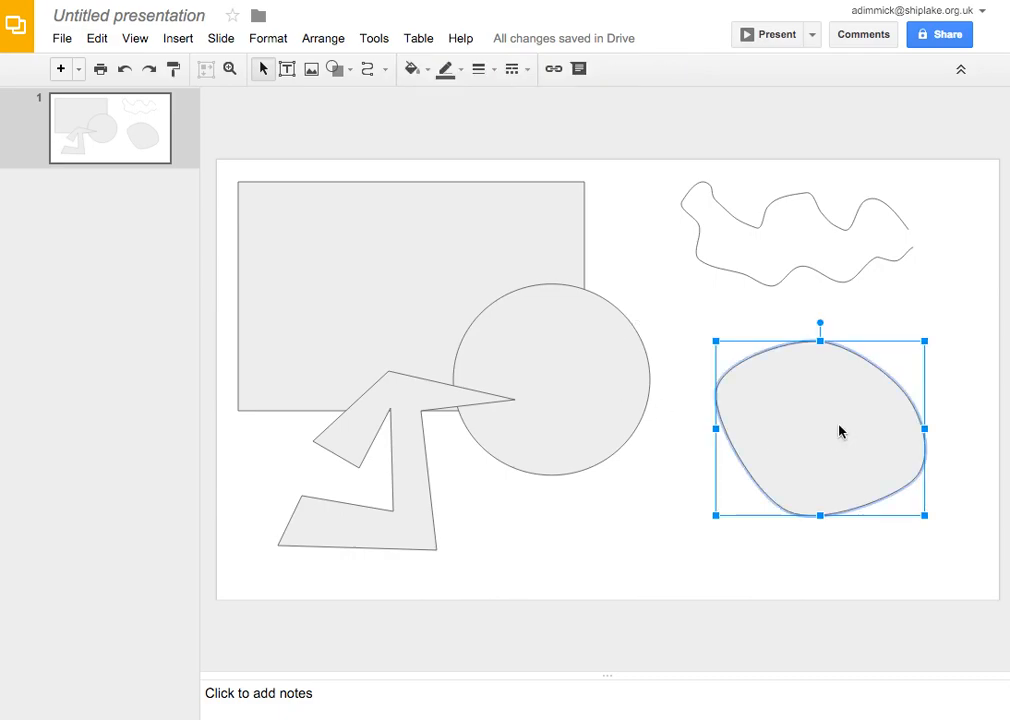
{"action": "key", "text": "delete"}
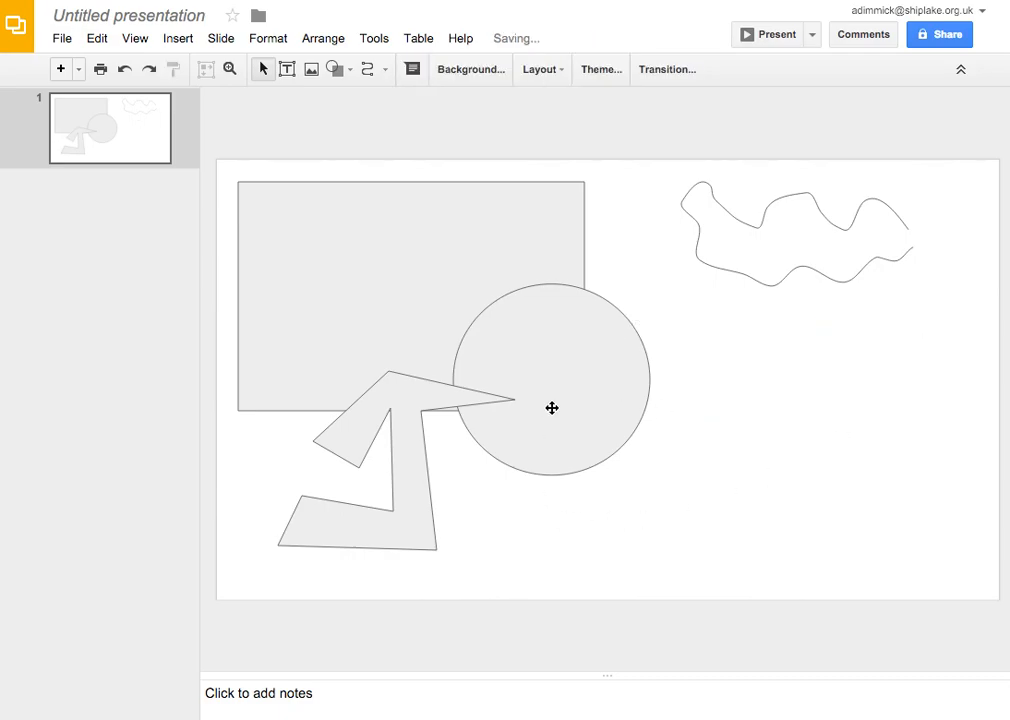
{"action": "left_click_drag", "start_coordinate": [551, 407], "coordinate": [813, 436]}
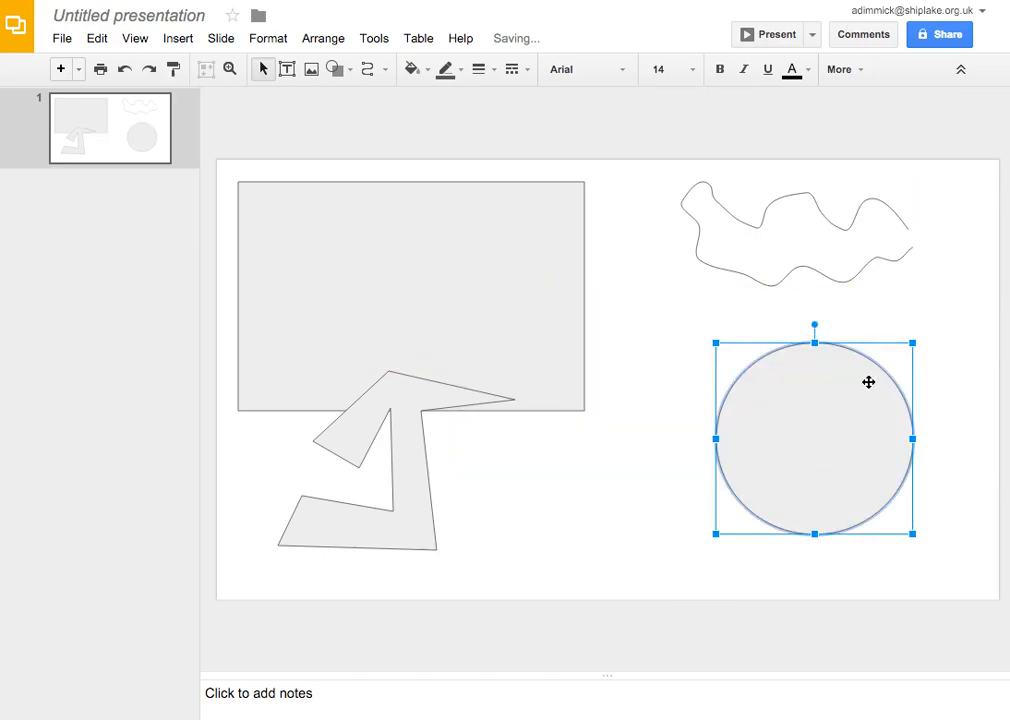
{"action": "left_click", "coordinate": [760, 355]}
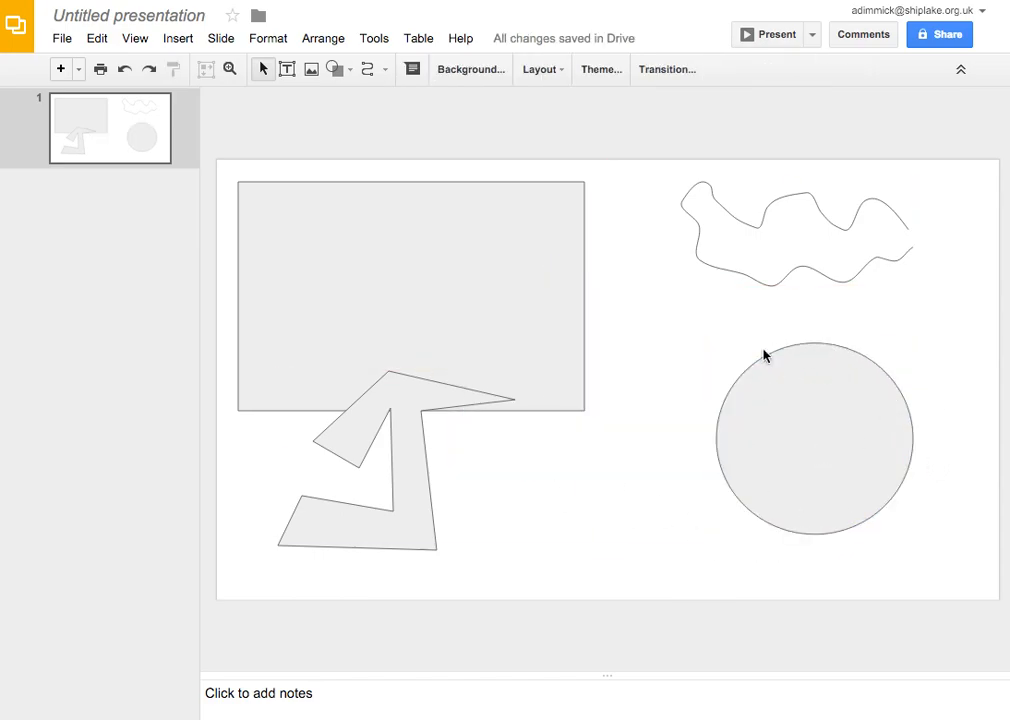
Give the circle a custom red #cd2626 outline
{"action": "left_click", "coordinate": [814, 438]}
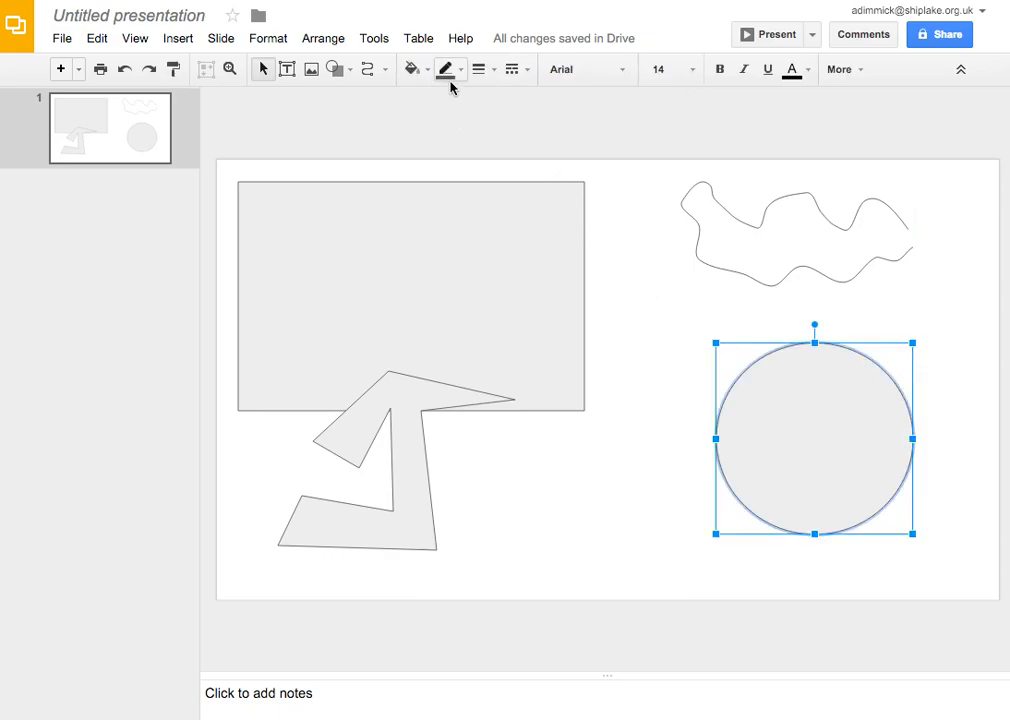
{"action": "mouse_move", "coordinate": [449, 69]}
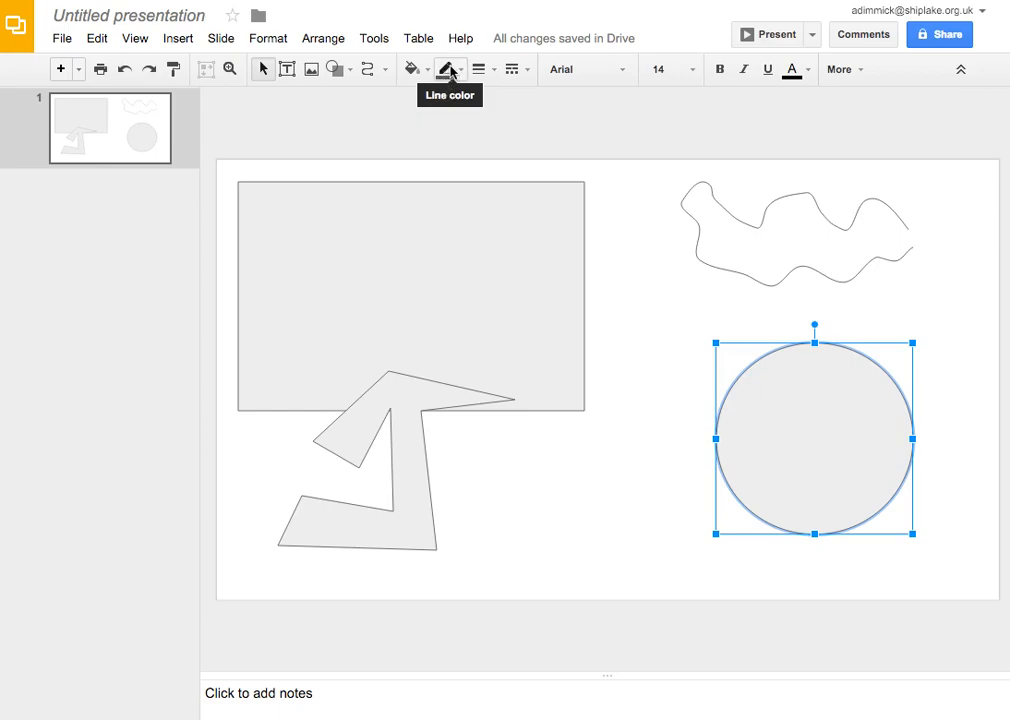
{"action": "left_click", "coordinate": [449, 69]}
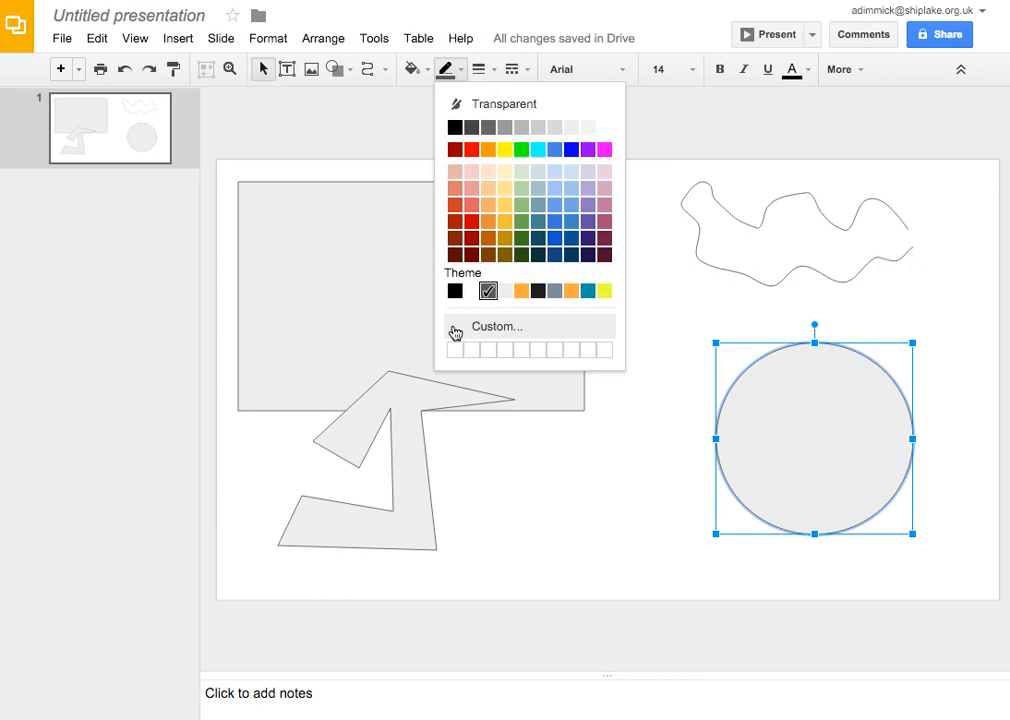
{"action": "left_click", "coordinate": [496, 326]}
{"action": "type", "text": "#cd2626"}
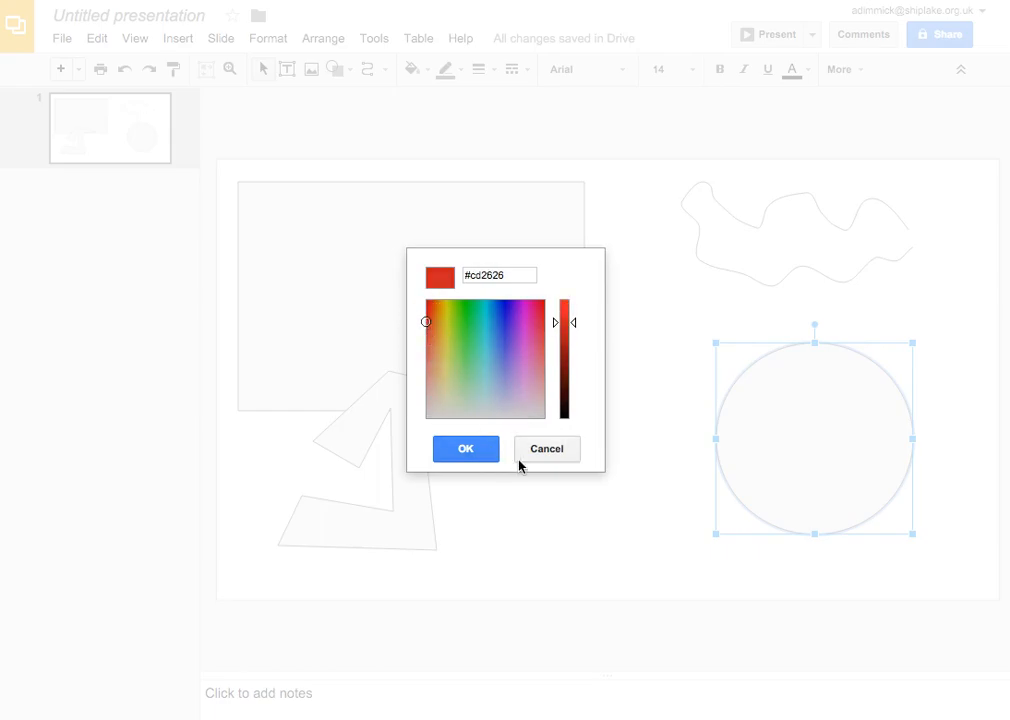
{"action": "left_click", "coordinate": [465, 448]}
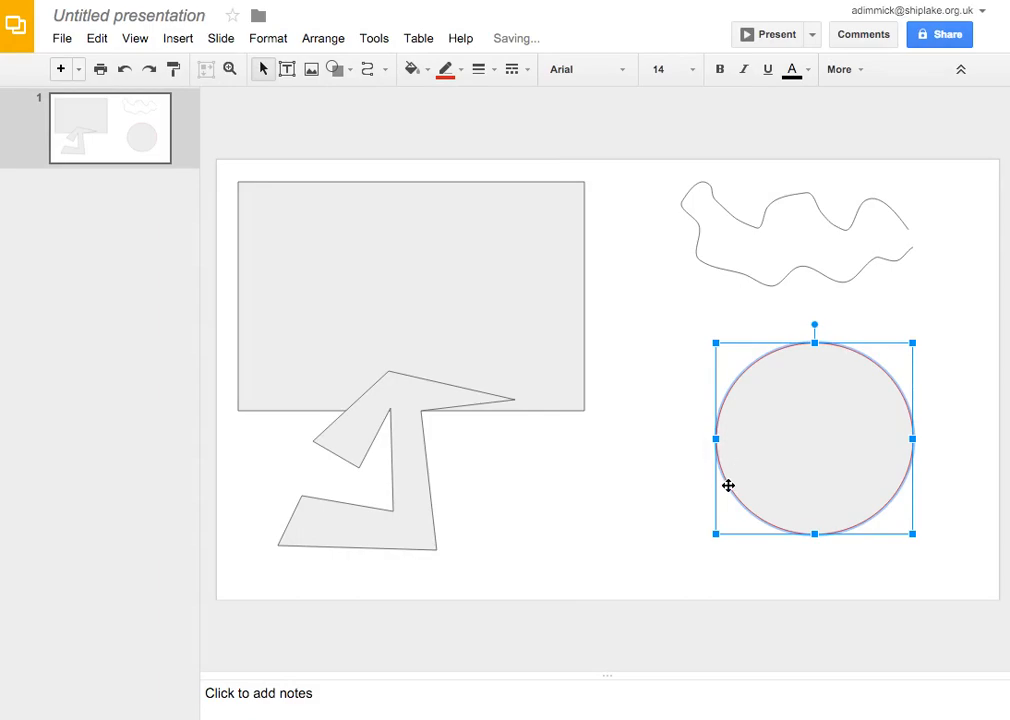
{"action": "mouse_move", "coordinate": [808, 457]}
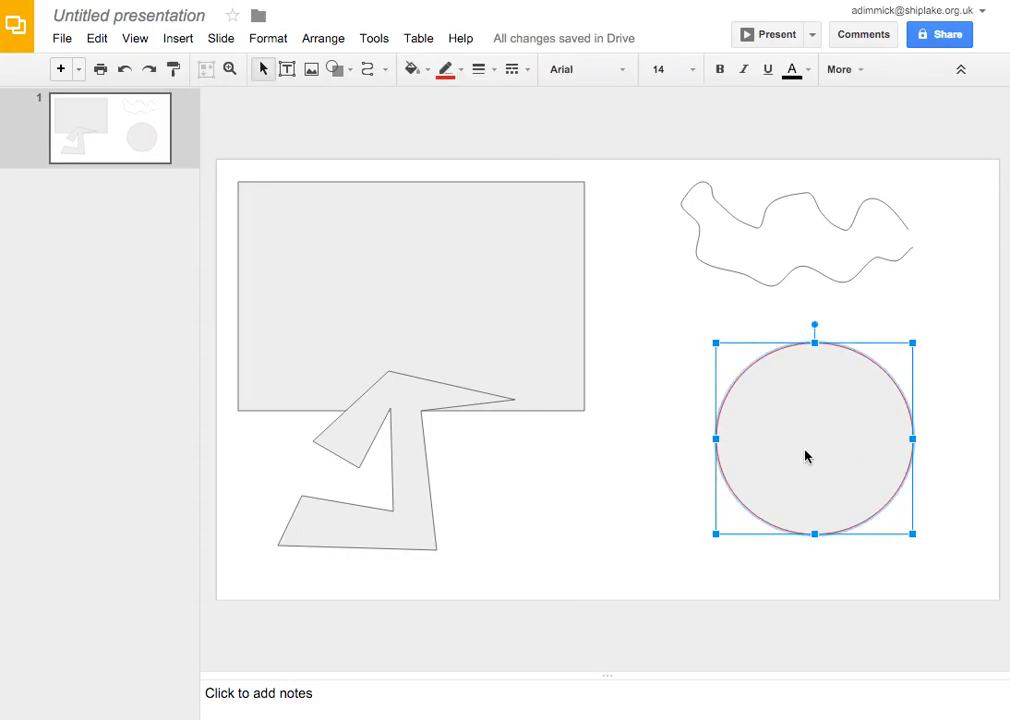
{"action": "left_click", "coordinate": [477, 69]}
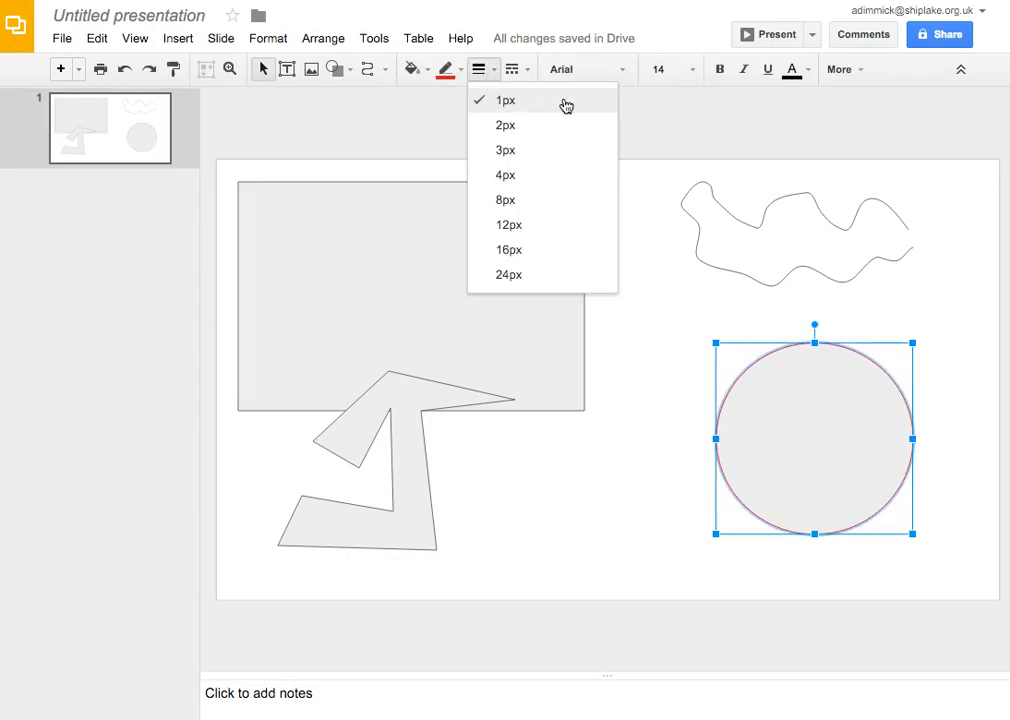
{"action": "mouse_move", "coordinate": [505, 112]}
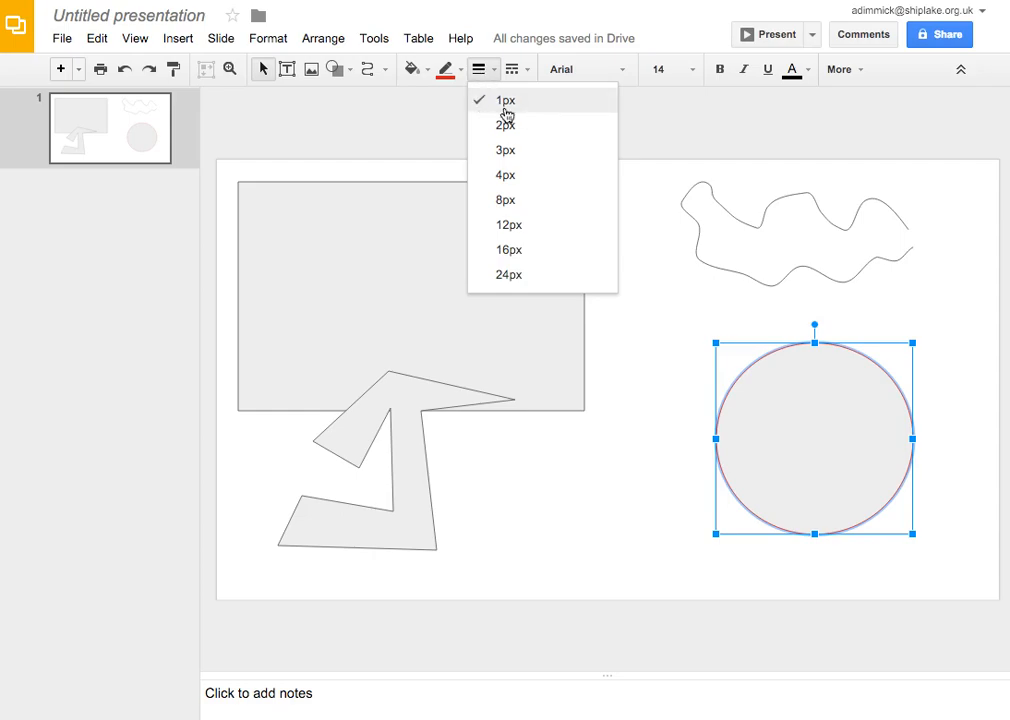
{"action": "mouse_move", "coordinate": [513, 117]}
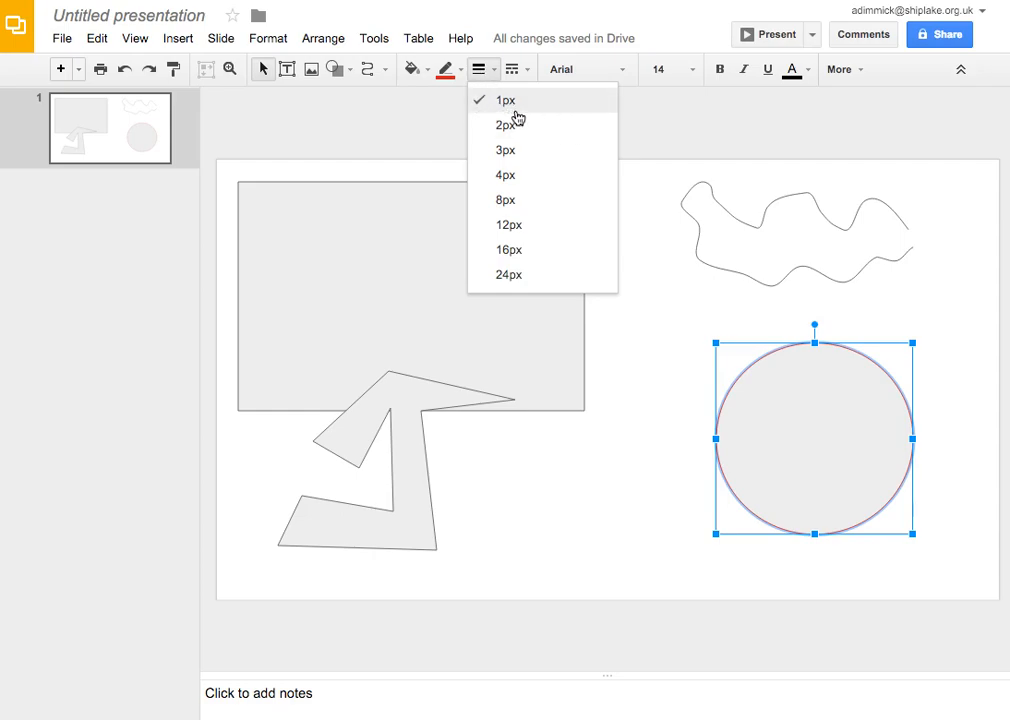
{"action": "mouse_move", "coordinate": [540, 198]}
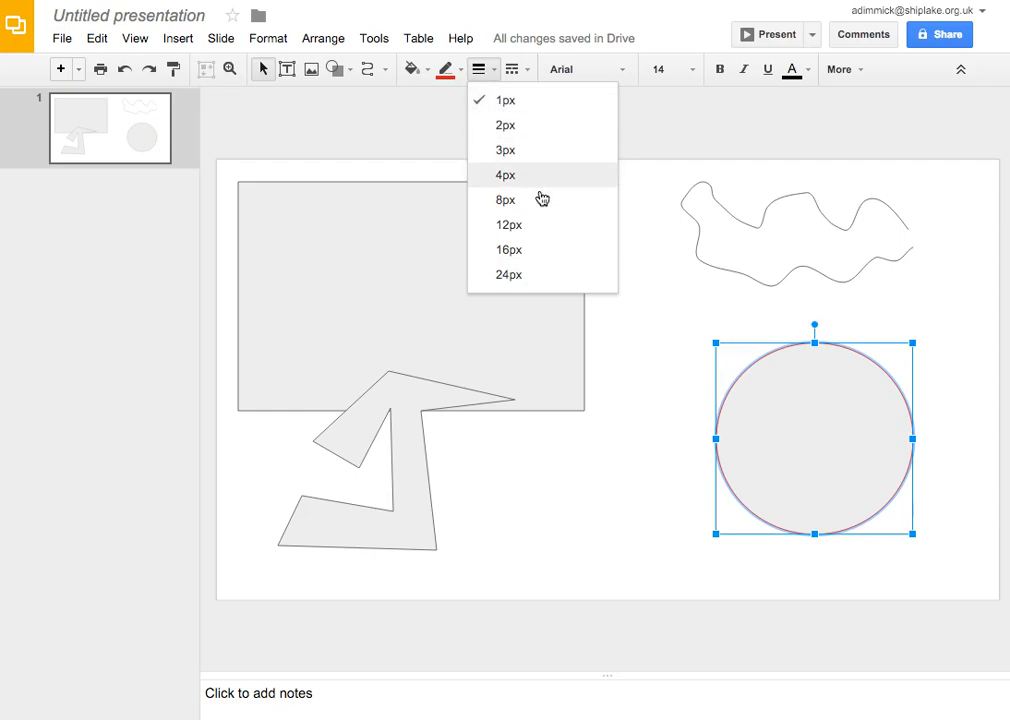
{"action": "mouse_move", "coordinate": [545, 275]}
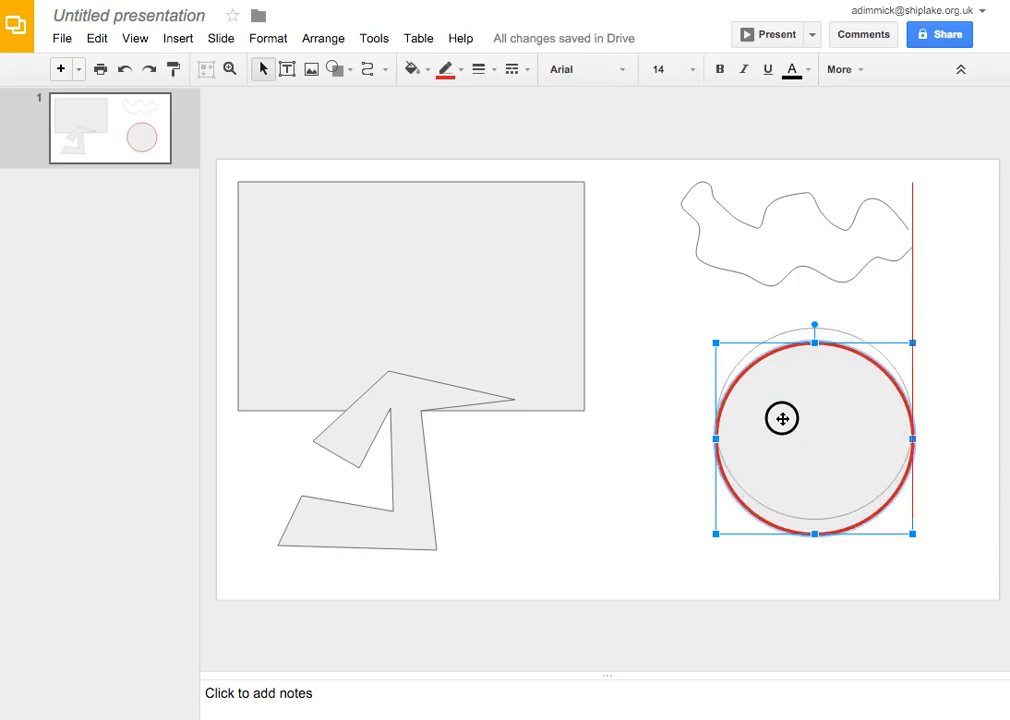
Nudge the circle upward and fill it with pale yellow
{"action": "left_click_drag", "start_coordinate": [782, 418], "coordinate": [808, 445]}
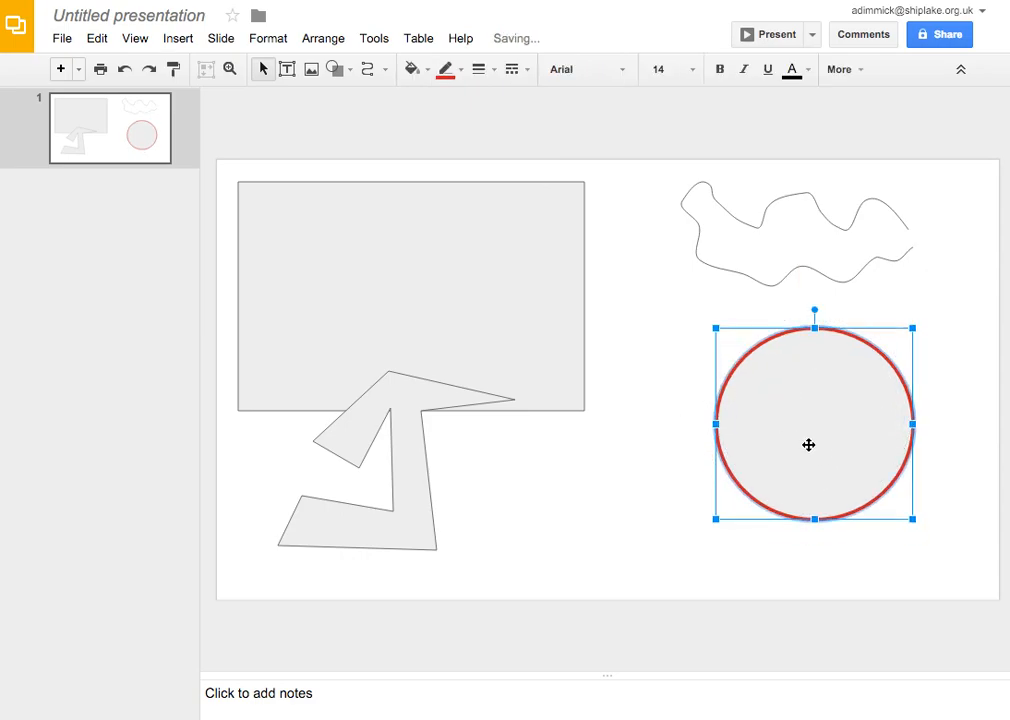
{"action": "mouse_move", "coordinate": [411, 69]}
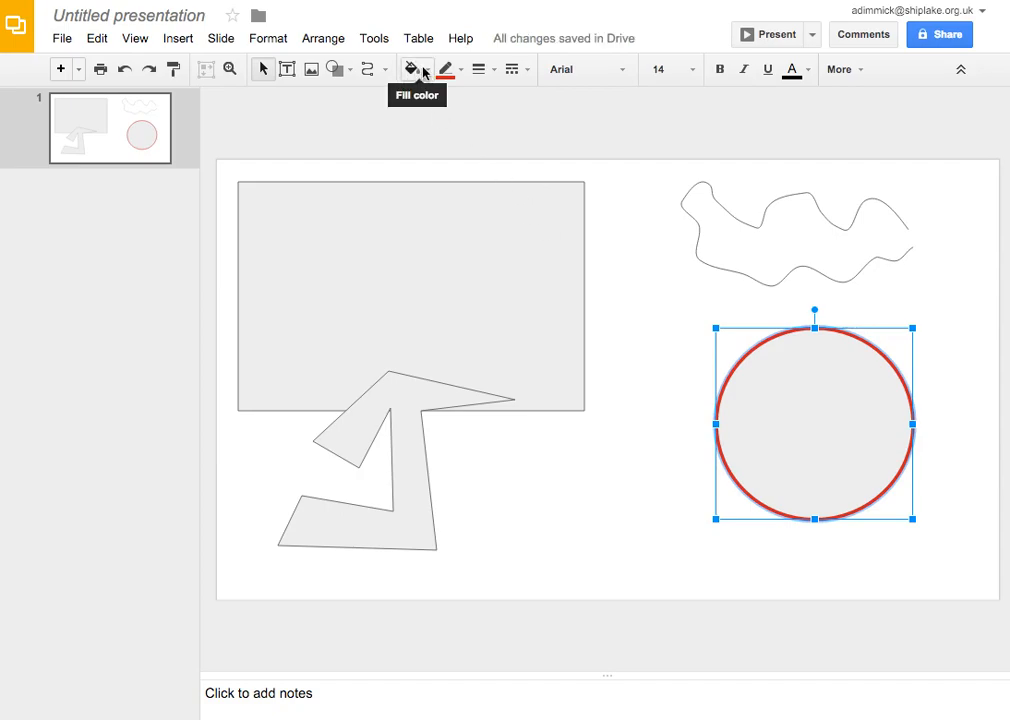
{"action": "left_click", "coordinate": [411, 69]}
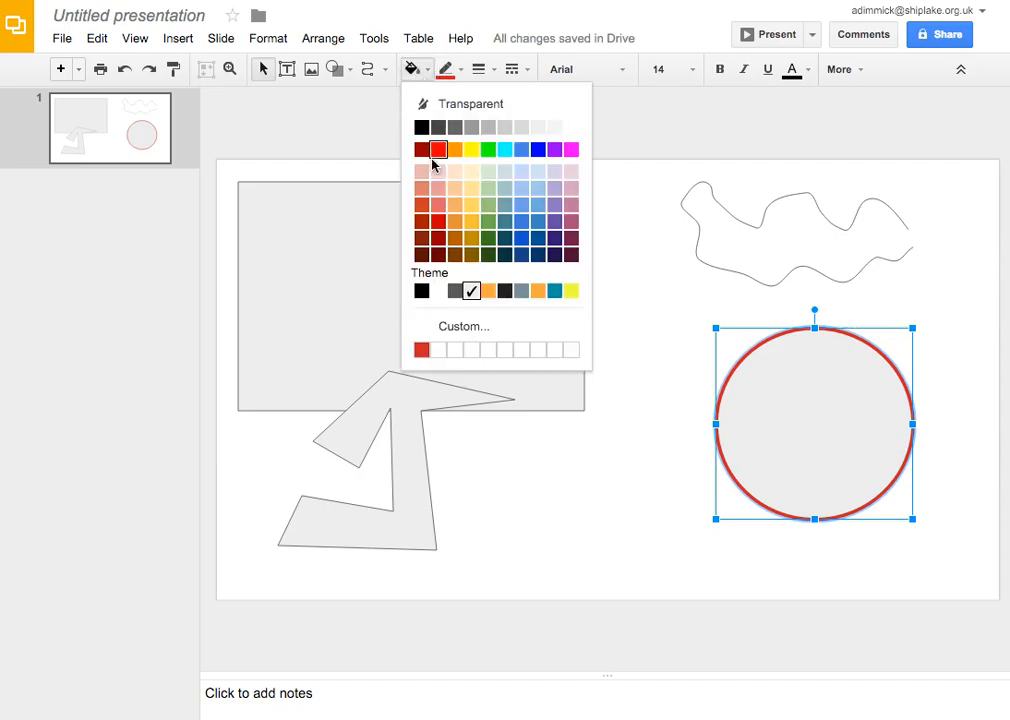
{"action": "mouse_move", "coordinate": [471, 171]}
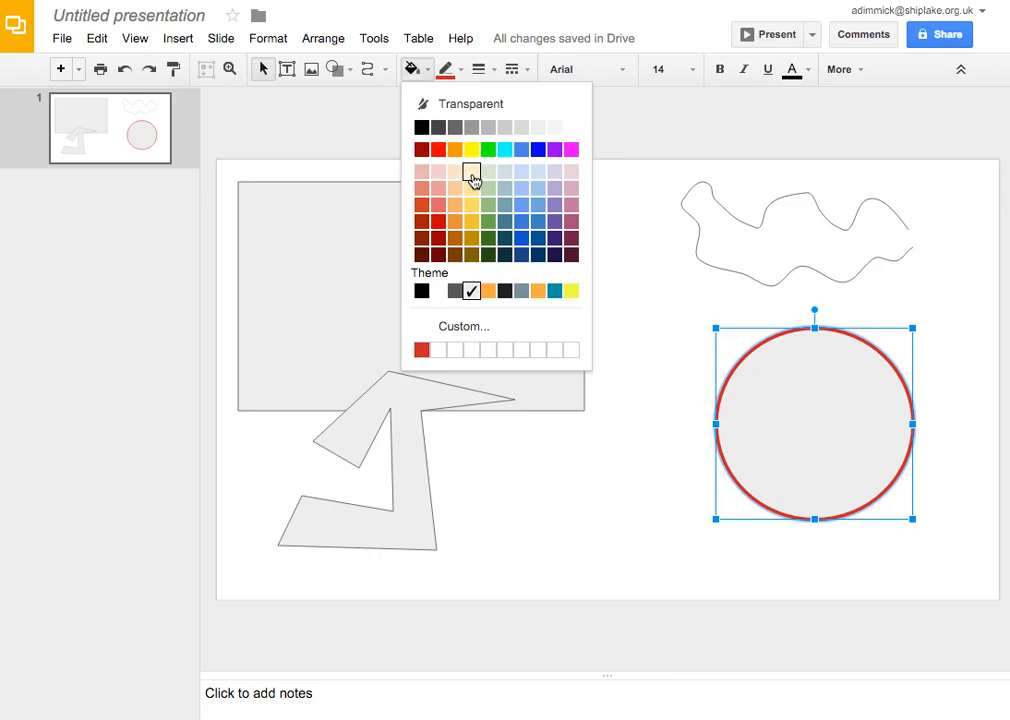
{"action": "left_click", "coordinate": [460, 178]}
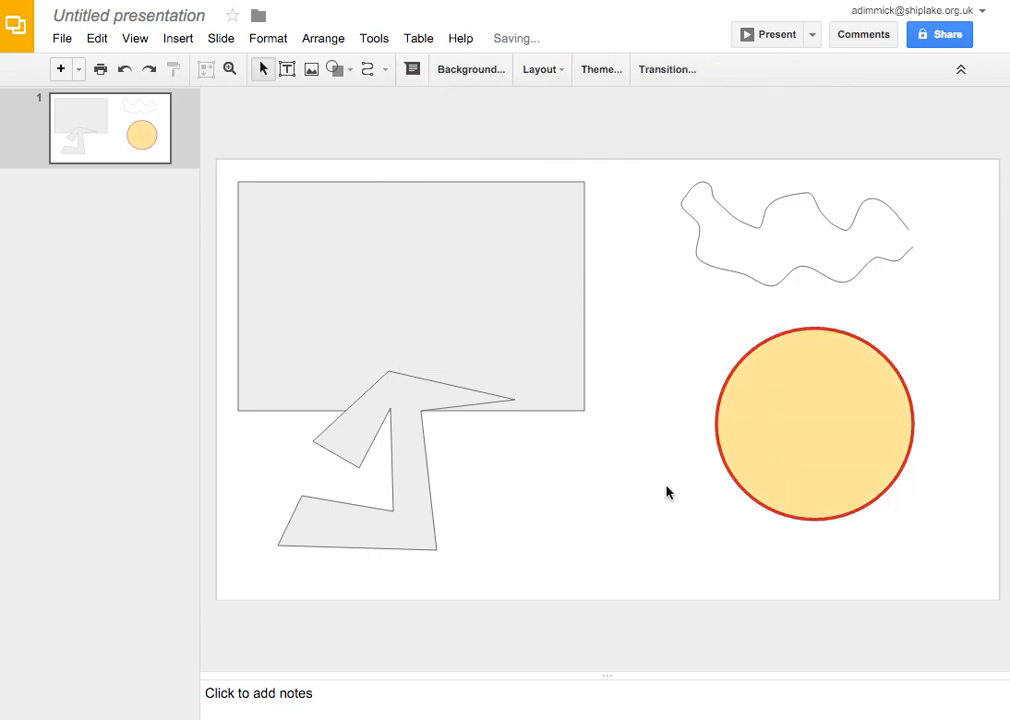
{"action": "left_click", "coordinate": [814, 423]}
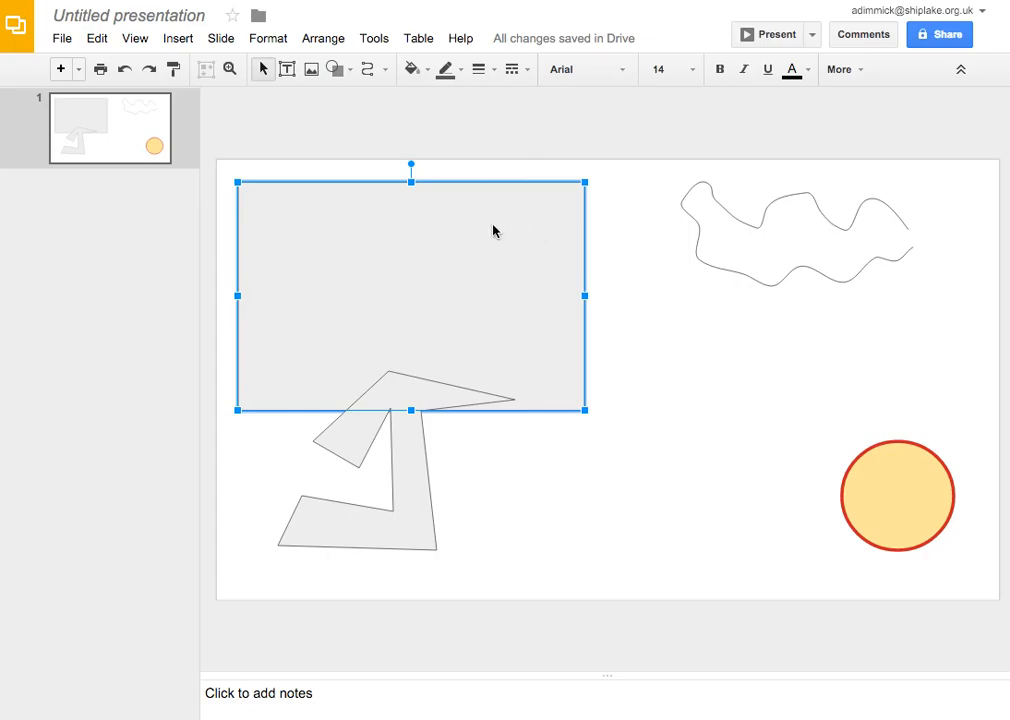
{"action": "mouse_move", "coordinate": [448, 69]}
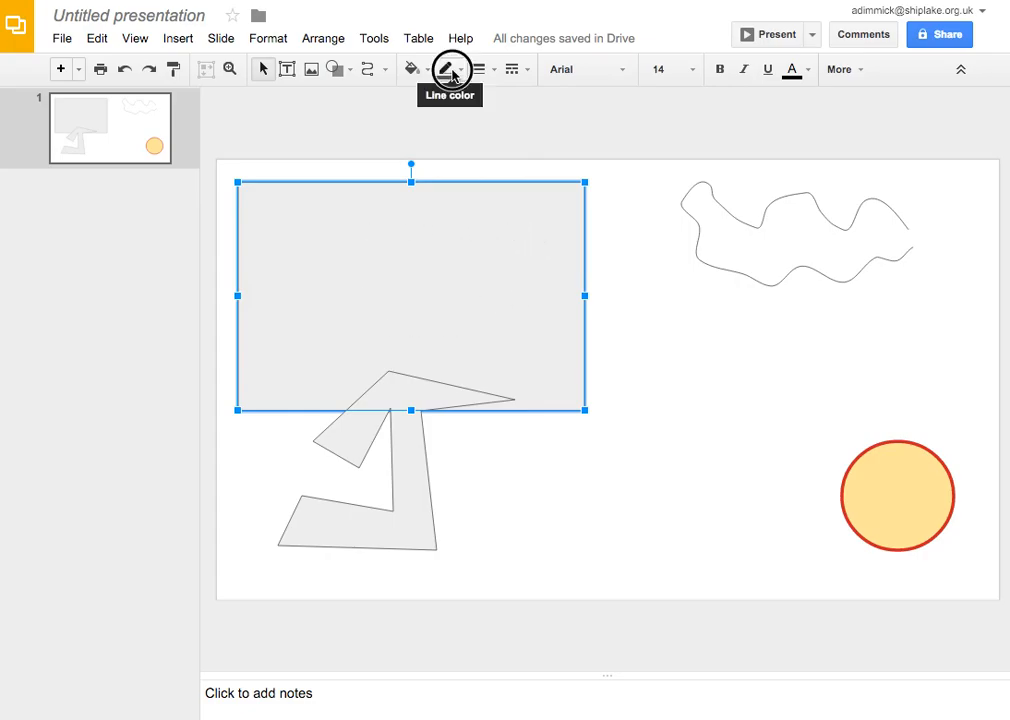
Give the rectangle a light blue fill, then deselect it
{"action": "left_click", "coordinate": [446, 69]}
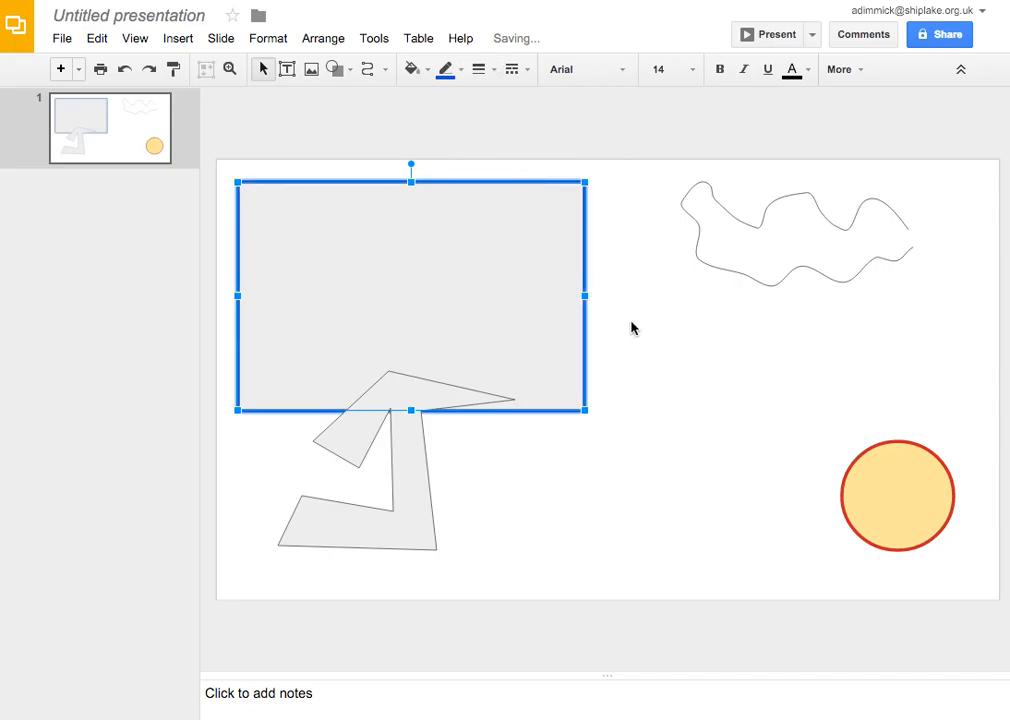
{"action": "left_click", "coordinate": [410, 69]}
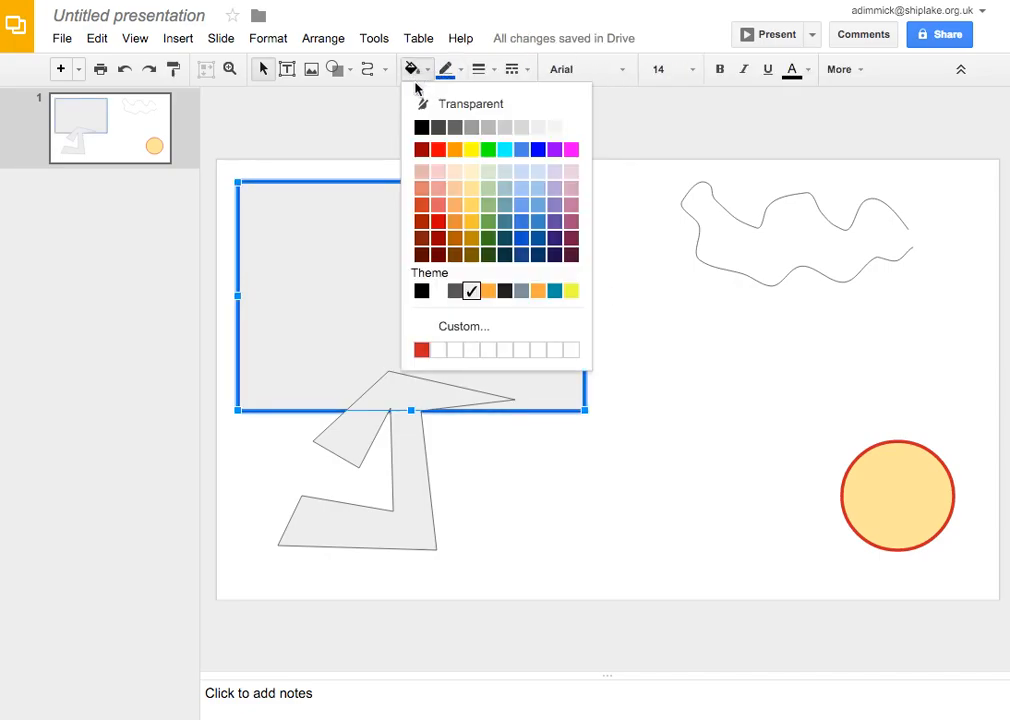
{"action": "left_click", "coordinate": [520, 149]}
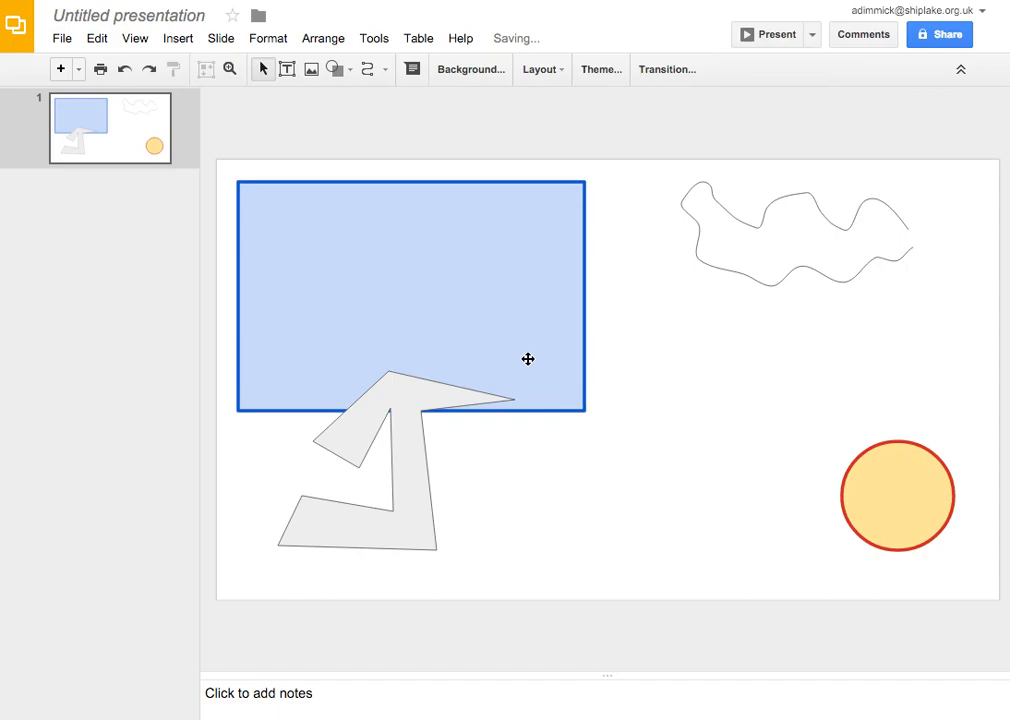
{"action": "left_click", "coordinate": [410, 295]}
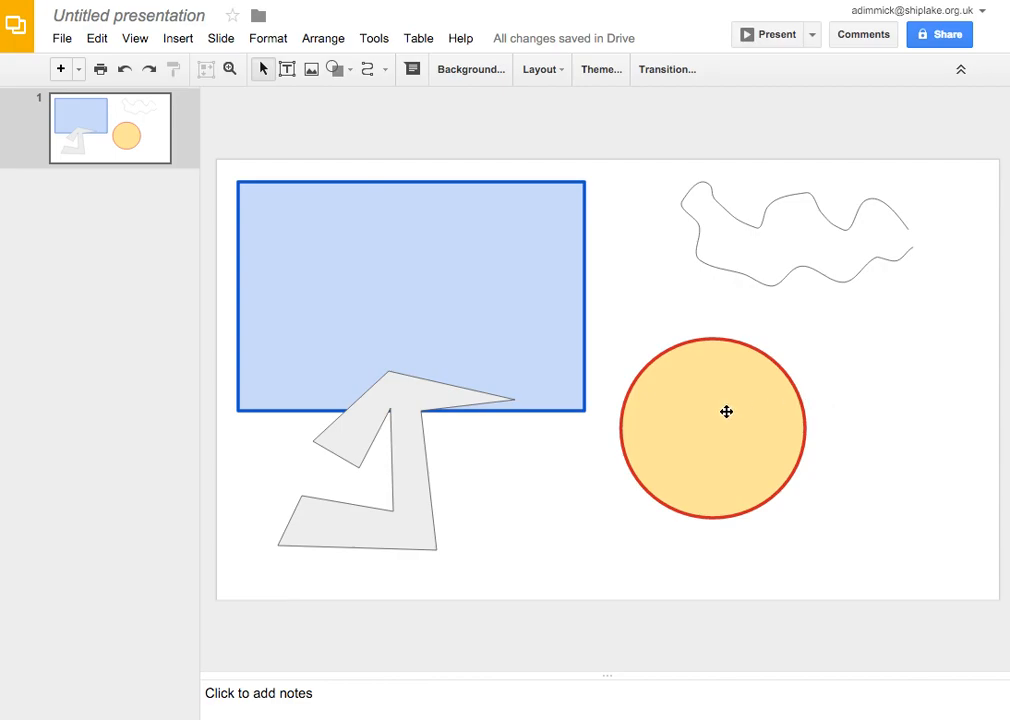
Move the yellow circle over the rectangle's lower-right corner and reselect the circle
{"action": "left_click_drag", "start_coordinate": [726, 412], "coordinate": [601, 378]}
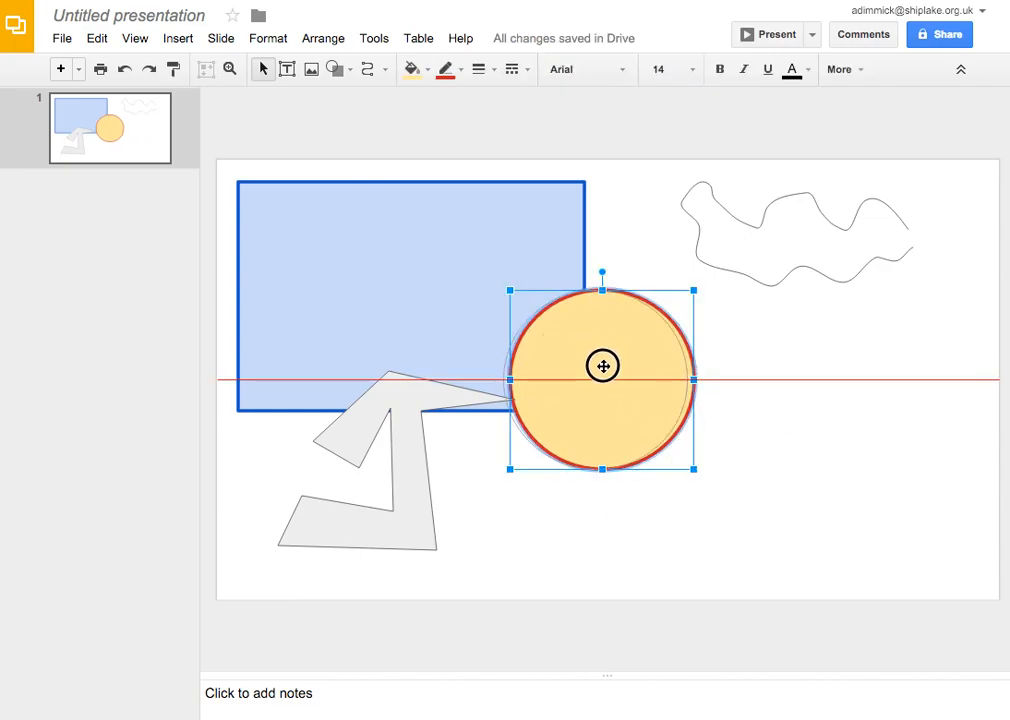
{"action": "left_click_drag", "start_coordinate": [602, 365], "coordinate": [538, 363]}
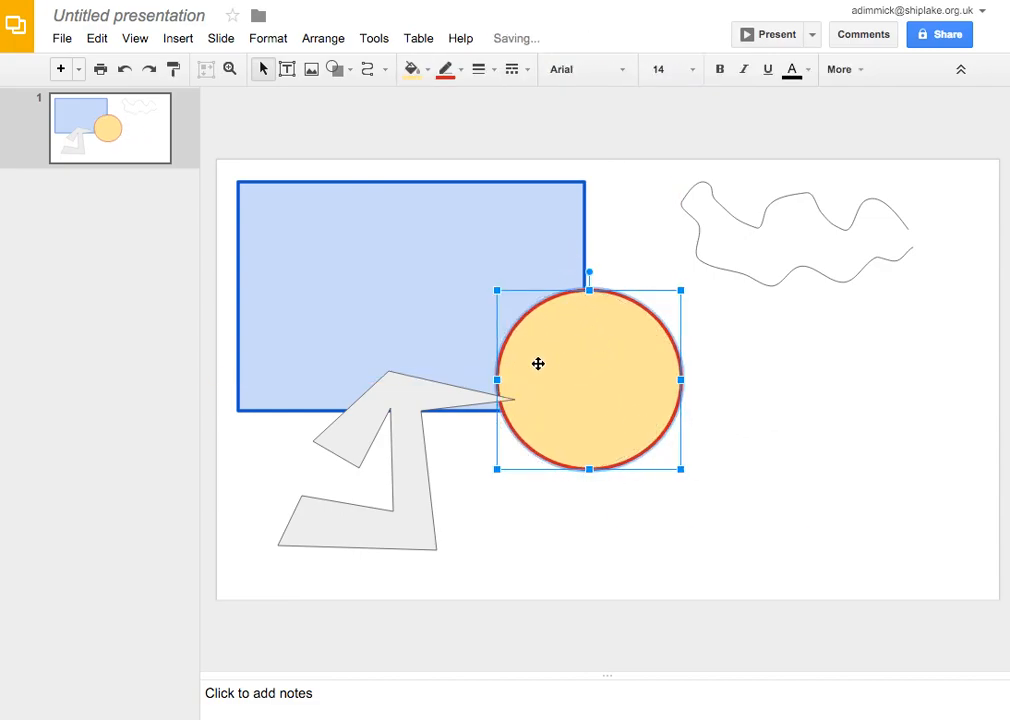
{"action": "left_click", "coordinate": [453, 280]}
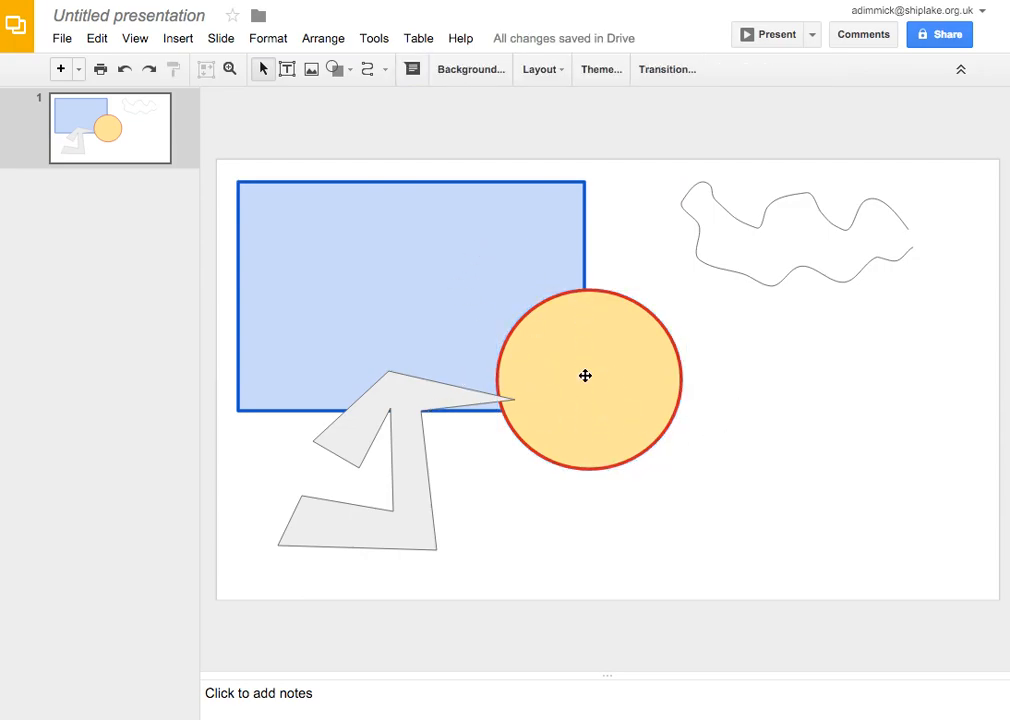
{"action": "left_click", "coordinate": [585, 377]}
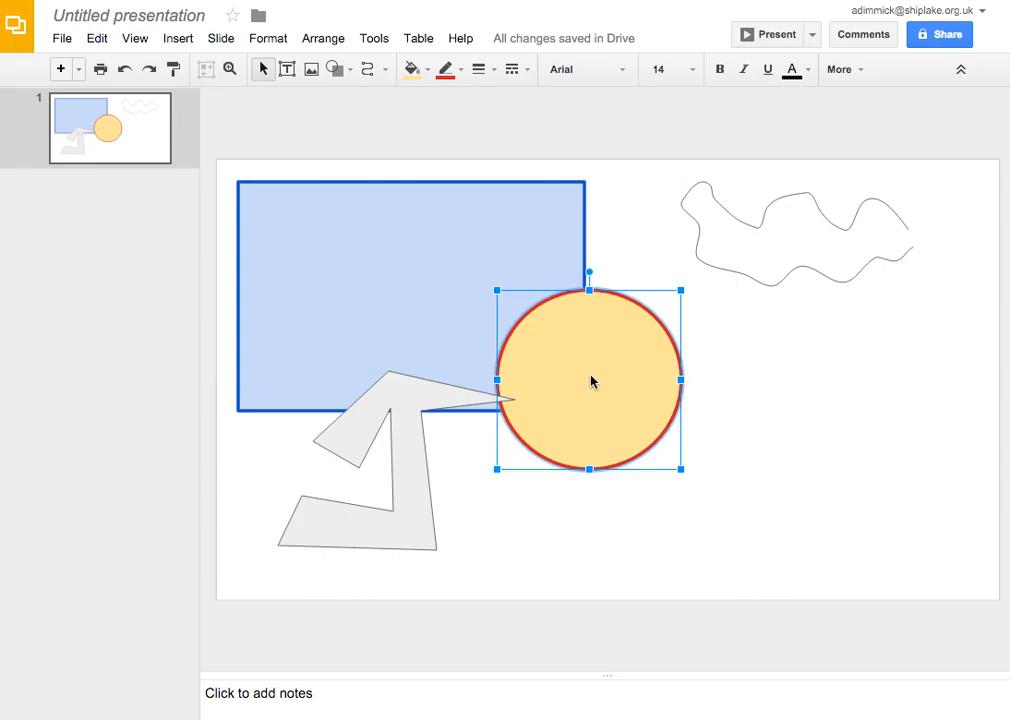
Make the circle's yellow fill semi-transparent with a custom colour's transparency slider
{"action": "left_click", "coordinate": [411, 69]}
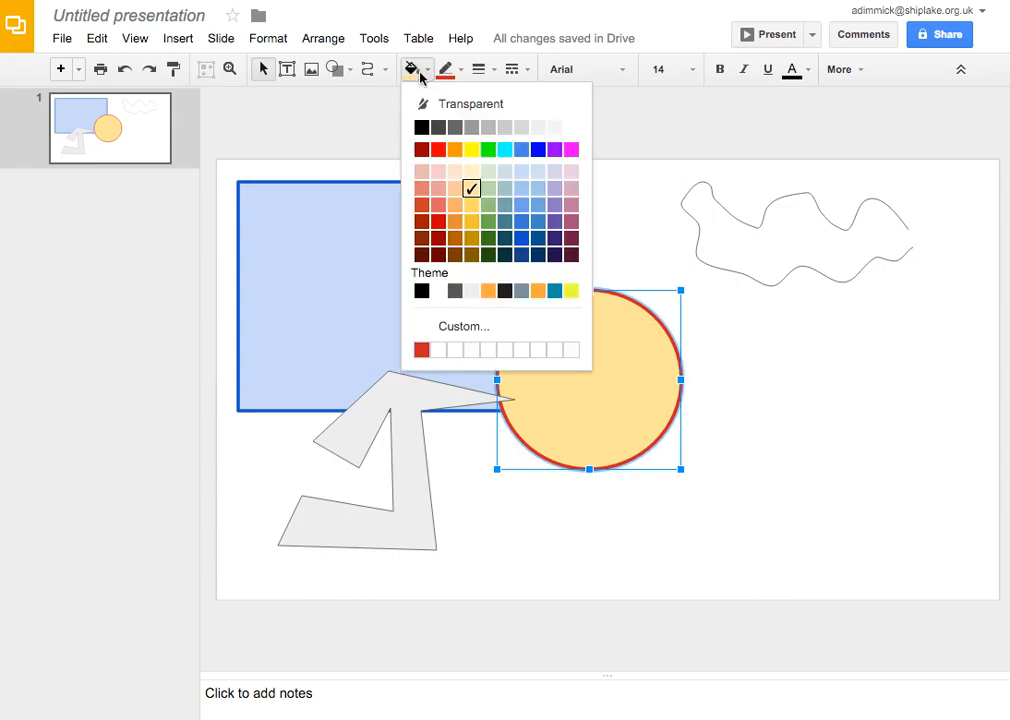
{"action": "mouse_move", "coordinate": [530, 329]}
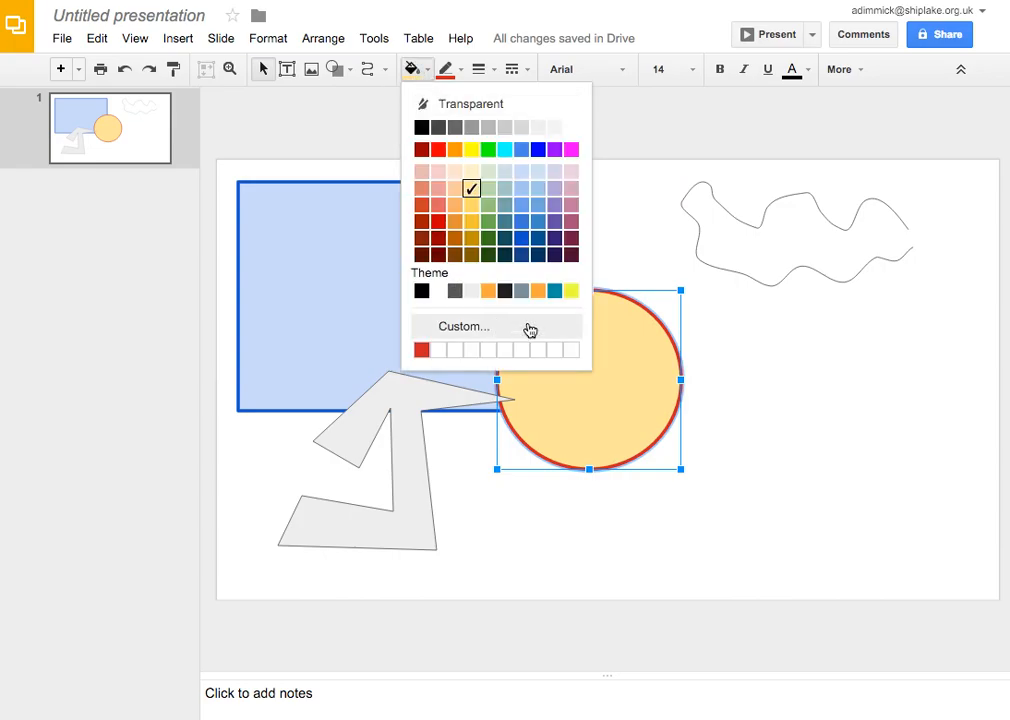
{"action": "left_click", "coordinate": [462, 326]}
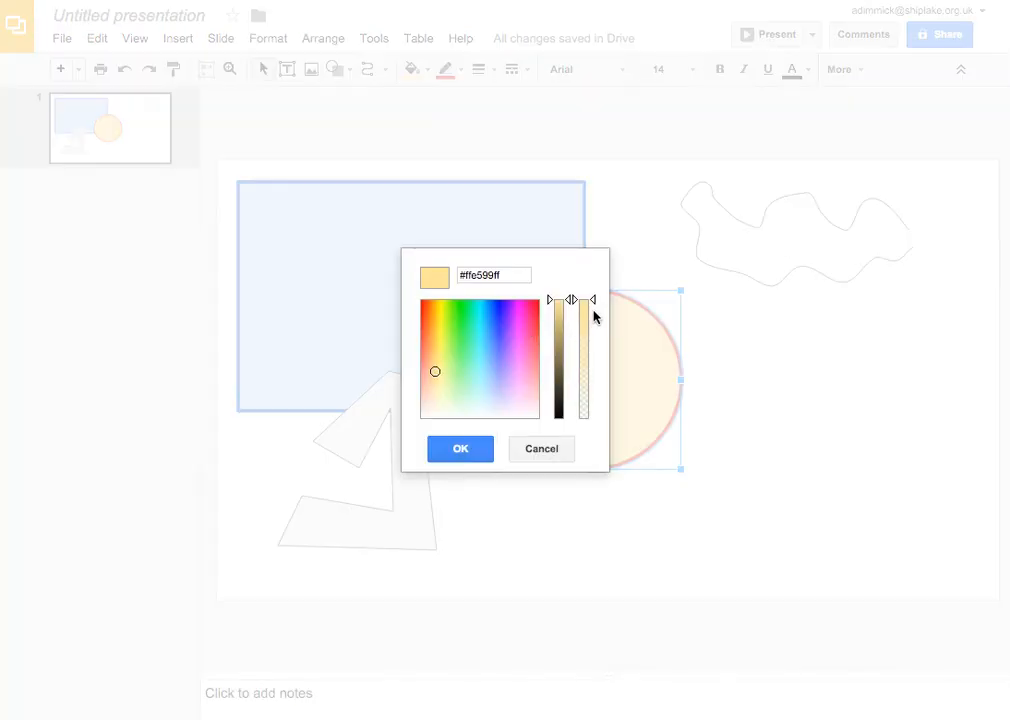
{"action": "mouse_move", "coordinate": [592, 306]}
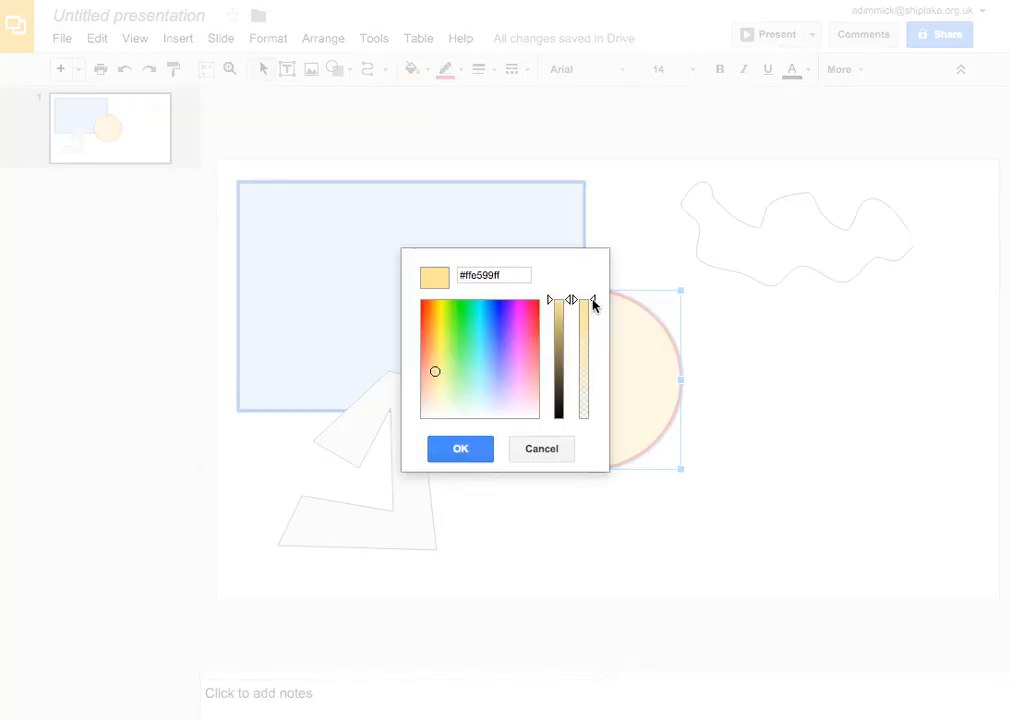
{"action": "left_click_drag", "start_coordinate": [592, 302], "coordinate": [592, 304]}
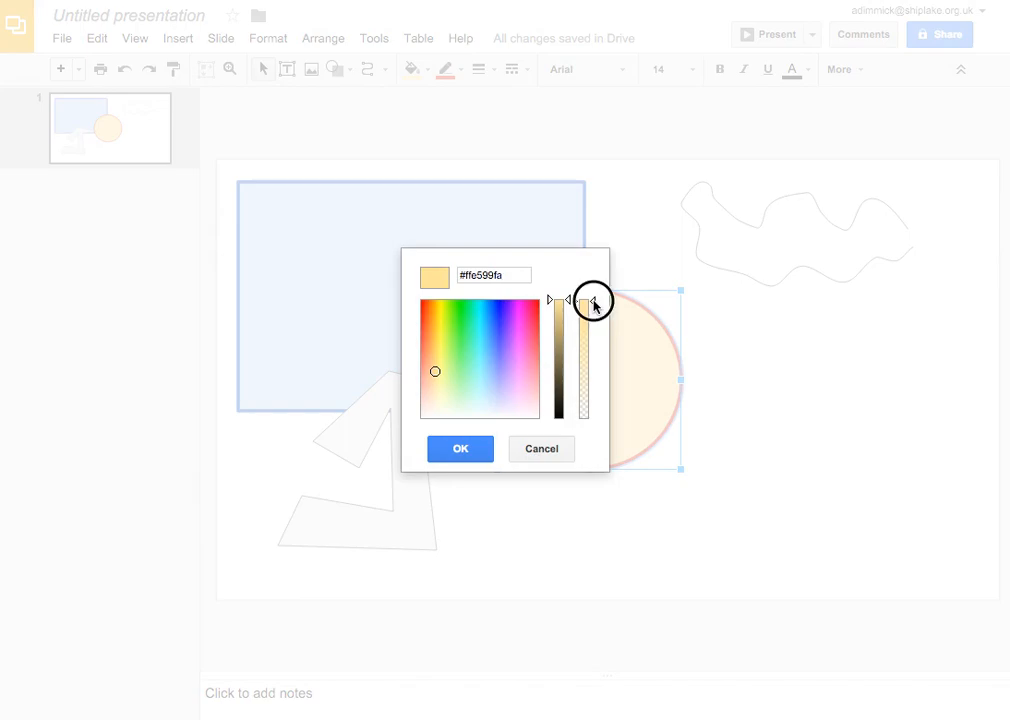
{"action": "left_click_drag", "start_coordinate": [585, 300], "coordinate": [585, 350]}
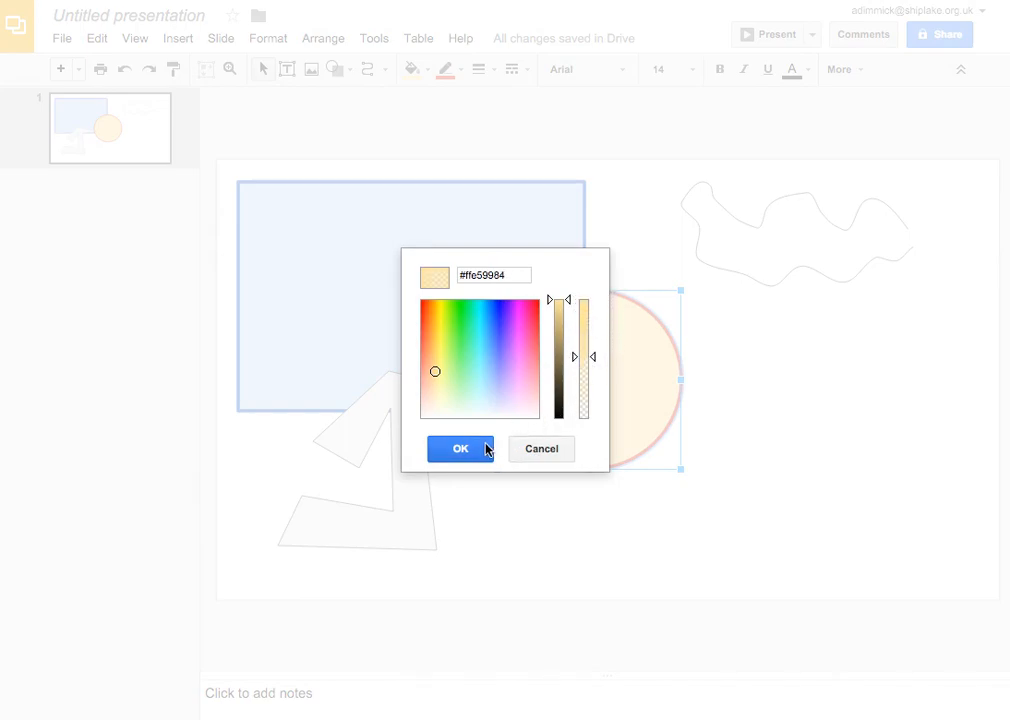
{"action": "left_click", "coordinate": [460, 448]}
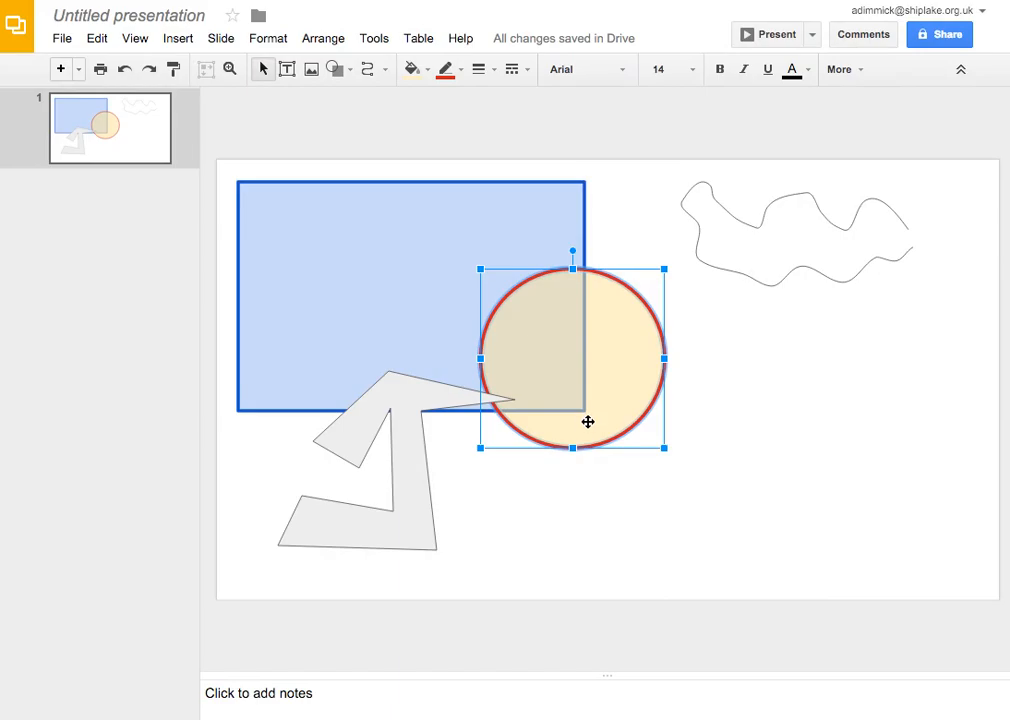
Fine-tune the circle's position over the rectangle's corner
{"action": "left_click_drag", "start_coordinate": [588, 421], "coordinate": [599, 339]}
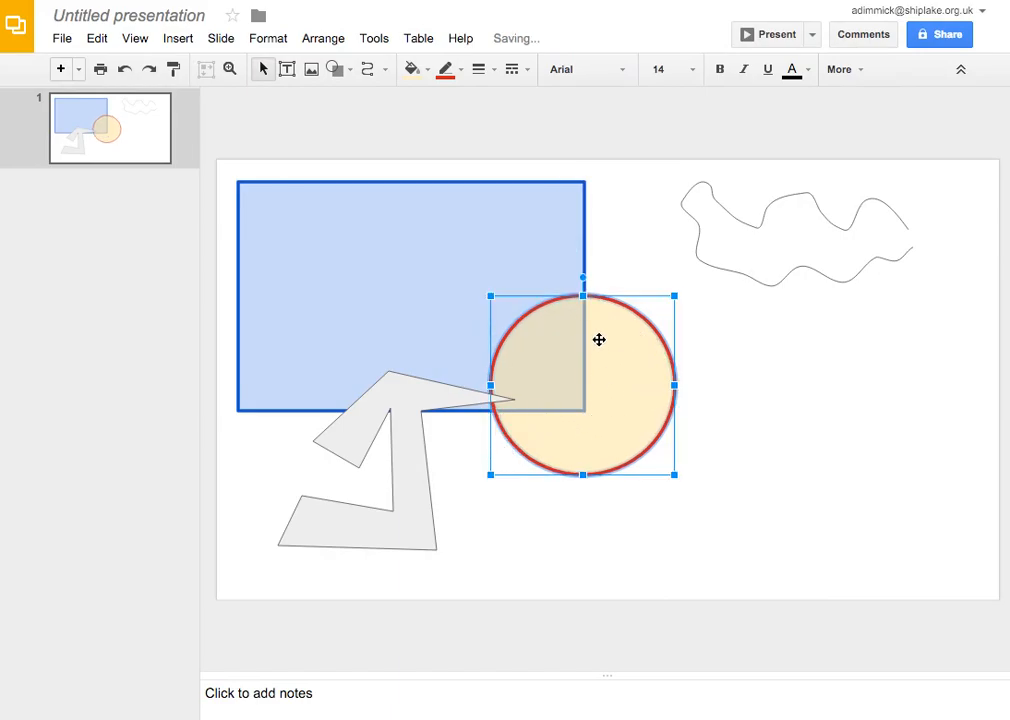
{"action": "left_click_drag", "start_coordinate": [599, 339], "coordinate": [621, 403]}
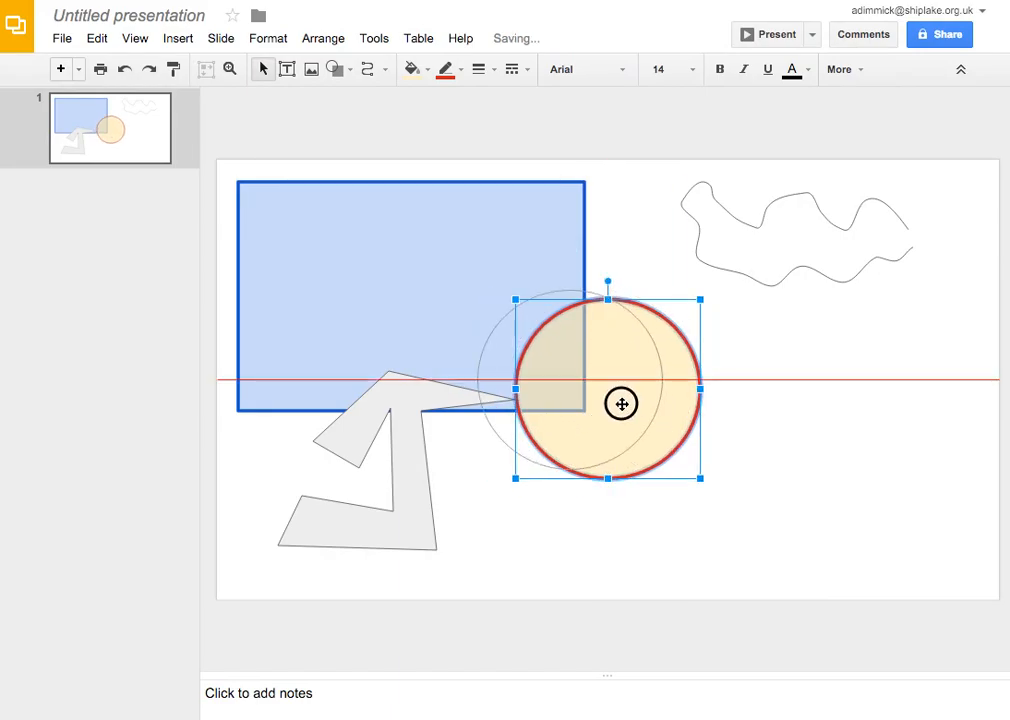
{"action": "left_click_drag", "start_coordinate": [621, 403], "coordinate": [572, 378]}
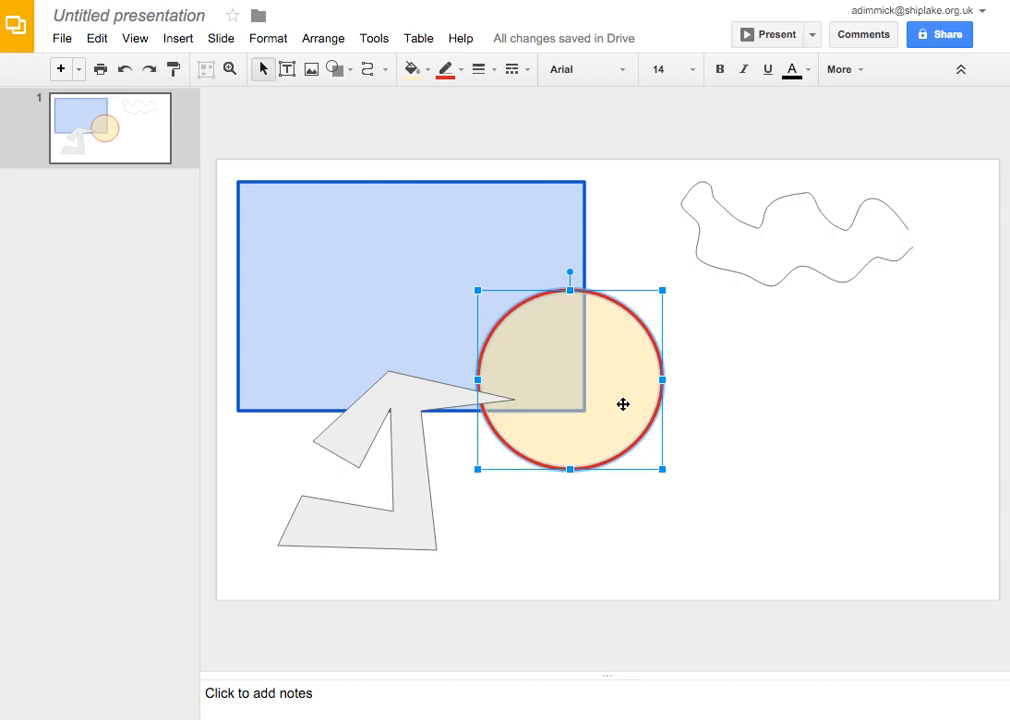
{"action": "mouse_move", "coordinate": [623, 390]}
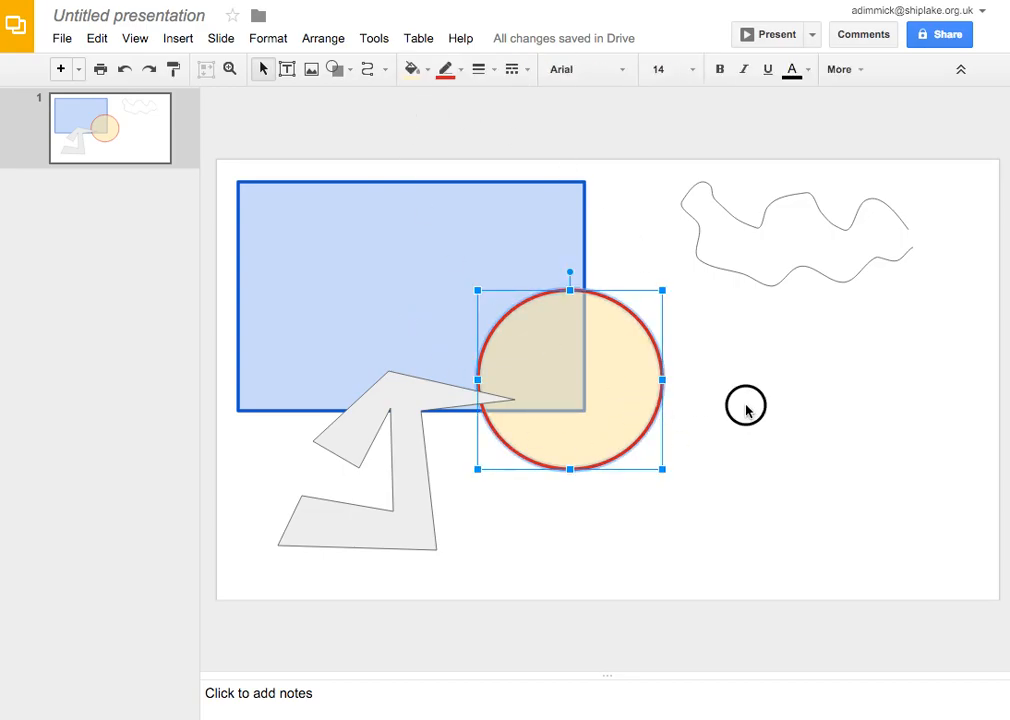
Send the grey polygon to the back behind all other shapes
{"action": "left_click", "coordinate": [746, 407]}
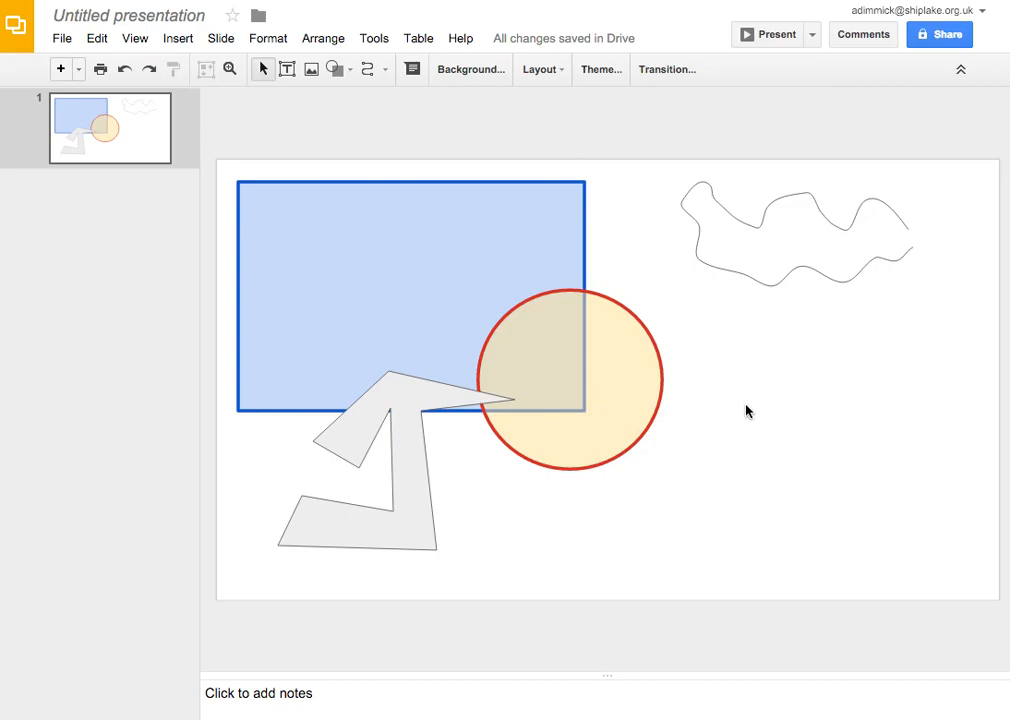
{"action": "mouse_move", "coordinate": [413, 396]}
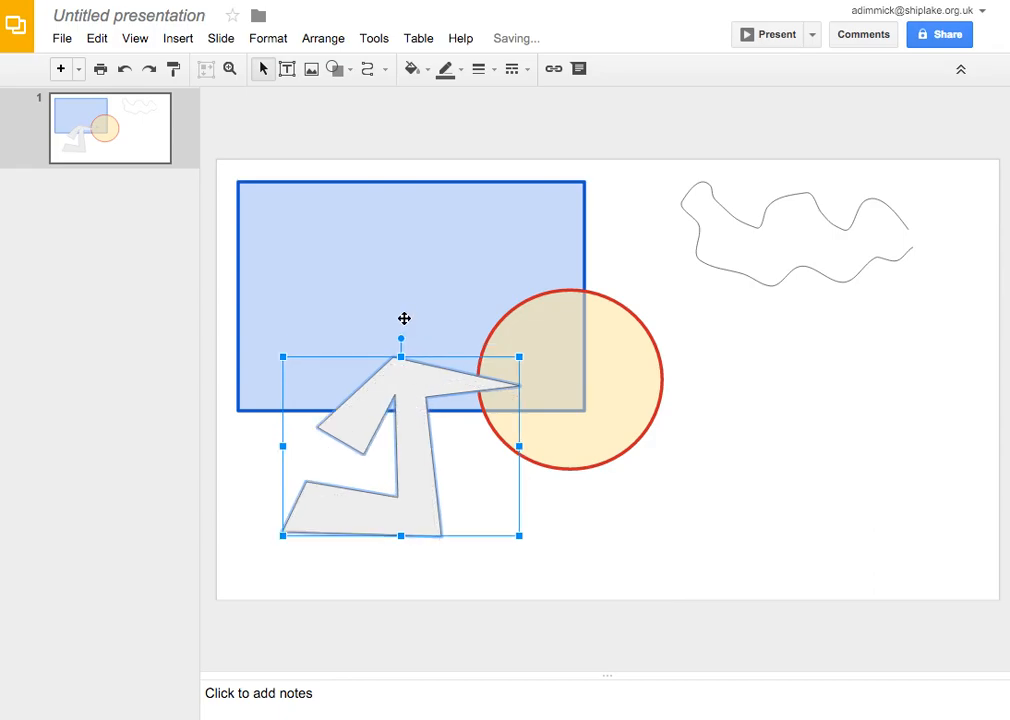
{"action": "left_click", "coordinate": [631, 513]}
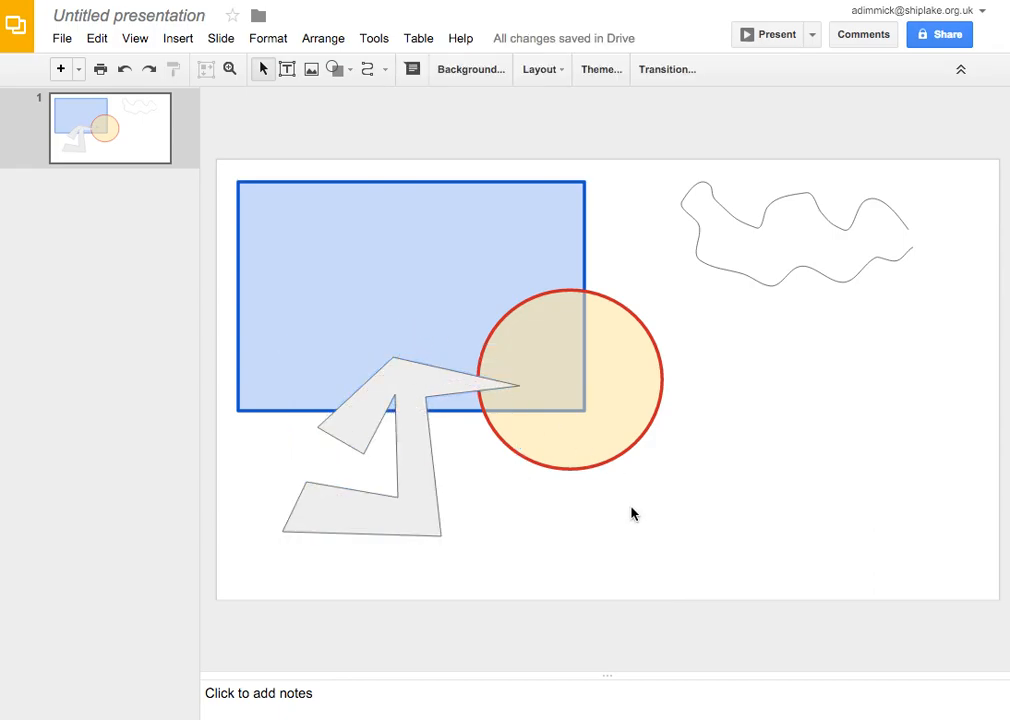
{"action": "mouse_move", "coordinate": [414, 378]}
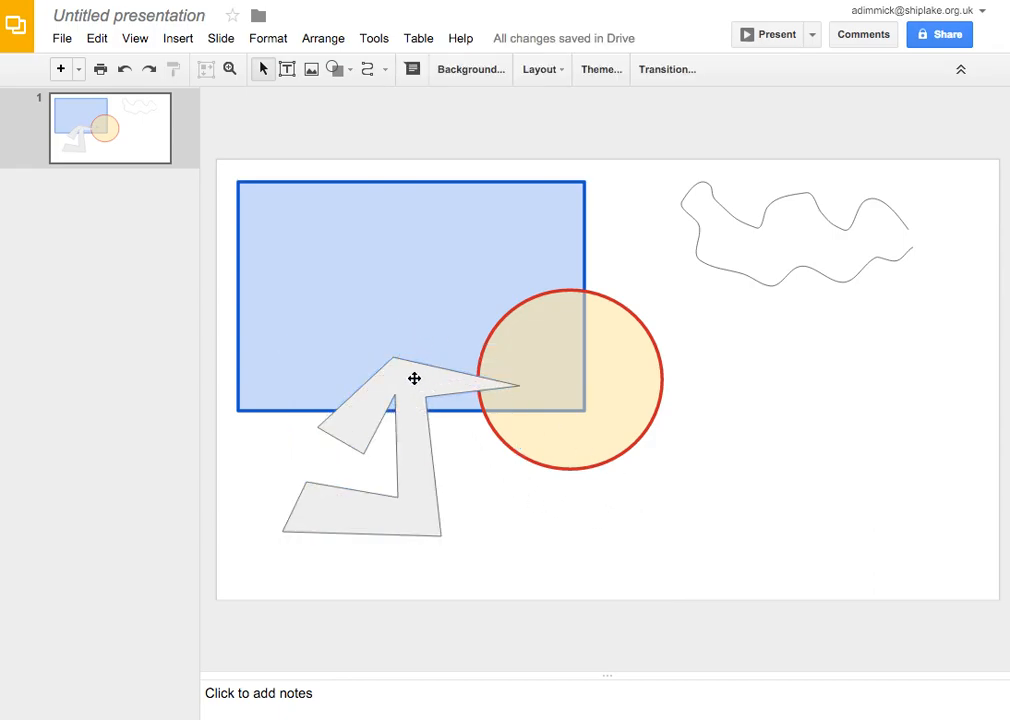
{"action": "right_click", "coordinate": [414, 378]}
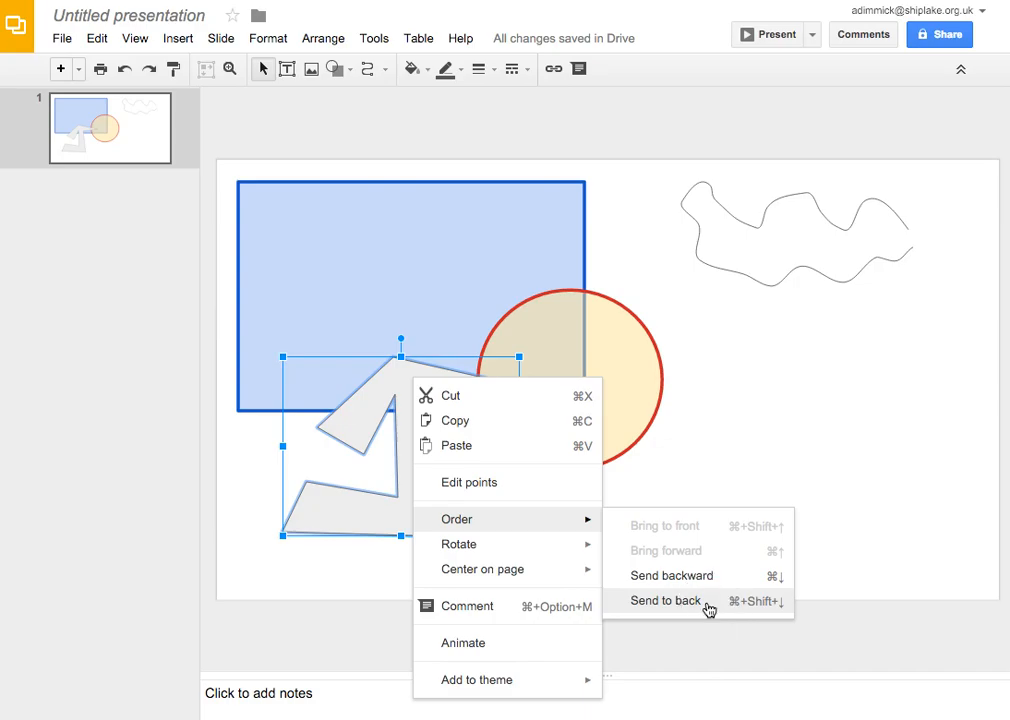
{"action": "left_click", "coordinate": [664, 600]}
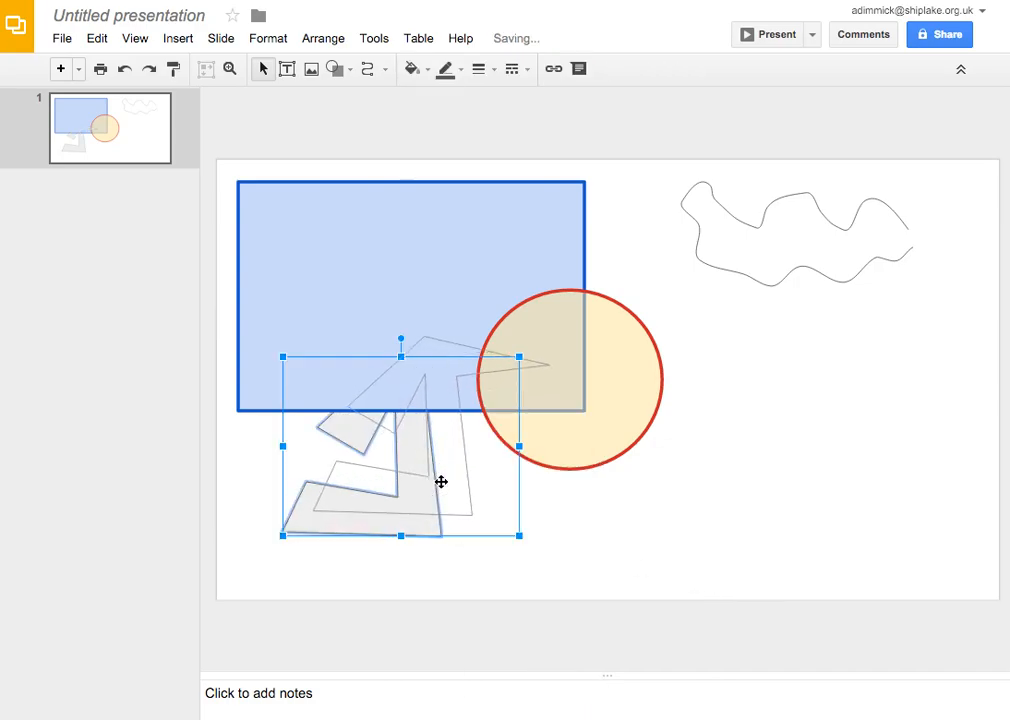
Move the polygon beneath the semi-transparent circle and reopen its context menu
{"action": "left_click_drag", "start_coordinate": [441, 482], "coordinate": [427, 502]}
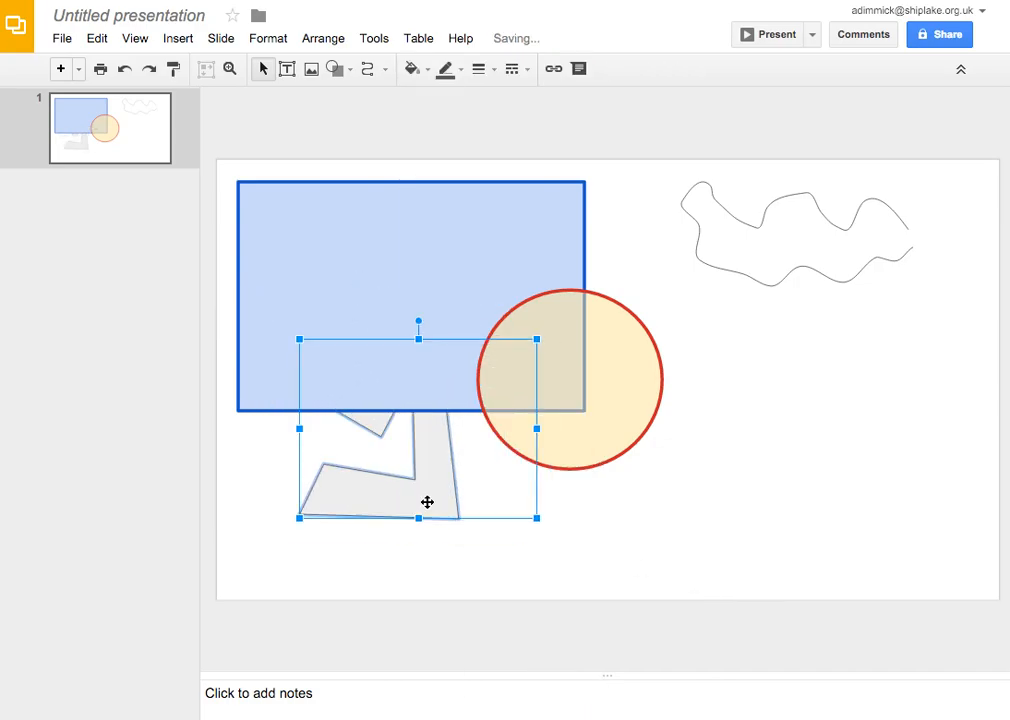
{"action": "left_click_drag", "start_coordinate": [427, 502], "coordinate": [615, 508]}
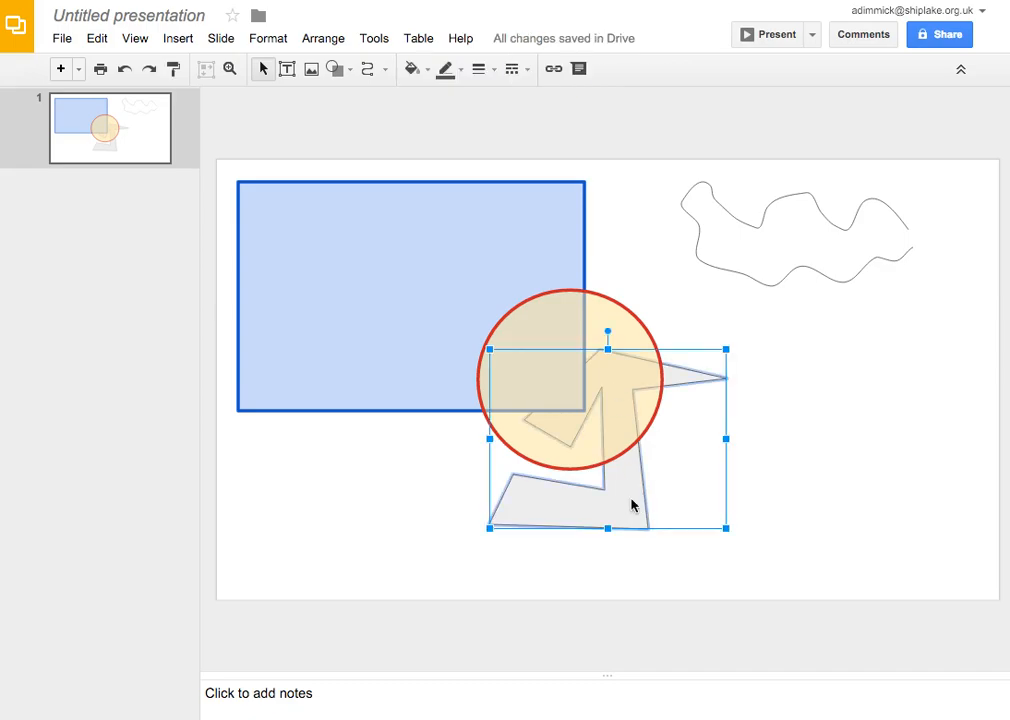
{"action": "right_click", "coordinate": [630, 505]}
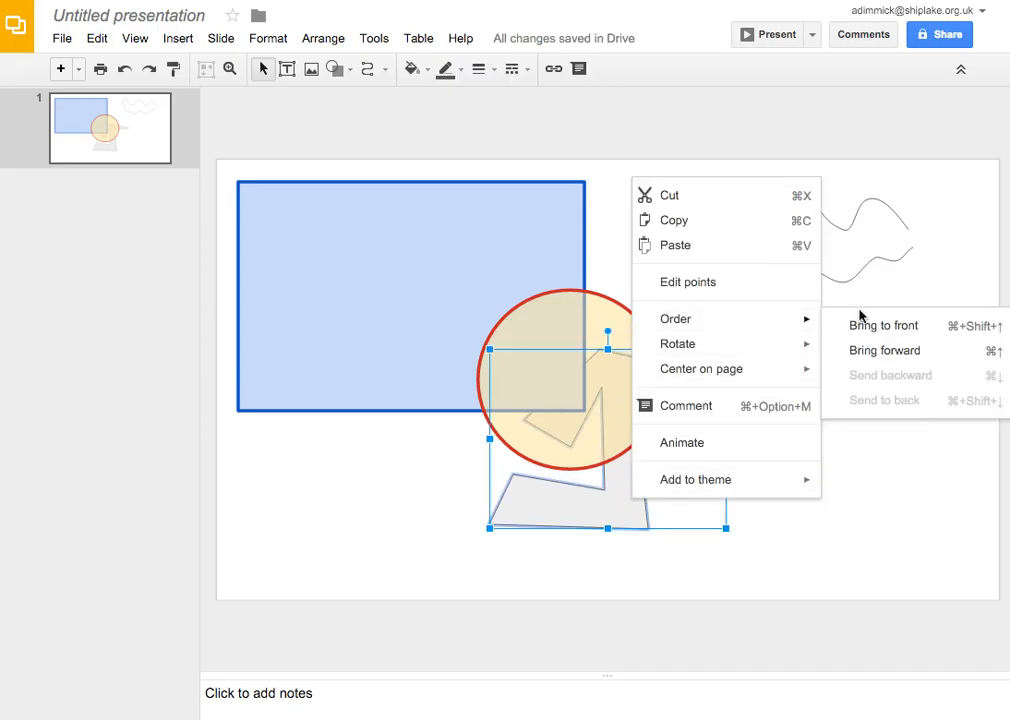